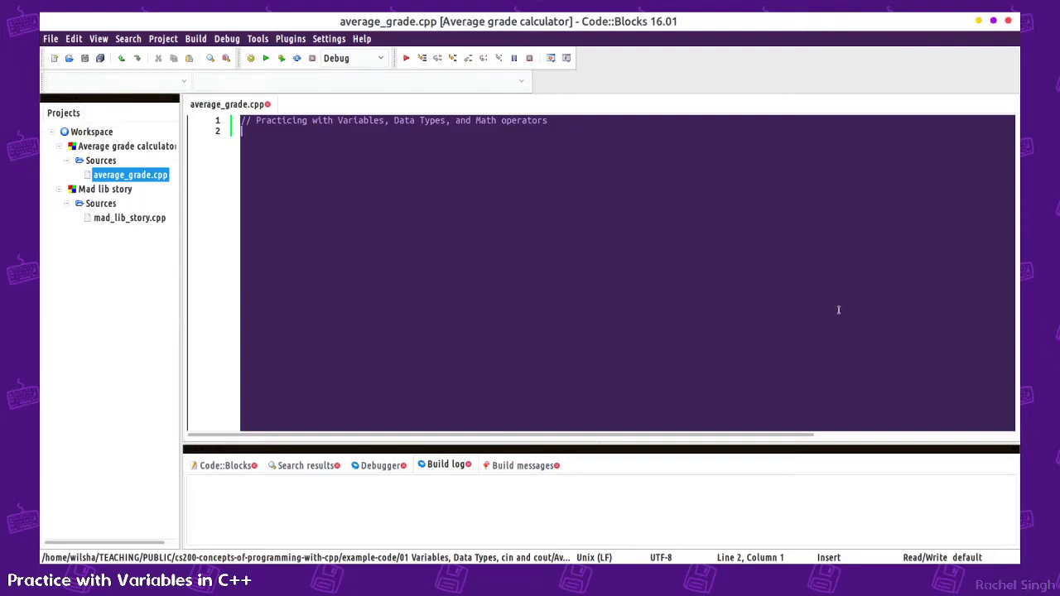
- Add #include <iostream> and using namespace std; with comments noting cout and cin
key(Return)
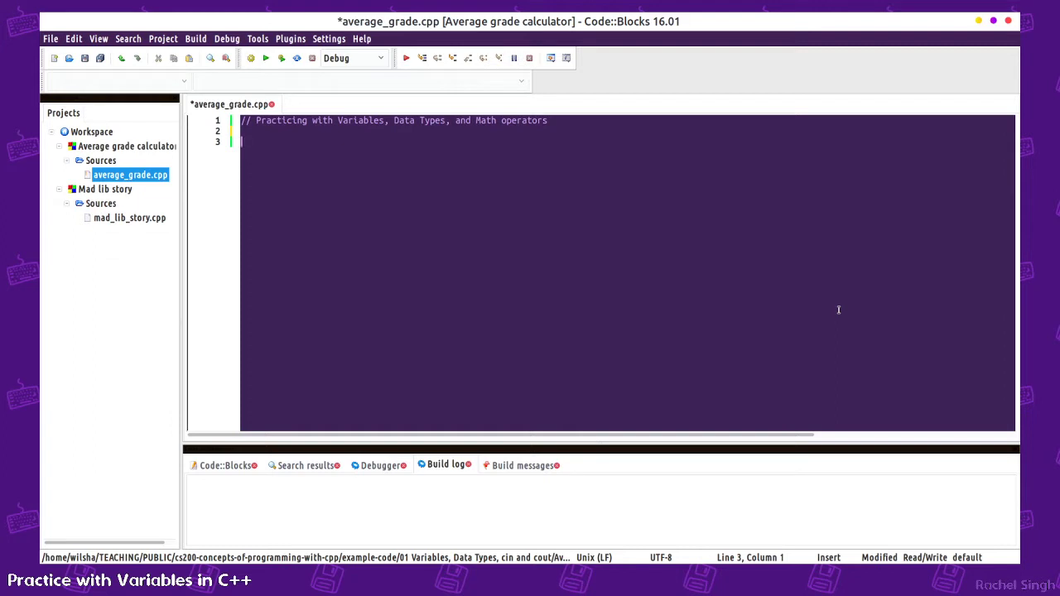
text(#include <iostream>     //)
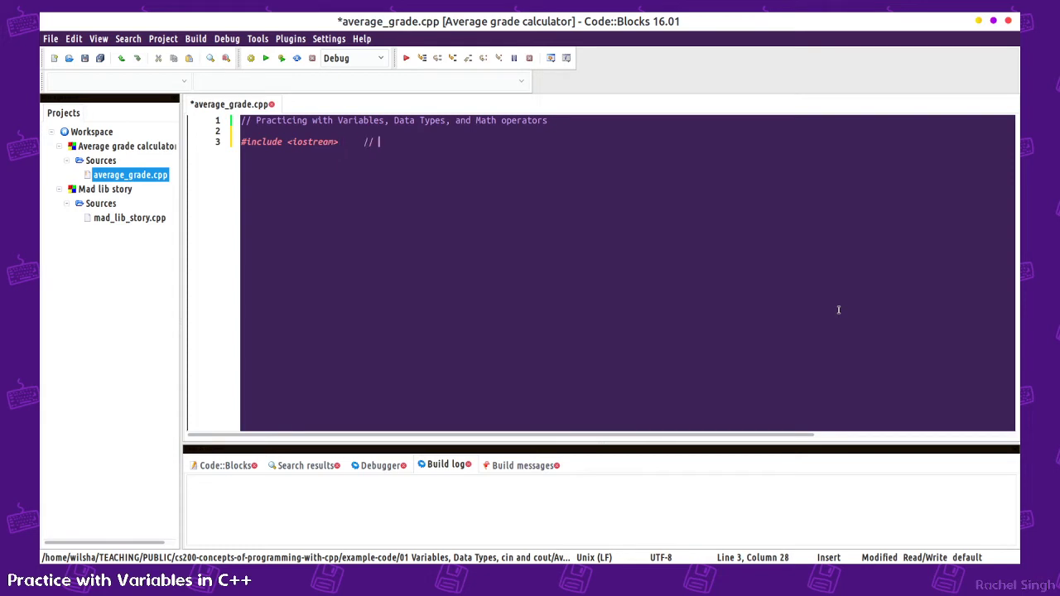
text(cout and cin)
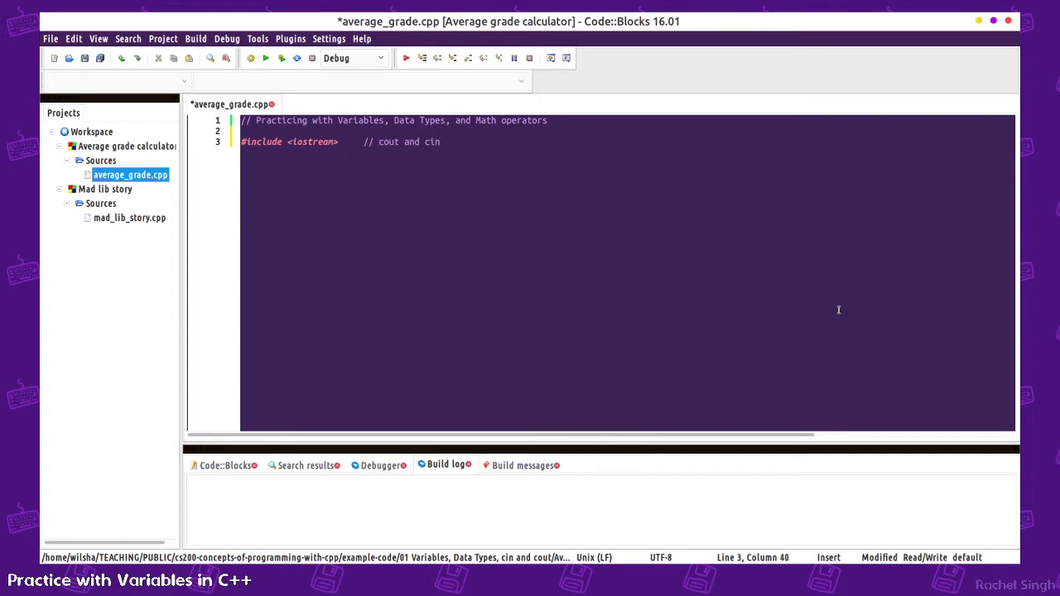
key(ctrl+s)
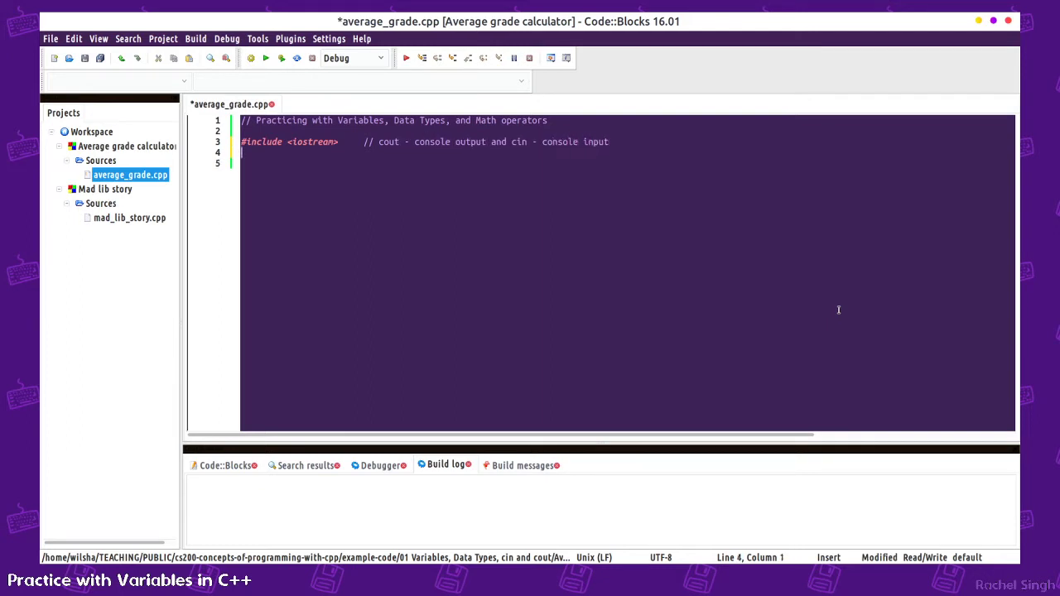
text(using namespace std;    //)
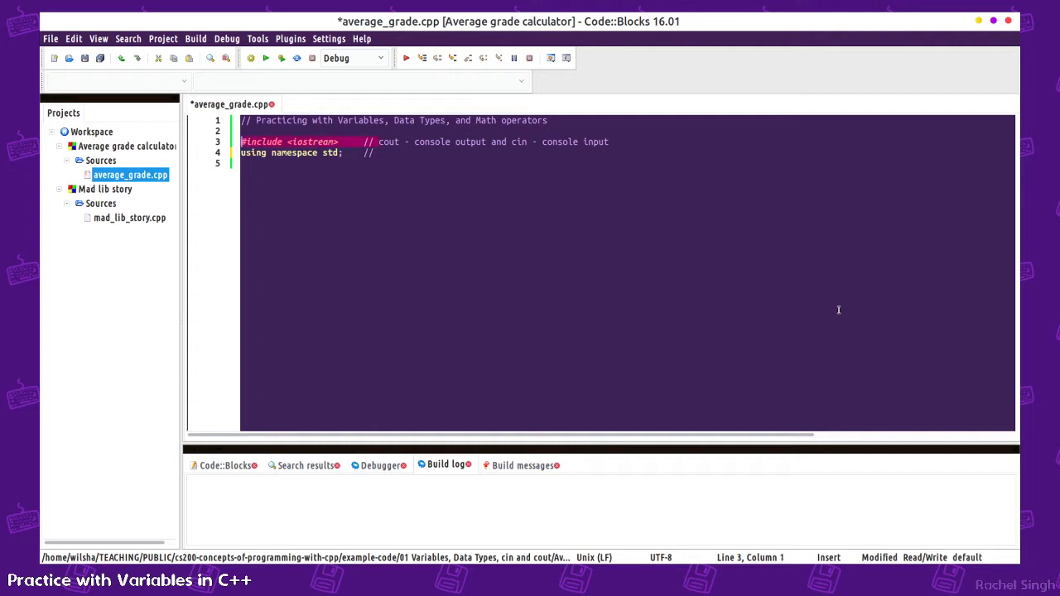
mouse_move(394, 164)
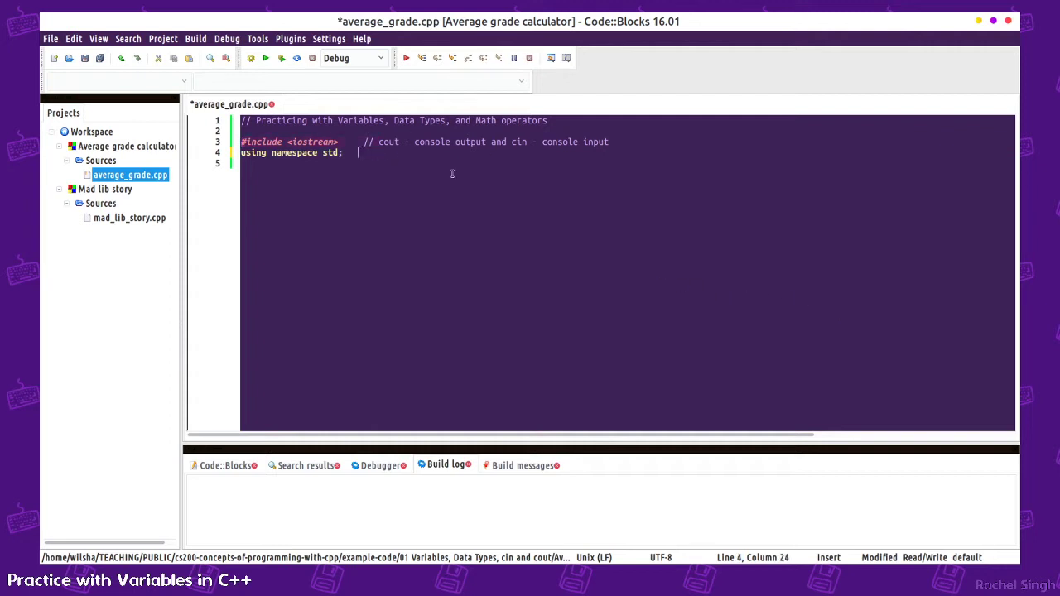
key(enter)
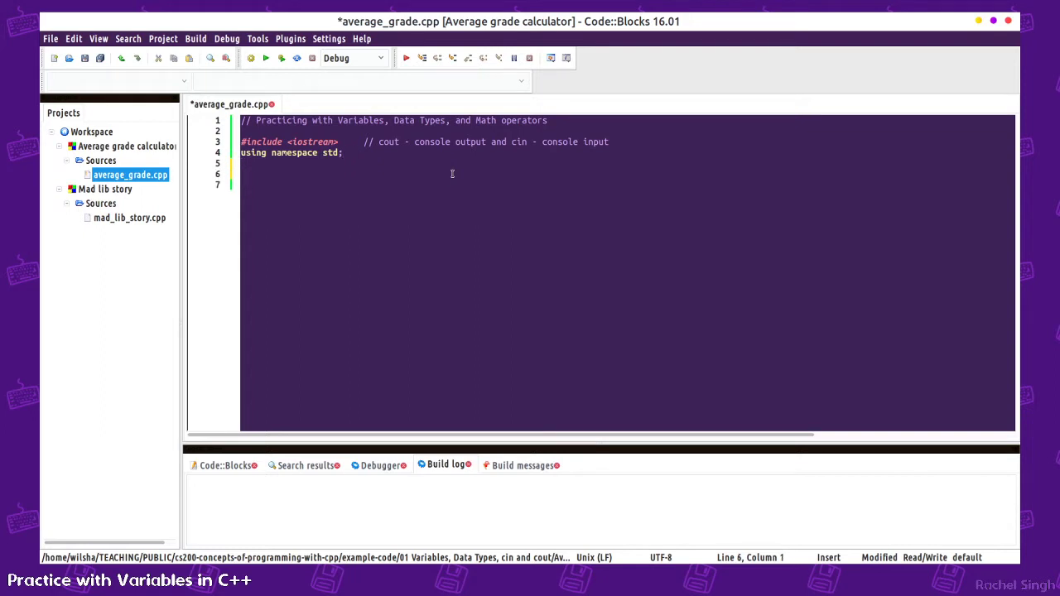
- Add int main() returning 0 plus a comment listing std::cout, std::cin, and save
text(int main())
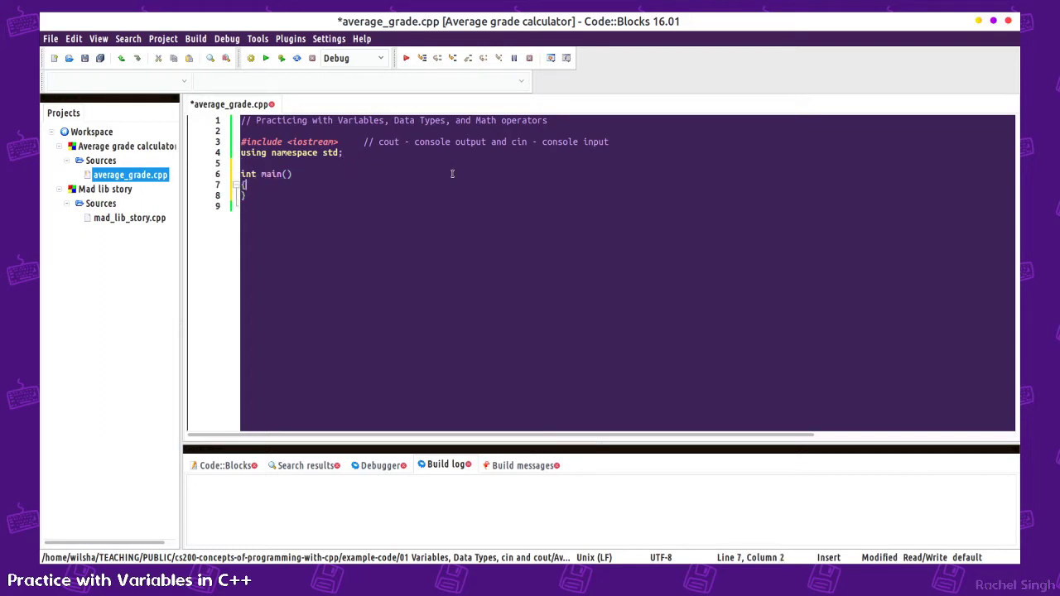
text(return 0;)
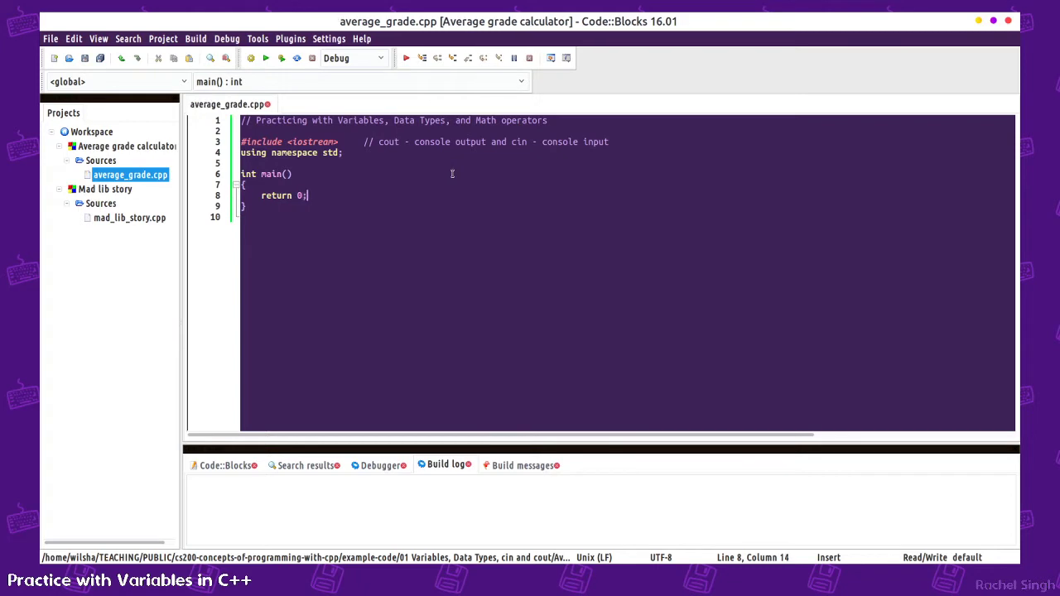
text(./)
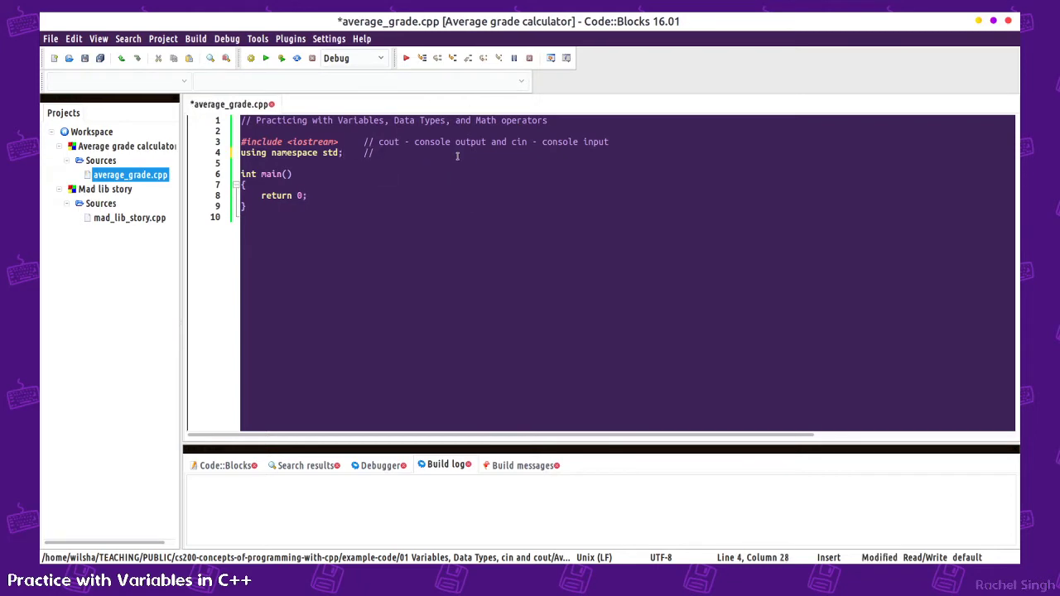
text(std::cout,)
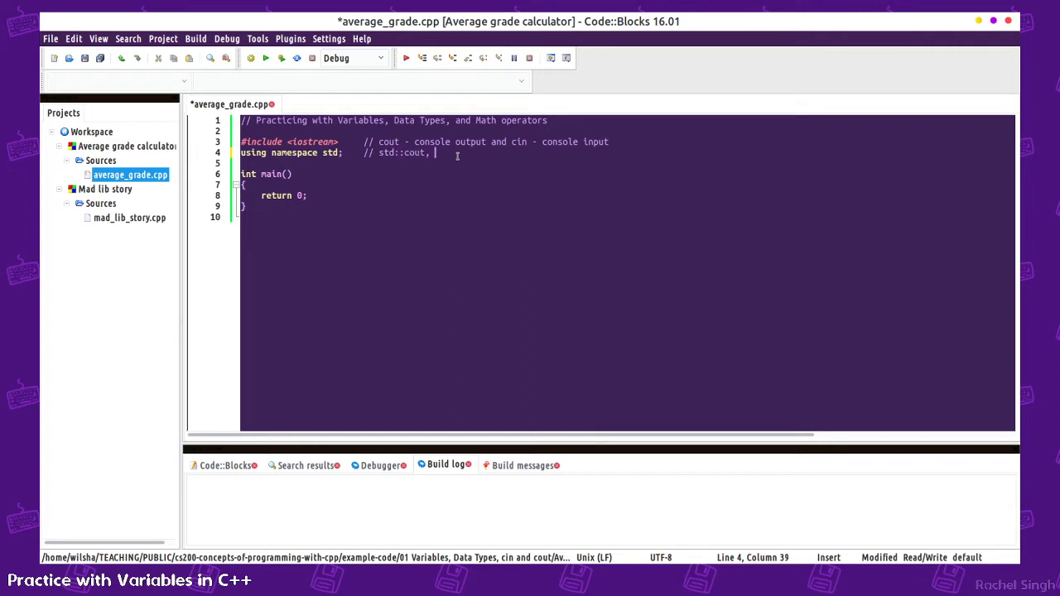
text(std::cin)
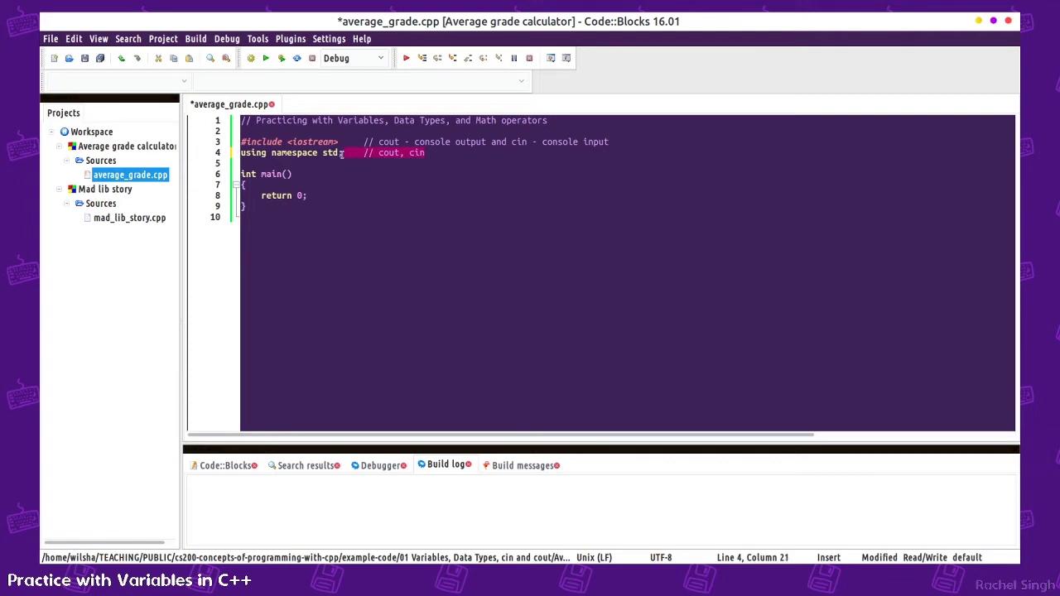
key(ctrl+s)
text(   //)
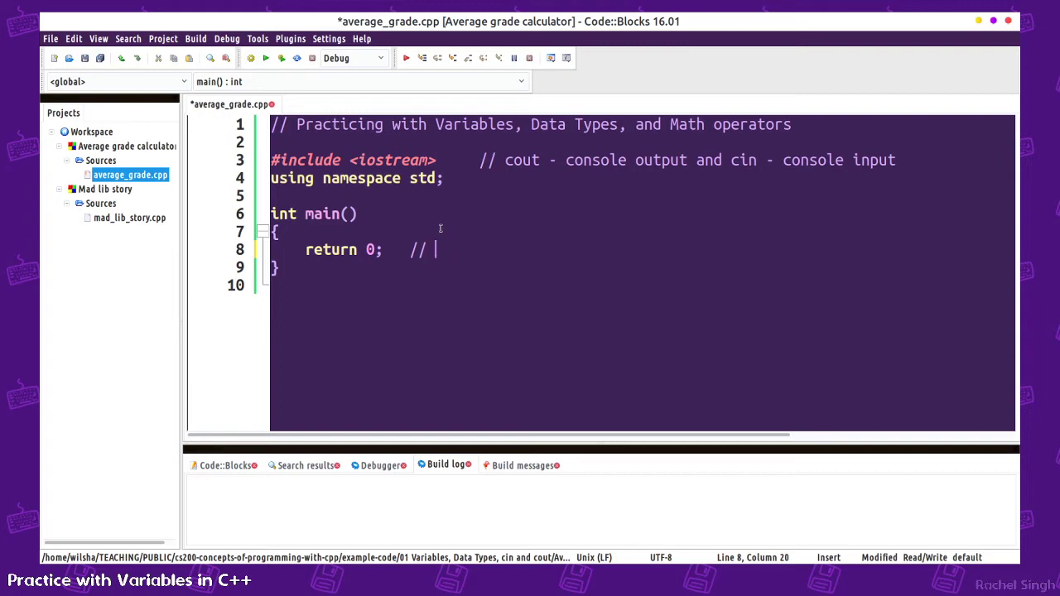
- Comment return 0 as 'nothing bad happened.' and save the file
text(return 0, nothi)
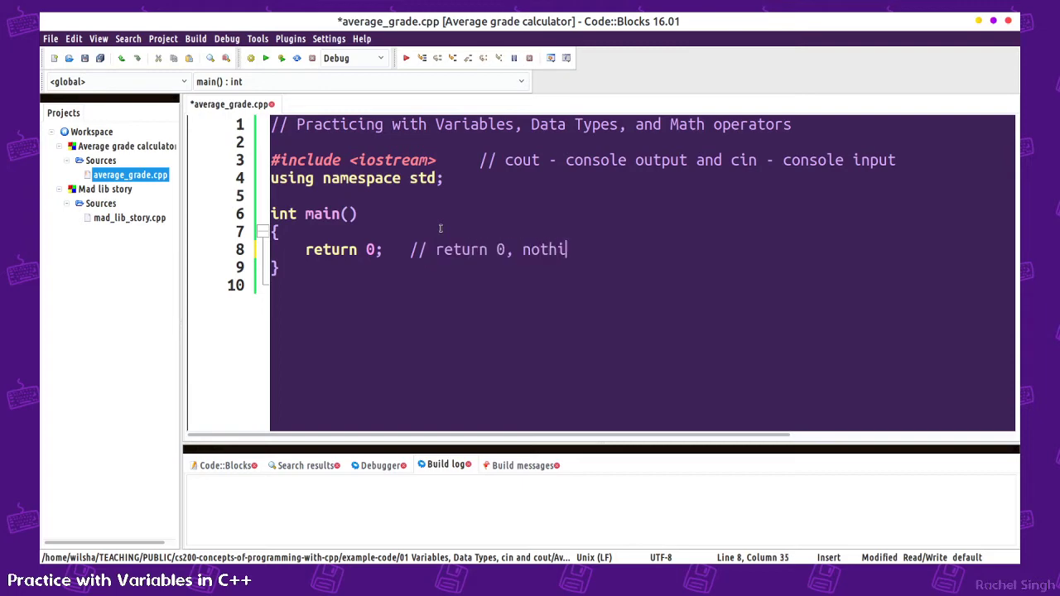
text(ng bad happened.)
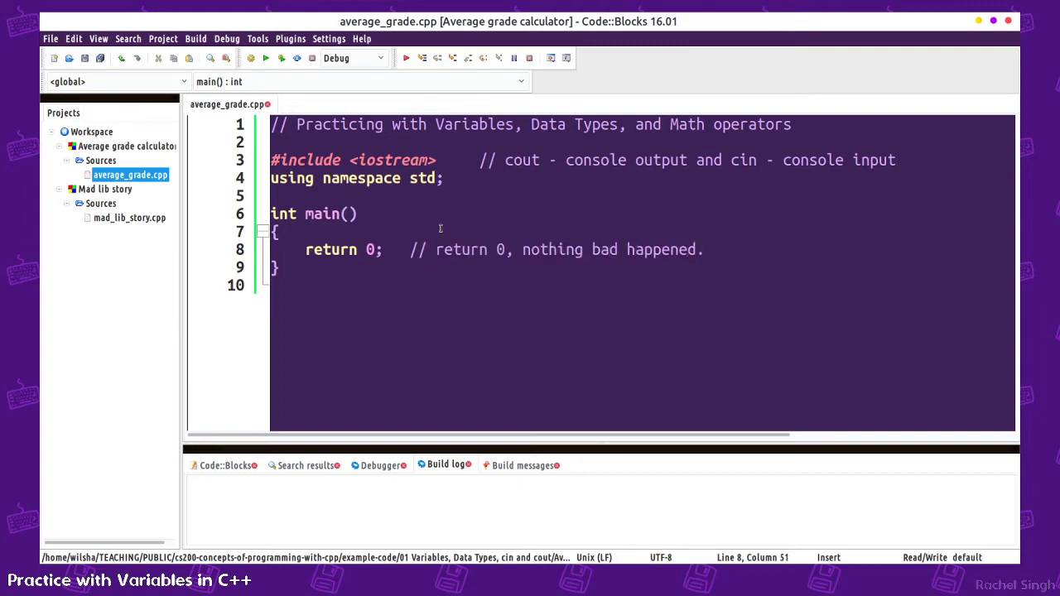
key(Return)
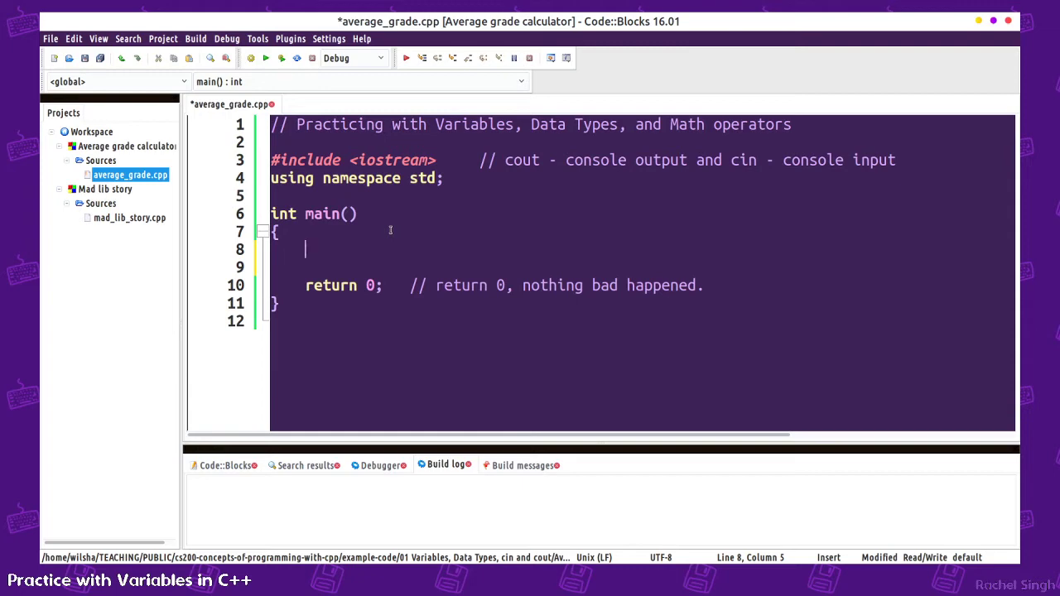
- Write the grade-scale comment // A = 4, B = 3, C = 2, D = 1, F = 0 inside main
text(//)
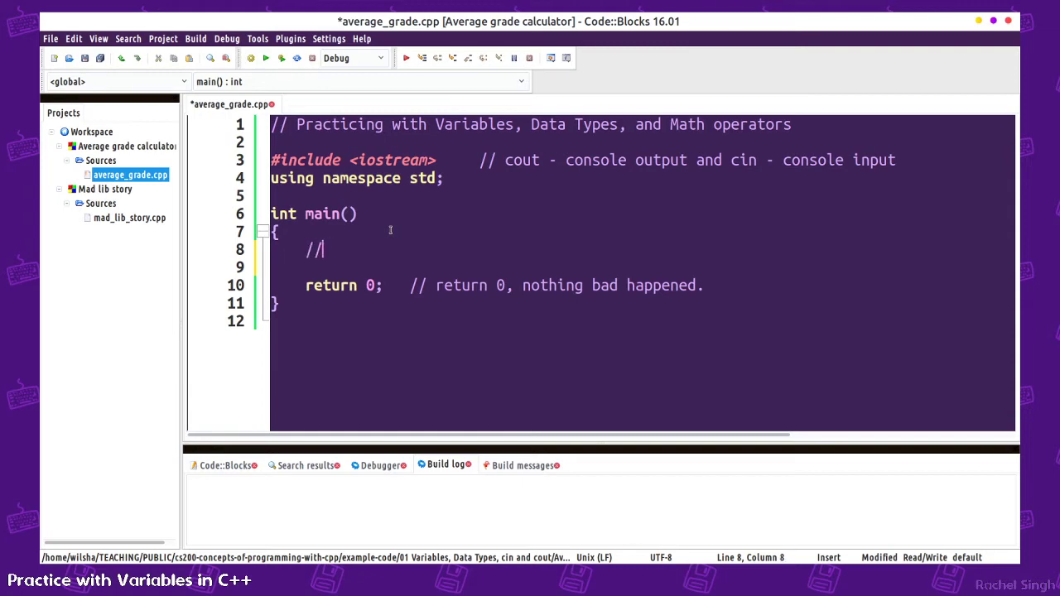
text(A = 4, B = 3)
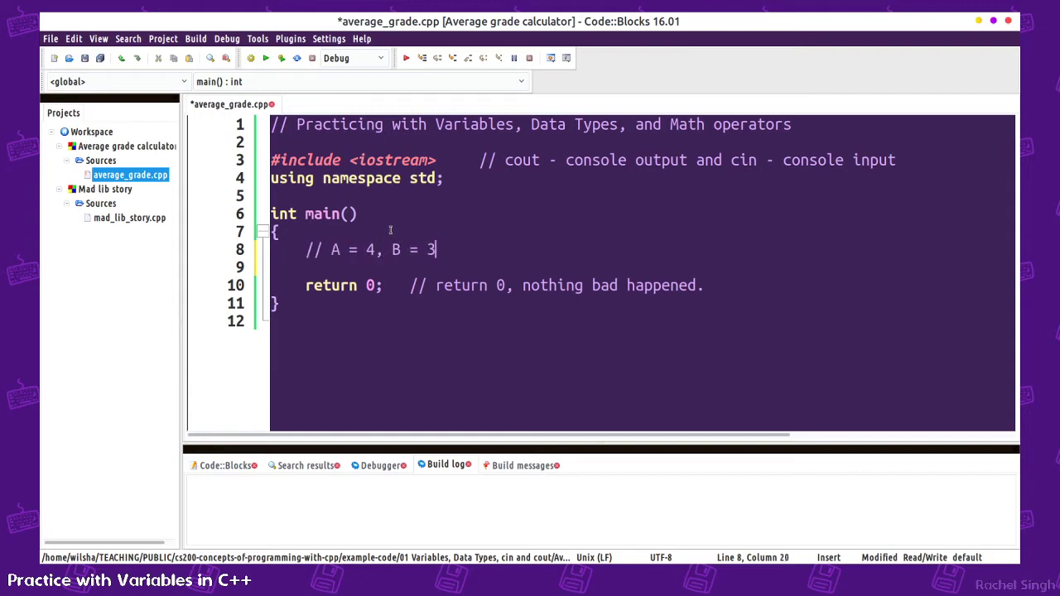
text(, C = 2, D = 1)
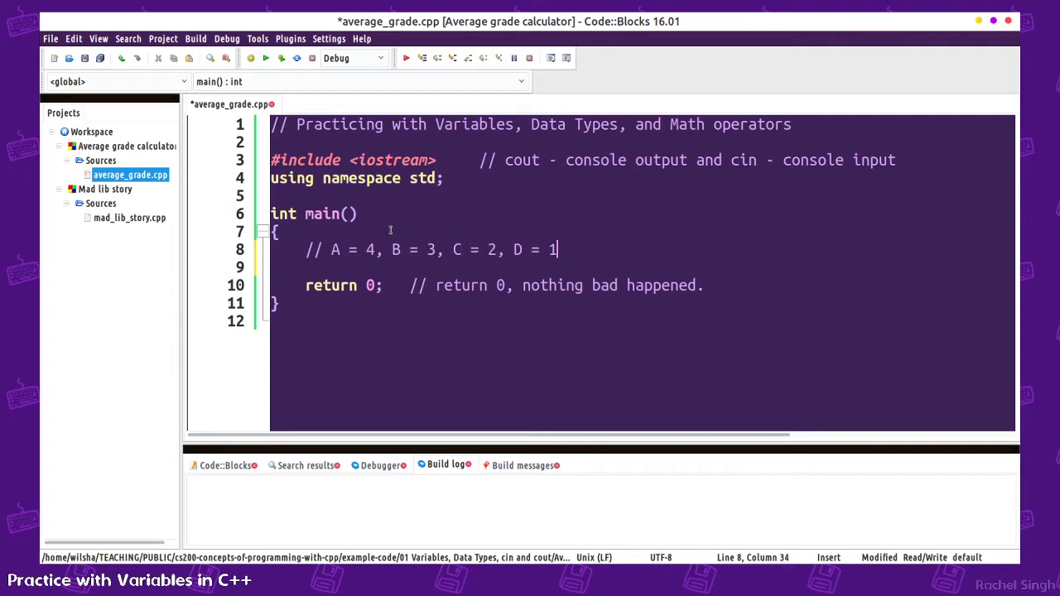
text(, F = 0)
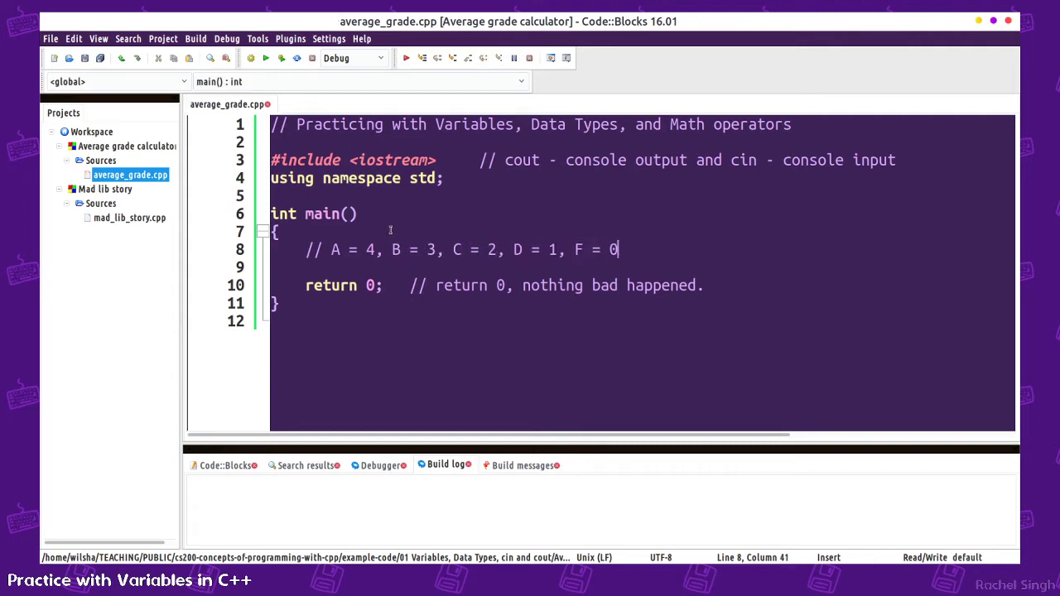
key(Return)
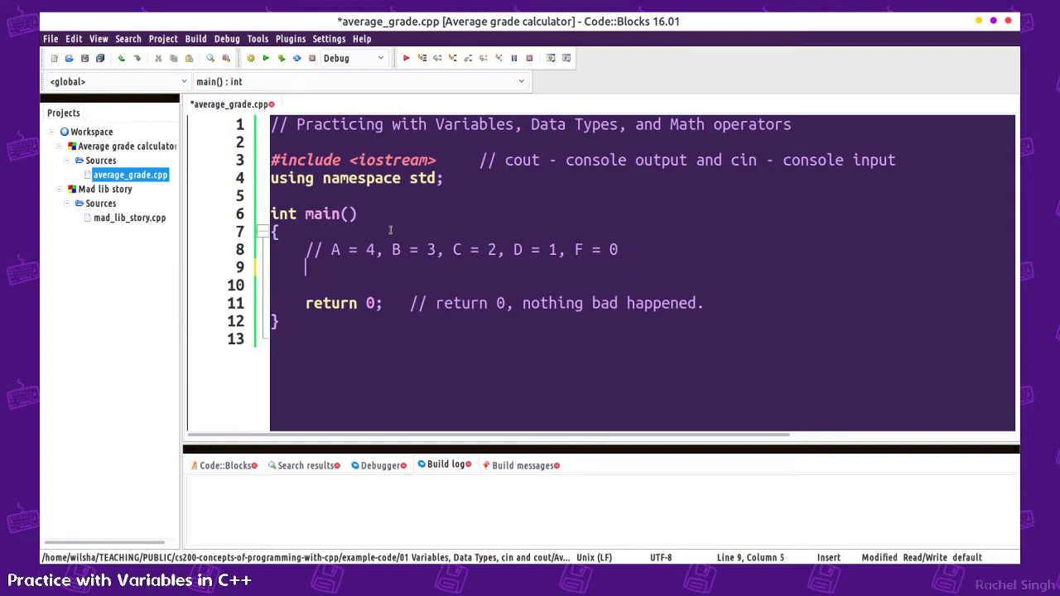
- Declare float grade1, grade2, grade3, grade4 and float gpa
text(float)
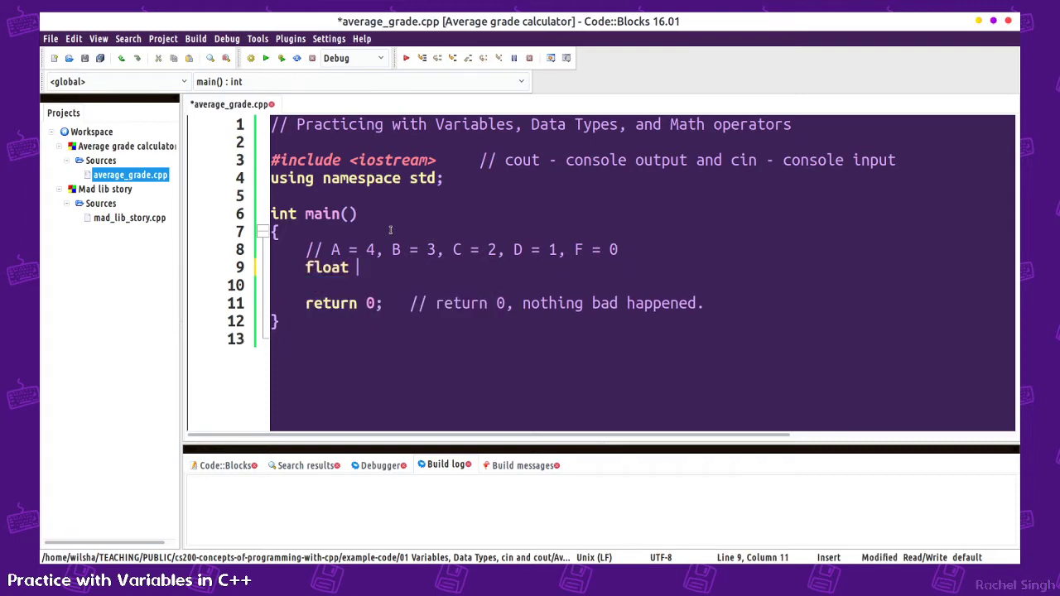
text(grade1, g)
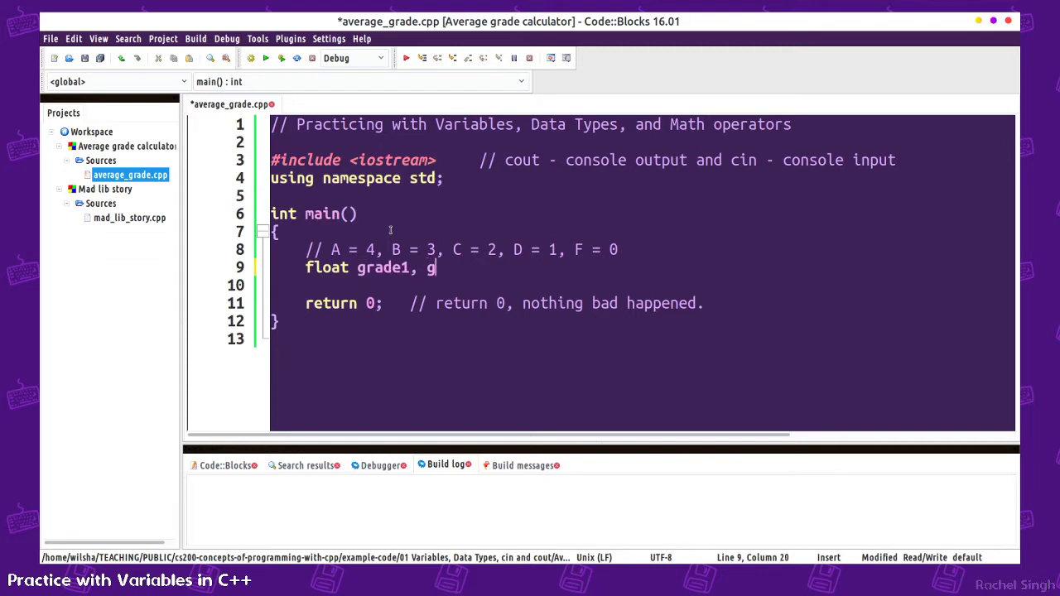
text(rade2, grade3, grade4;)
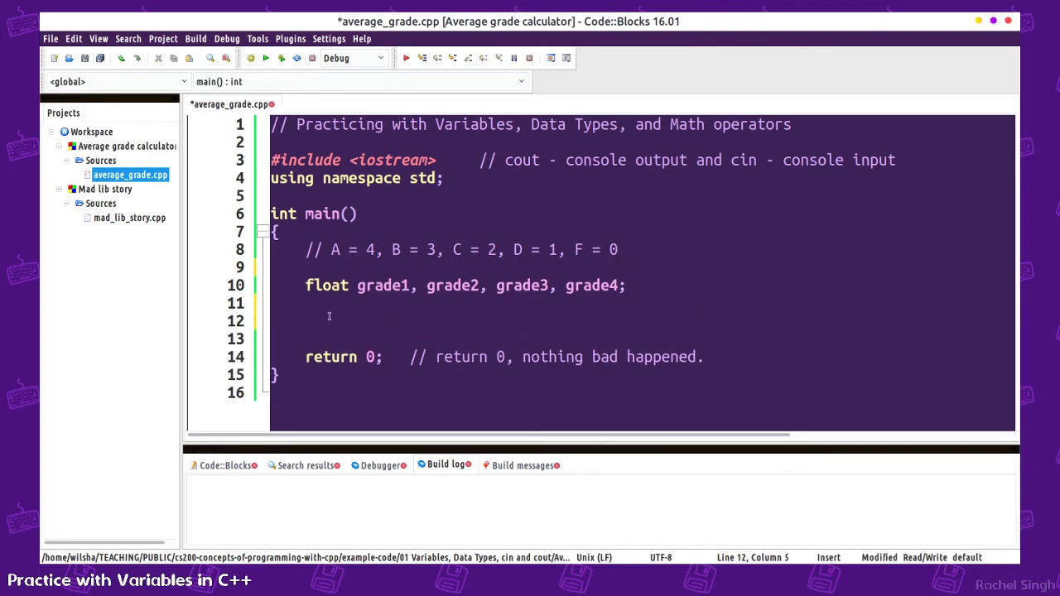
text(float gpa)
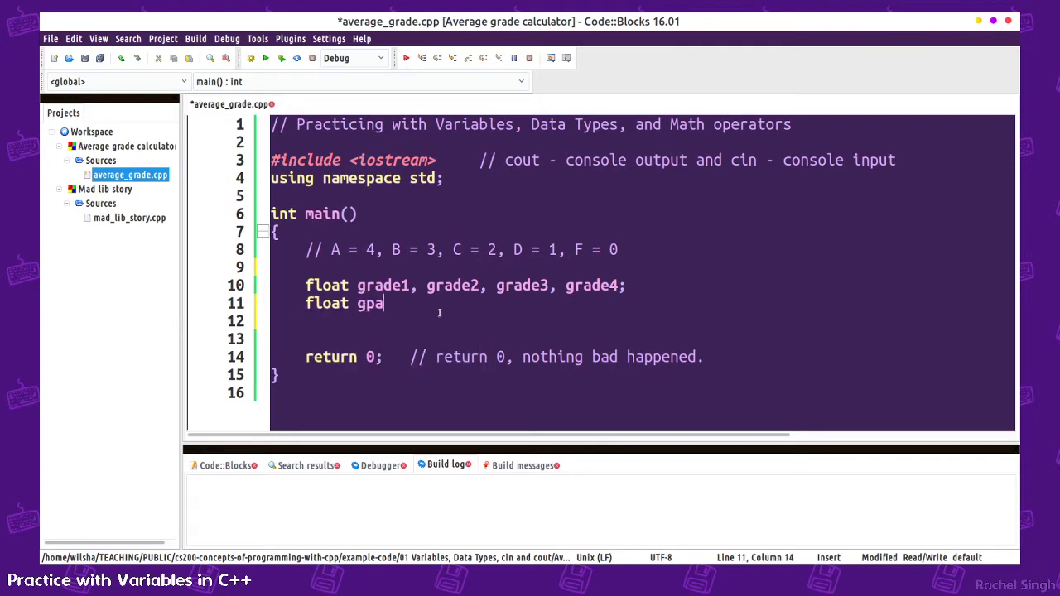
text(;)
click(643, 339)
text(//)
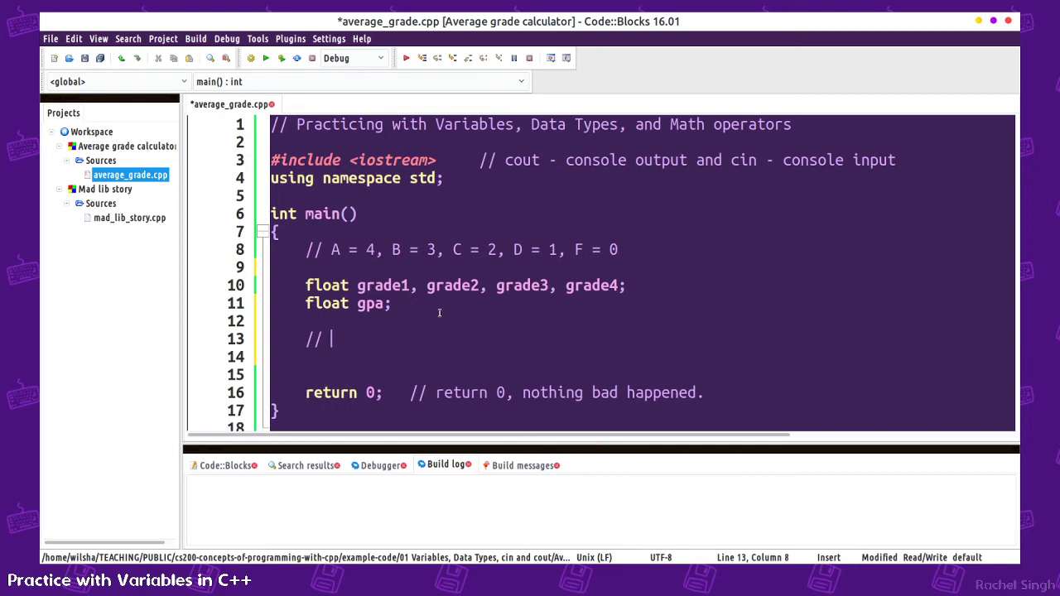
text(Hard-coding)
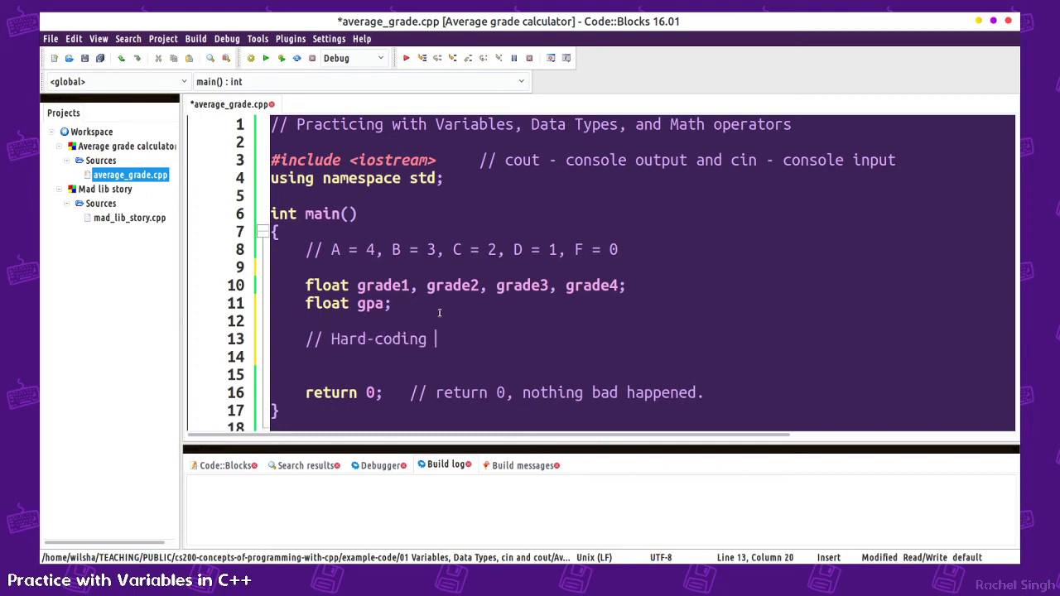
text(data)
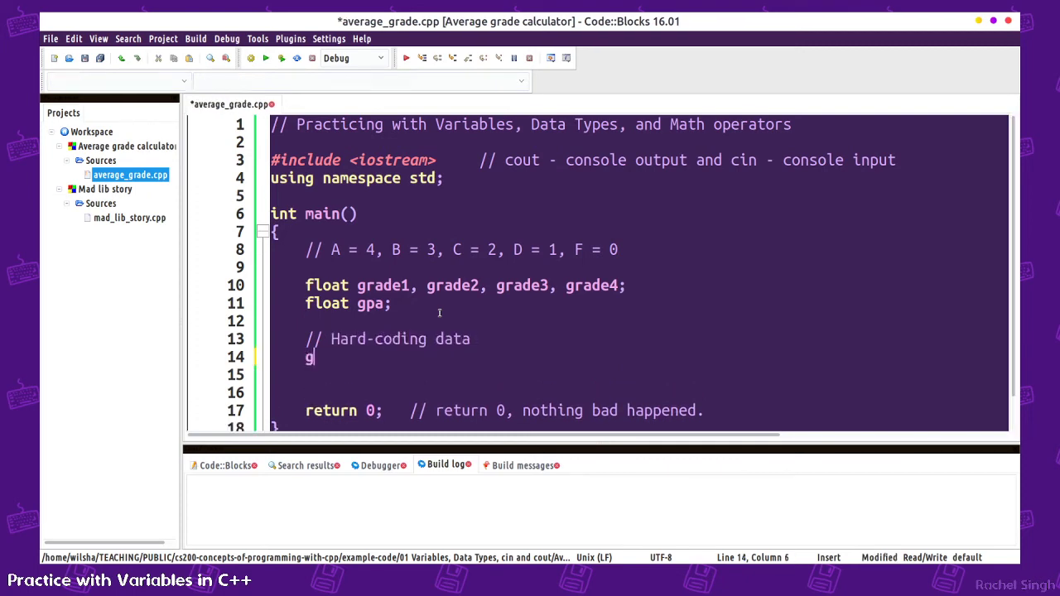
text(rade1 =)
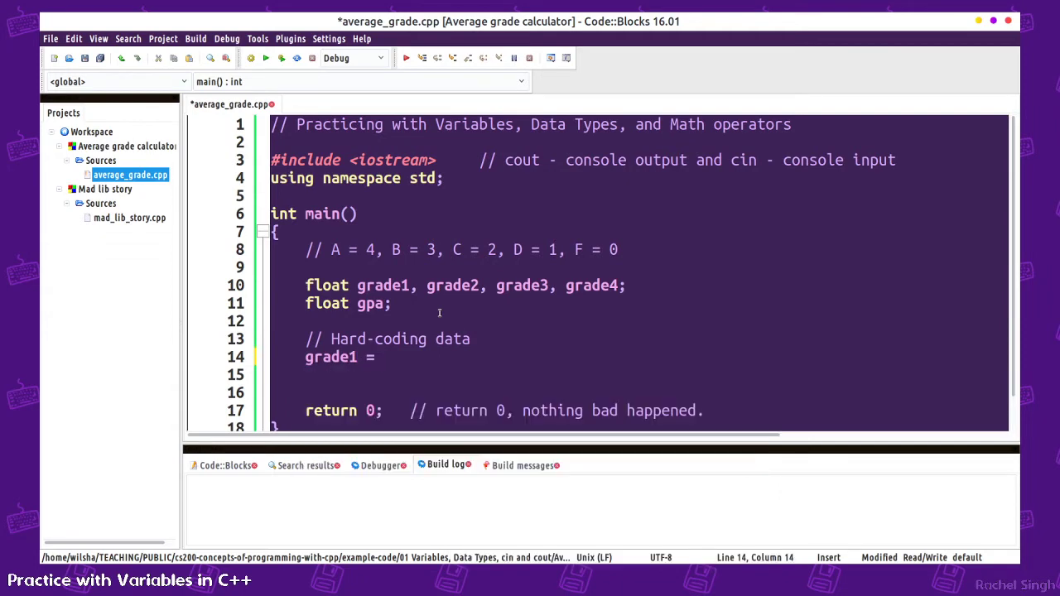
text(4;)
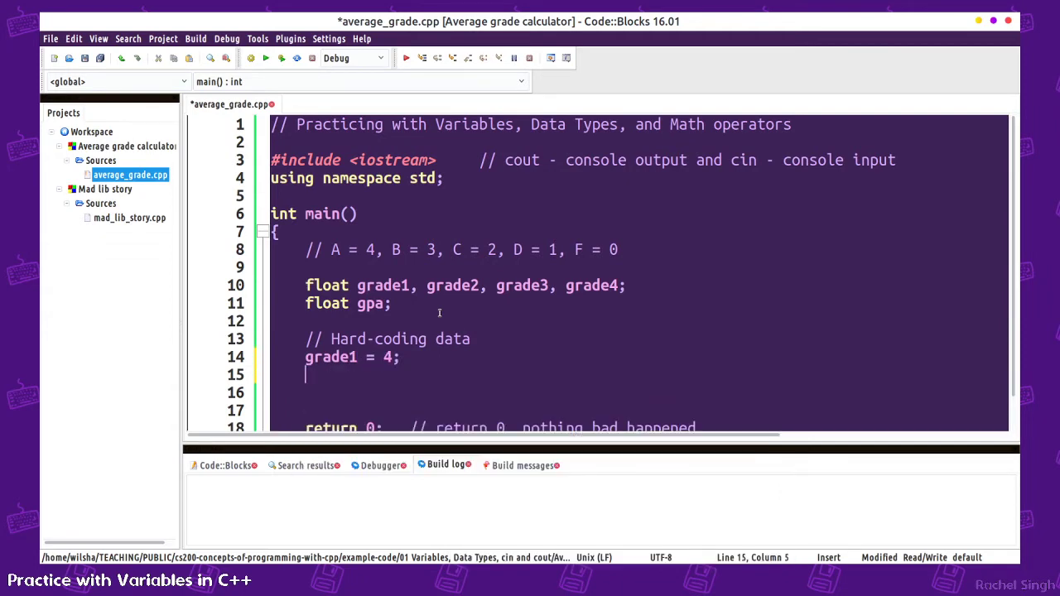
text(grade2 = 3;)
click(639, 393)
text(grade3 = 4;)
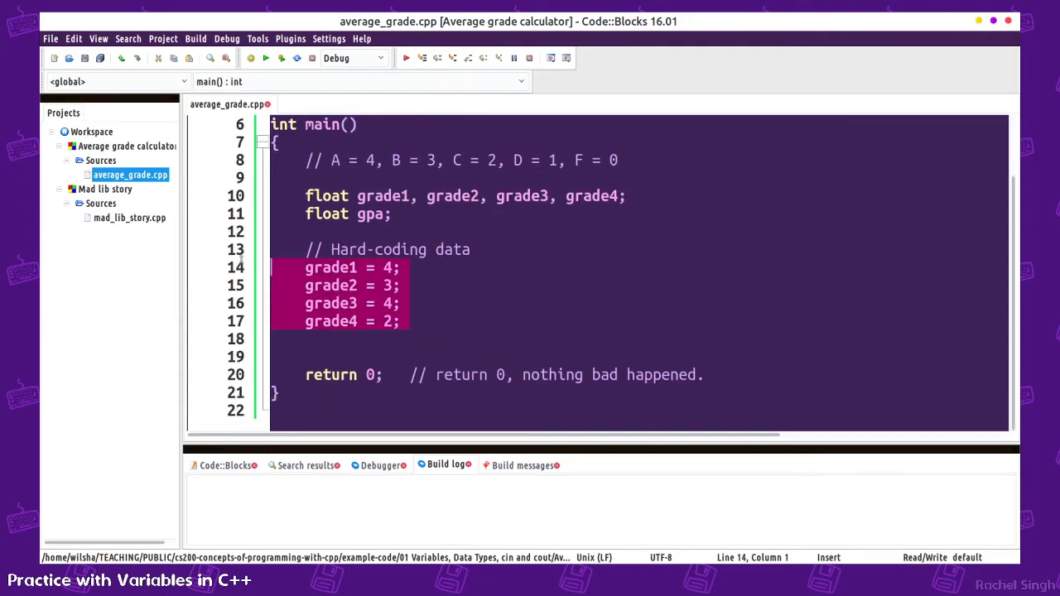
mouse_move(410, 311)
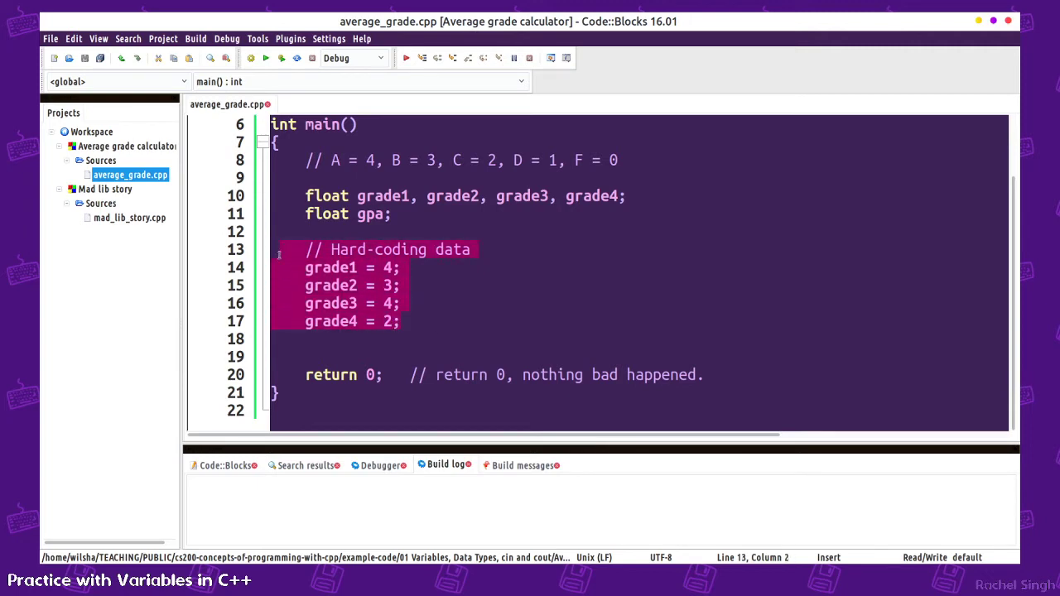
click(401, 321)
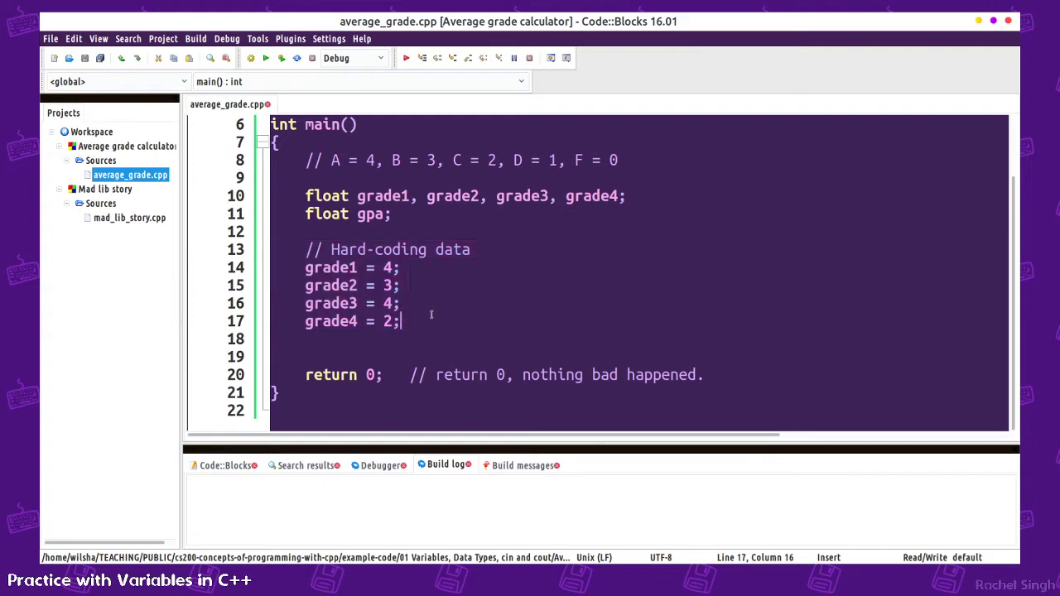
- Add the comment // Calculating the GPA and save
text(// c)
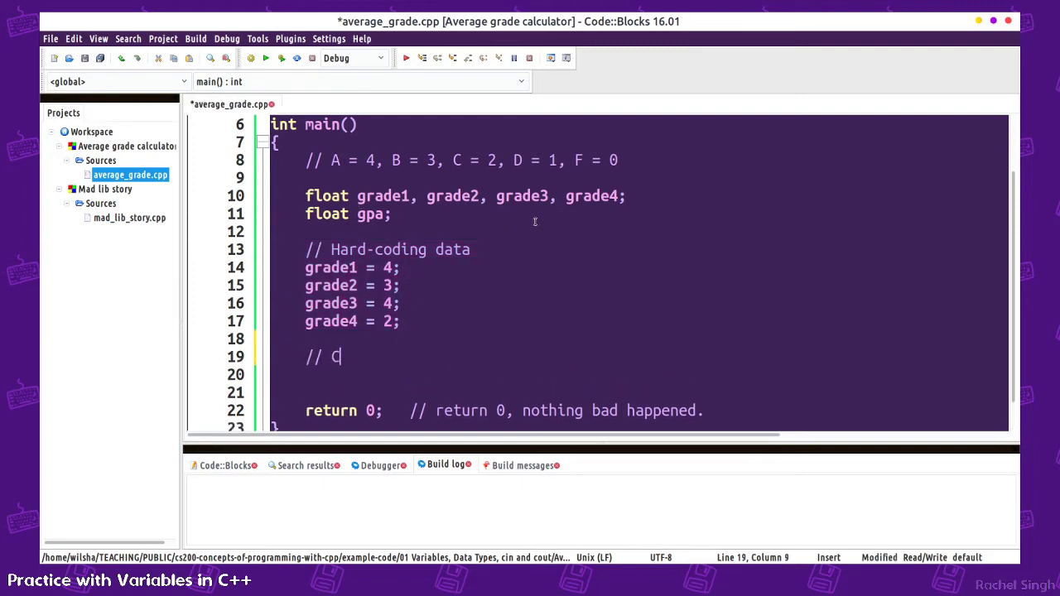
text(alculating the GPA)
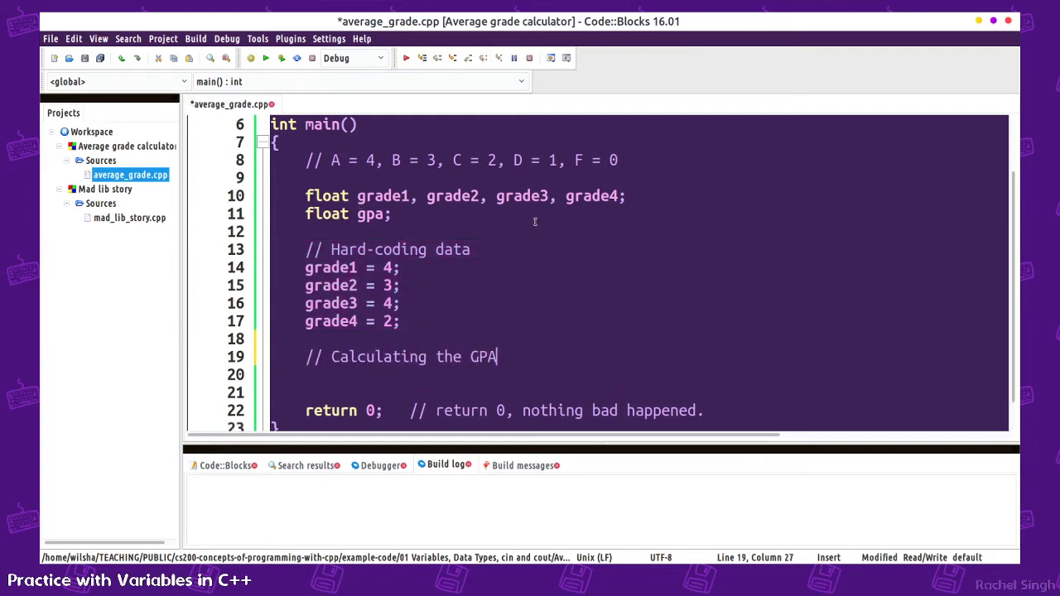
key(ctrl+s)
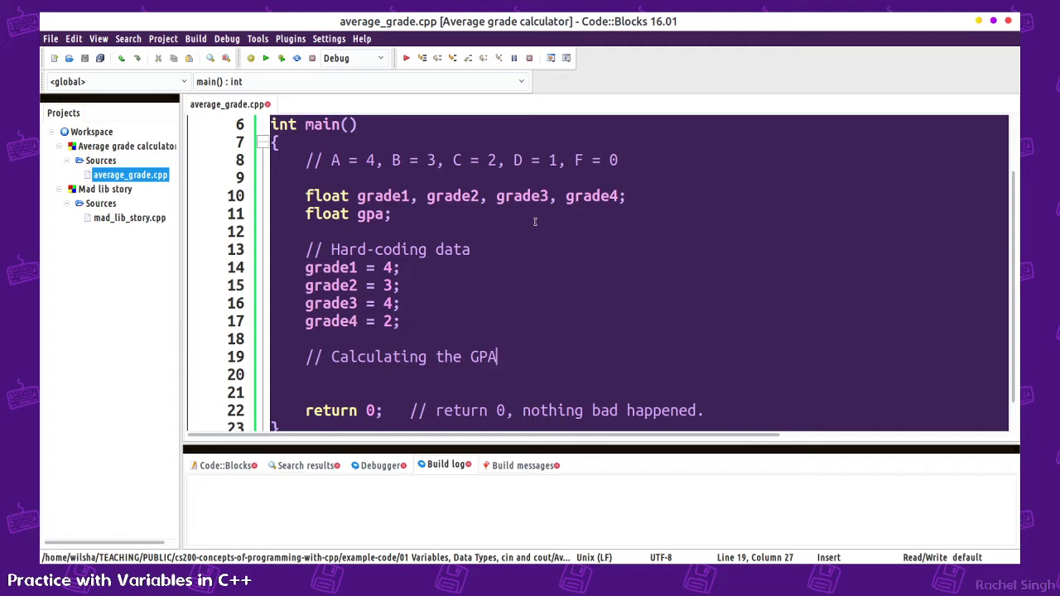
mouse_move(503, 235)
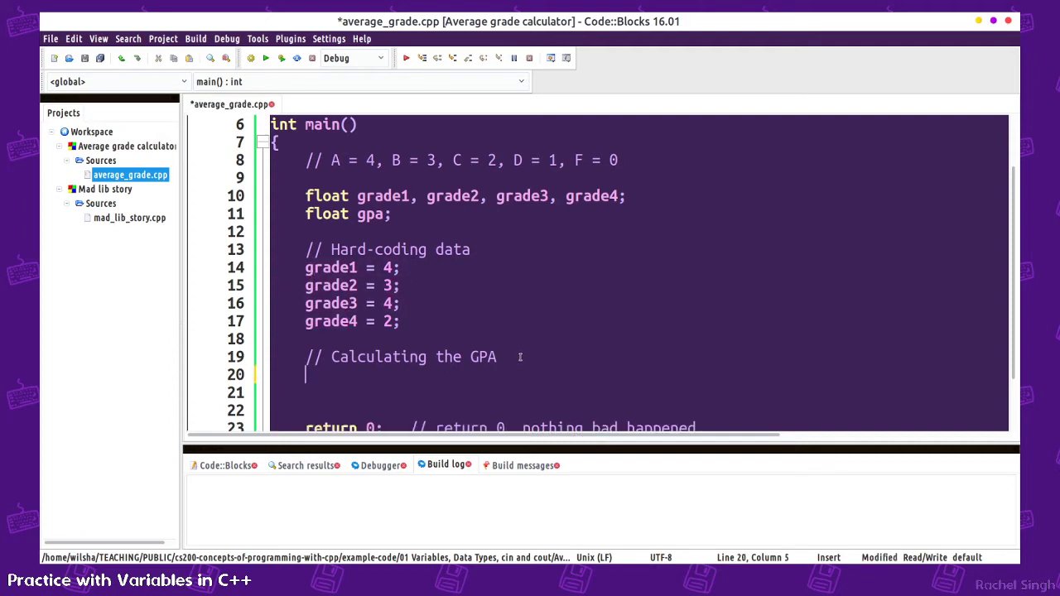
- Set gpa = ( grade1 + grade2 + grade3 + grade4 ) / 4;
text(gpa =)
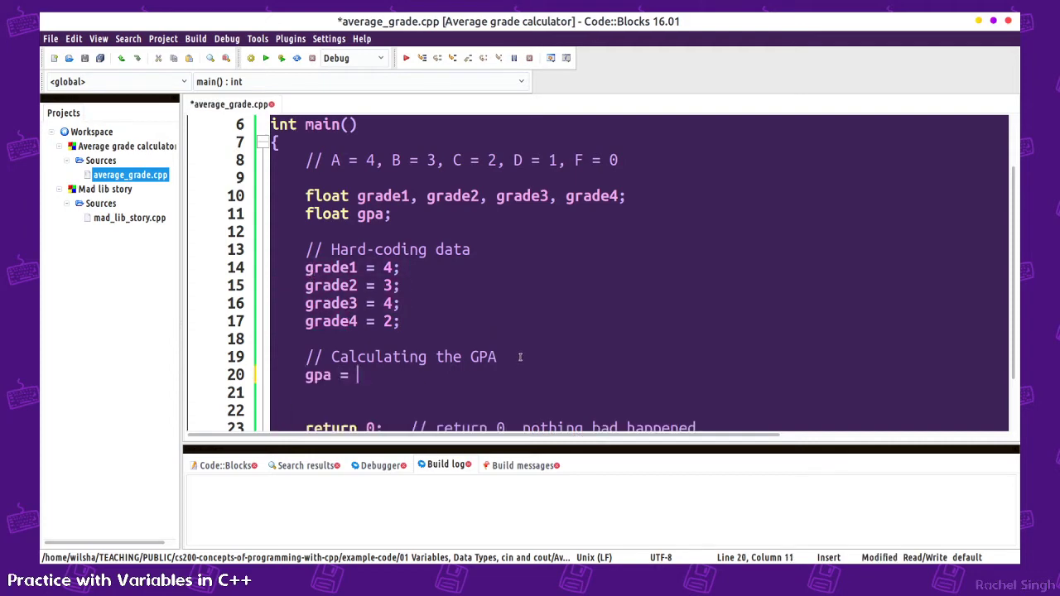
text(( grade1 + g)
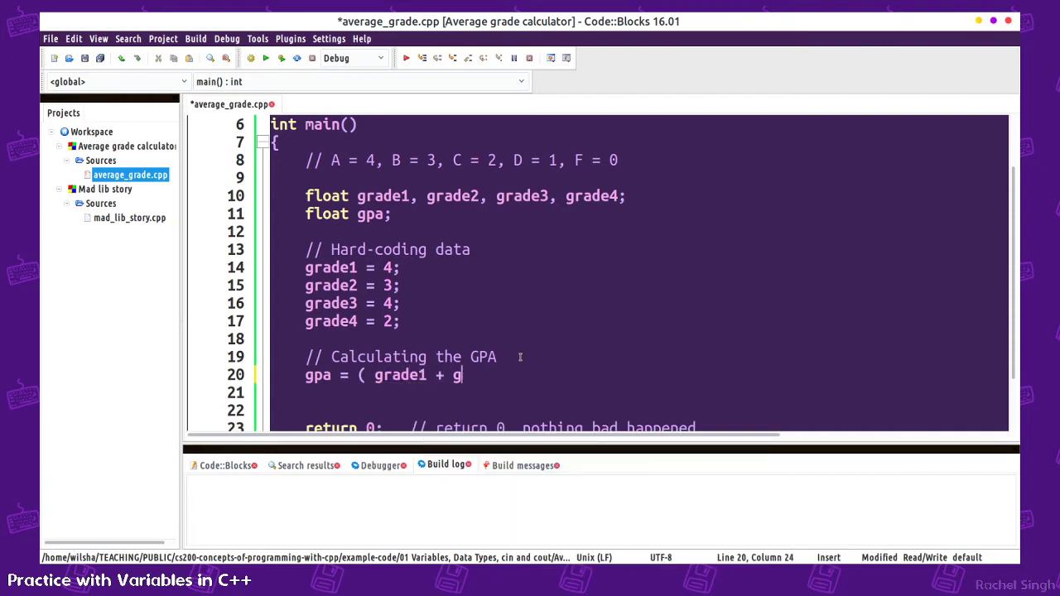
text(rade2 + grad3)
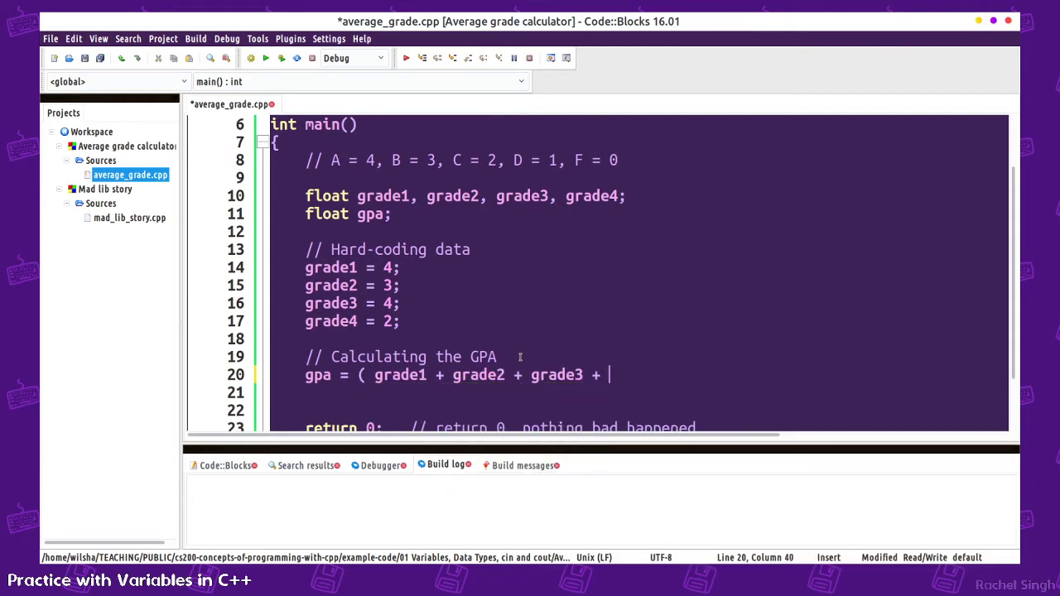
text(grade4 ) /)
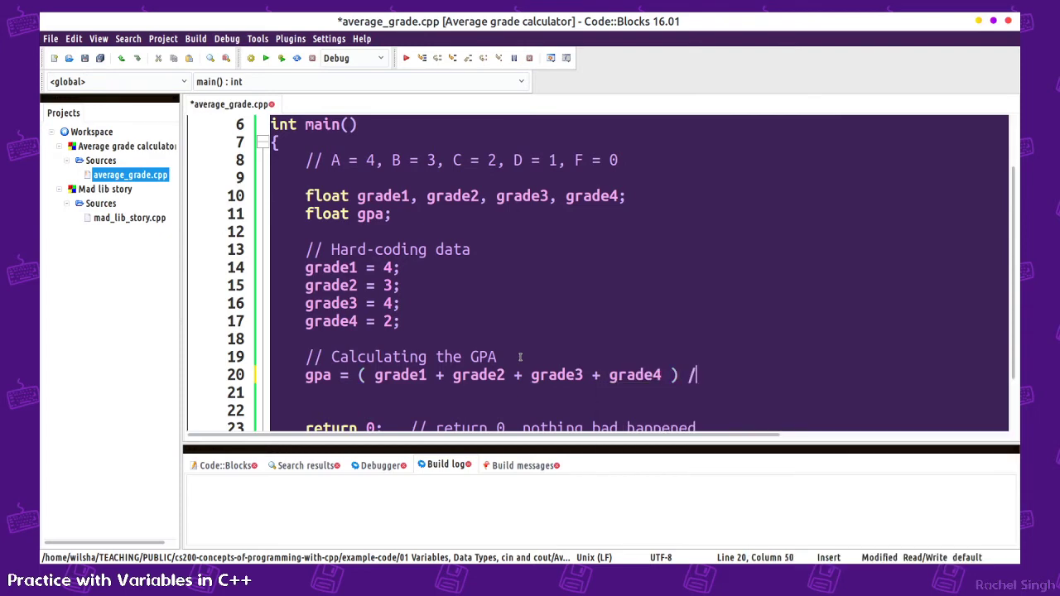
text(4;)
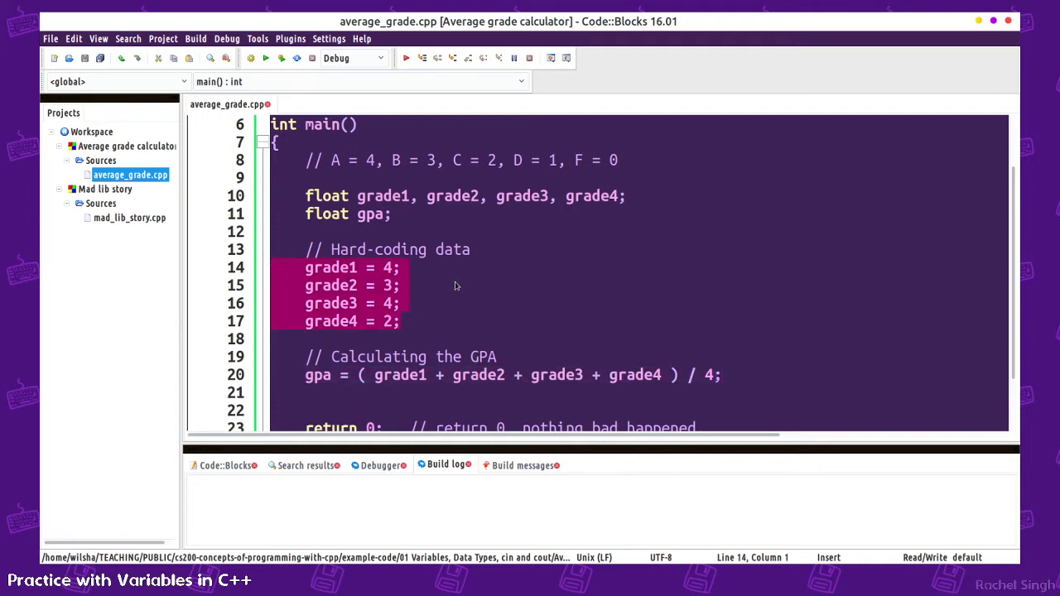
- Adjust the gpa formula's parentheses and move to its end for output lines
scroll(down, 3)
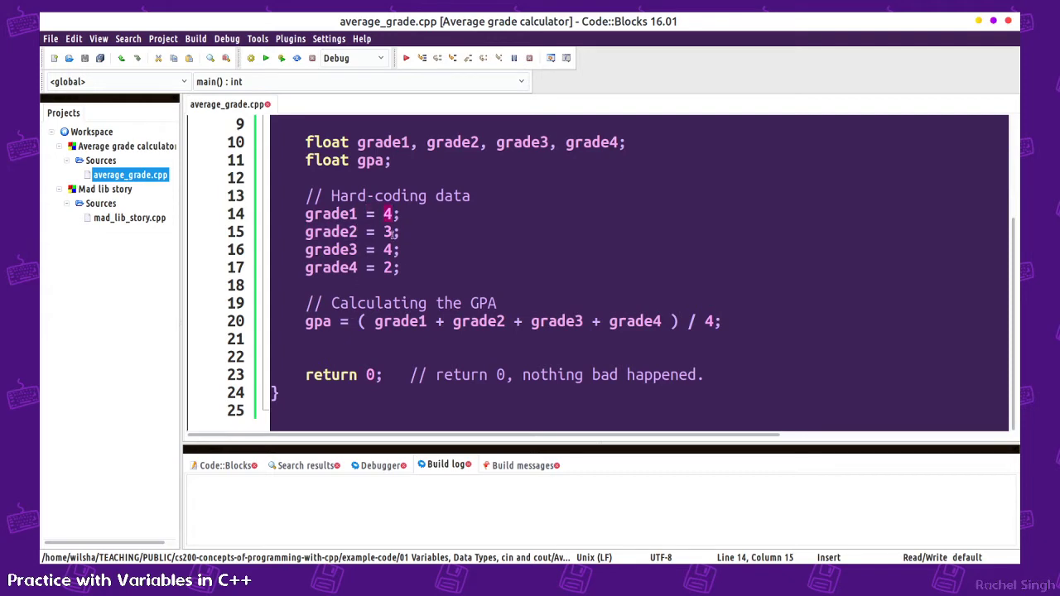
click(390, 267)
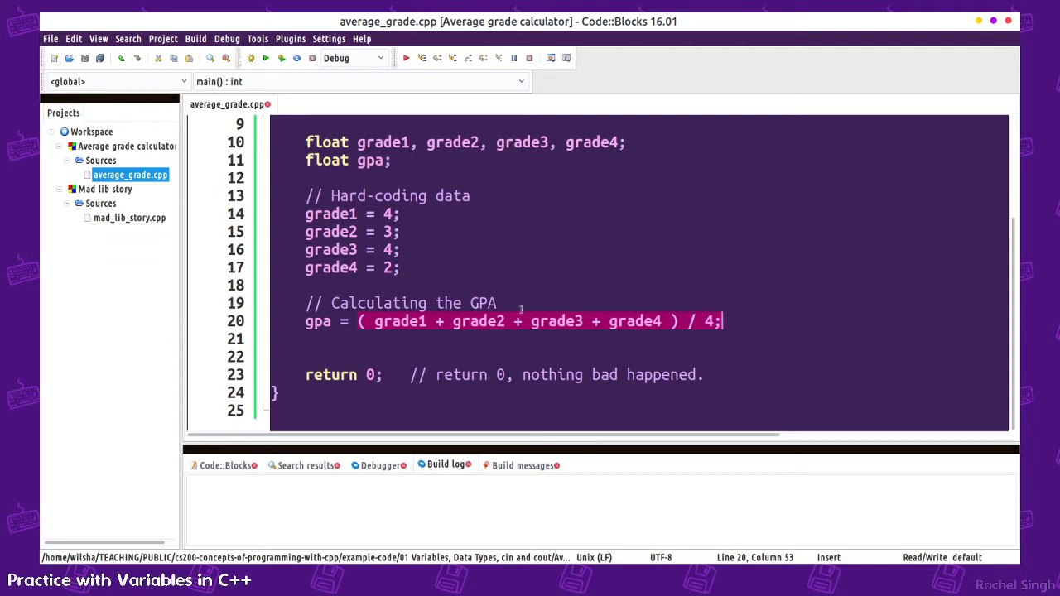
click(333, 321)
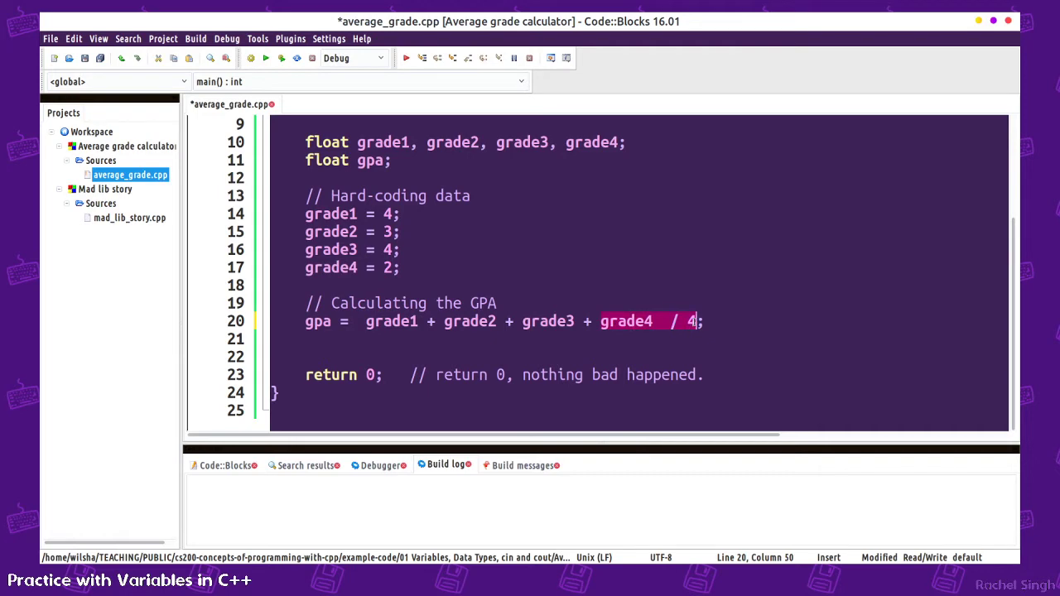
click(477, 321)
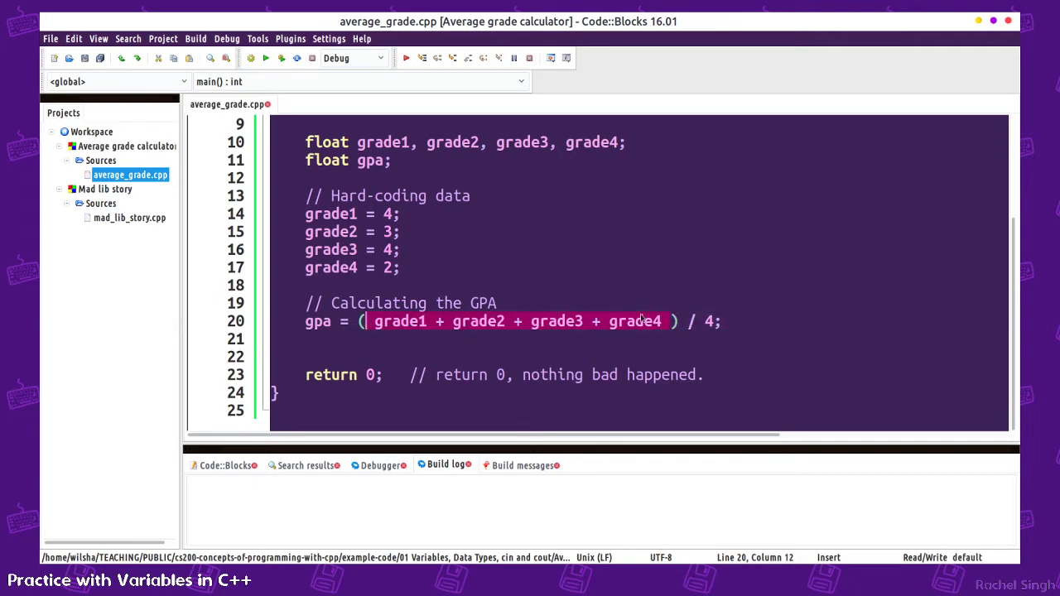
click(722, 321)
text(cout <<)
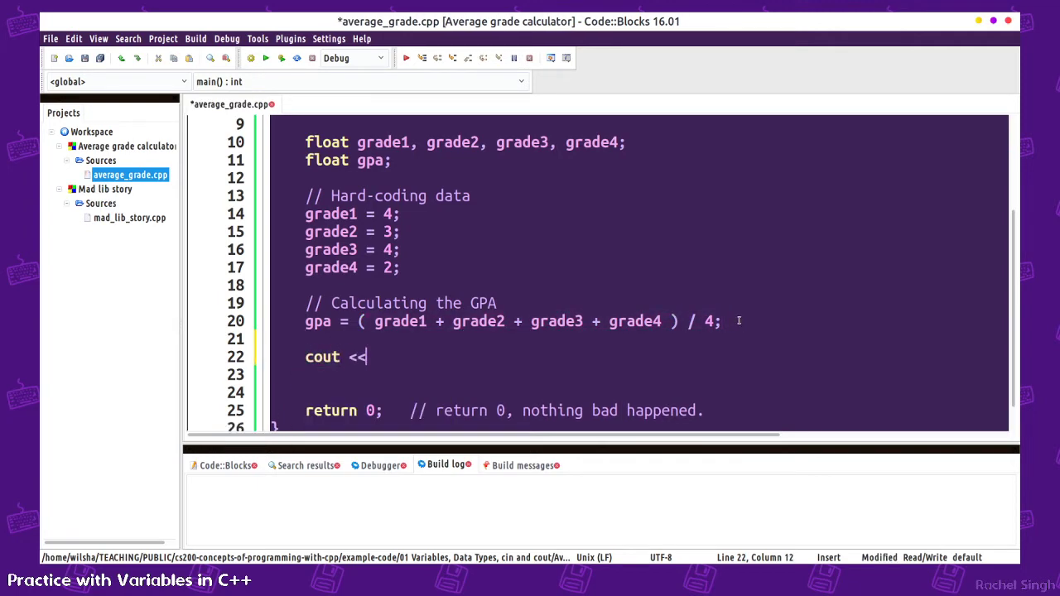
- Print "Your GPA is: " with gpa, then a "Good work?" line, each ending with endl
text("Your GPA)
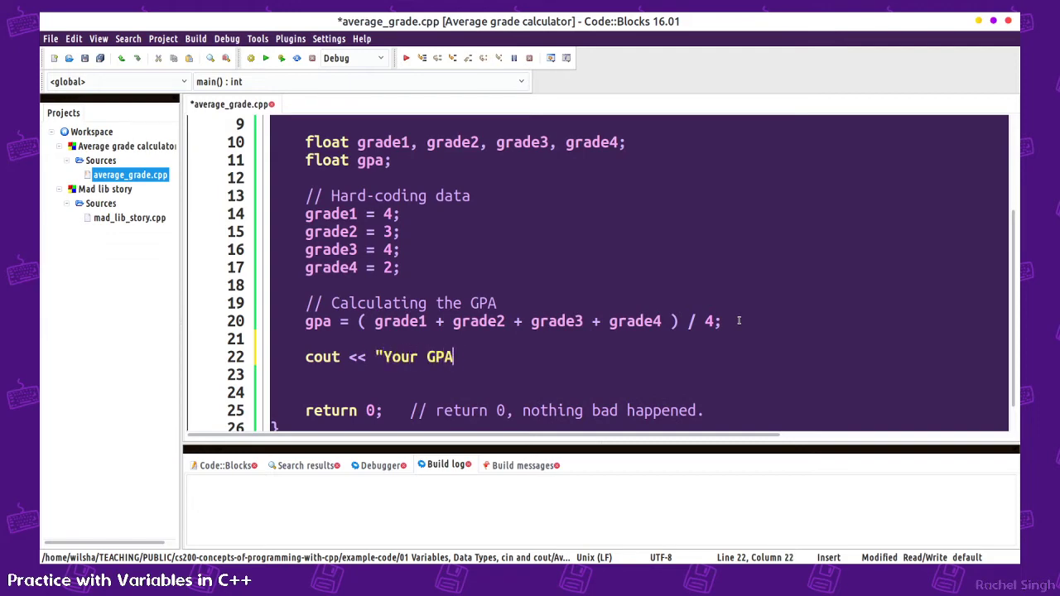
text(is: ")
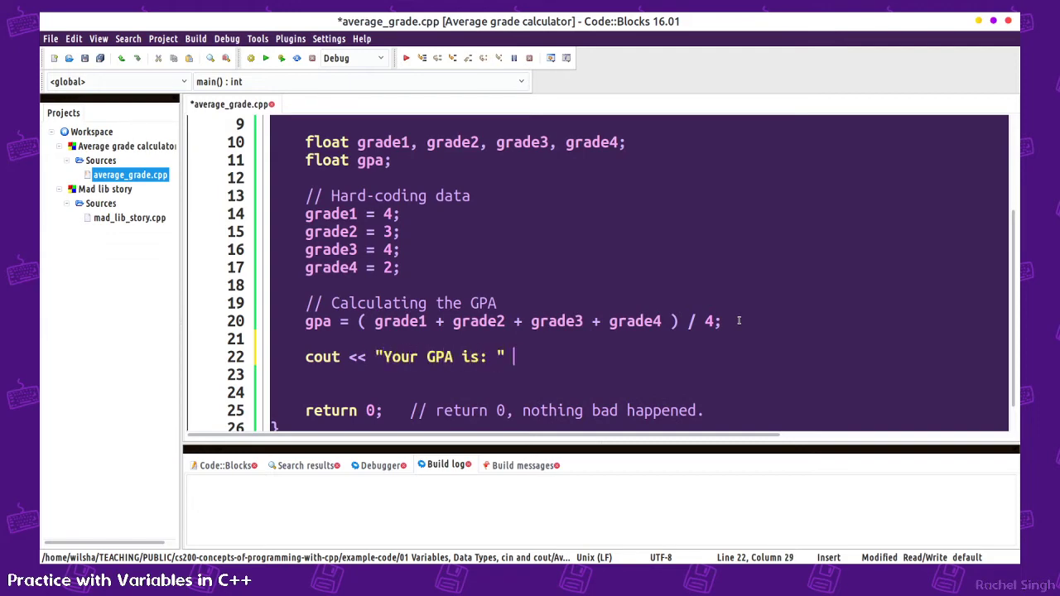
text(<< gpa << endl;)
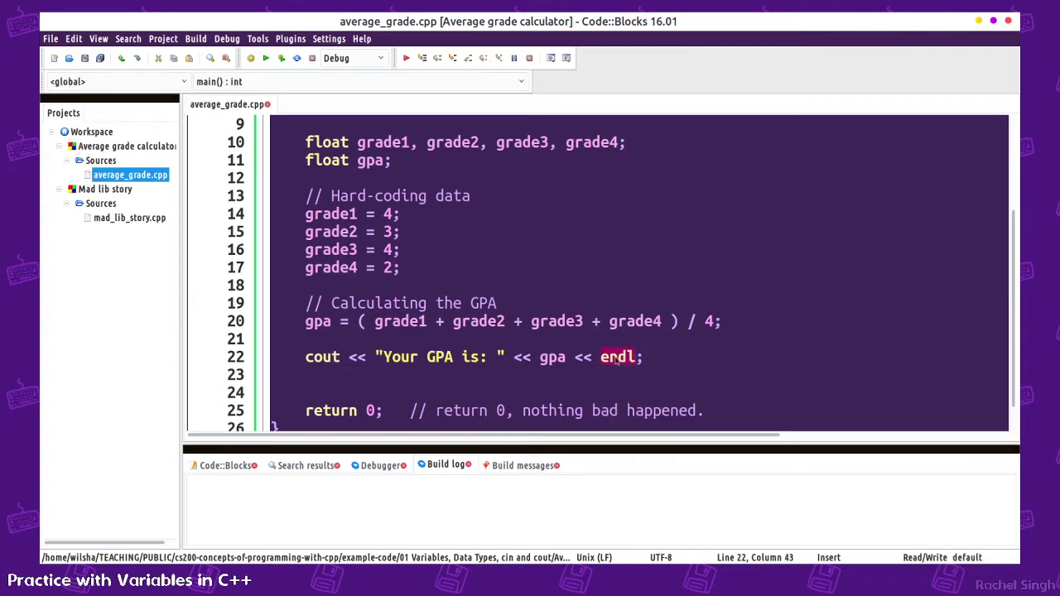
text(cout << ")
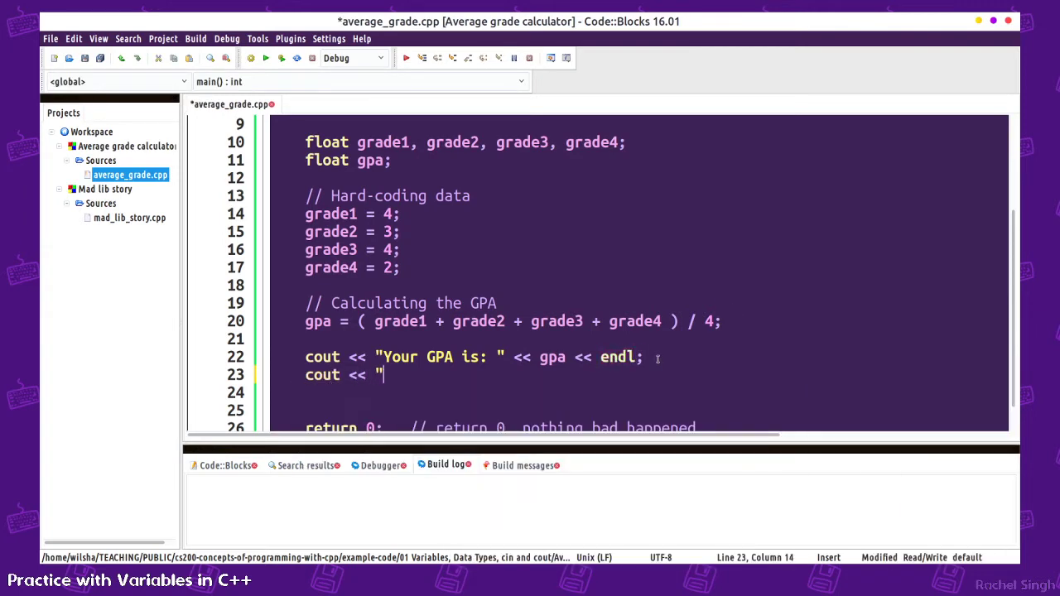
text(Go)
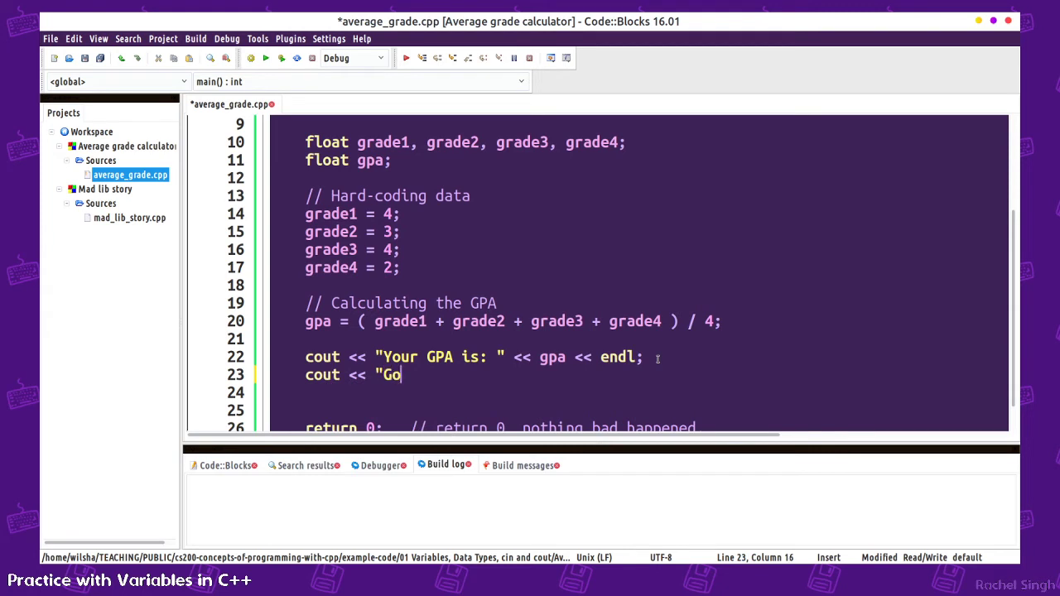
text(od work?" << endl;)
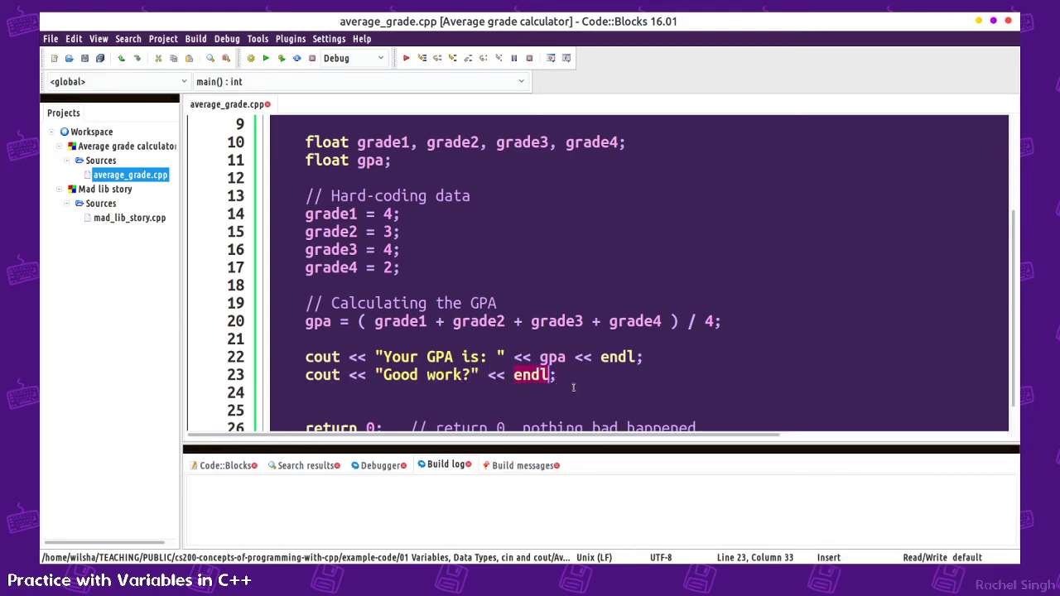
scroll(up, 3)
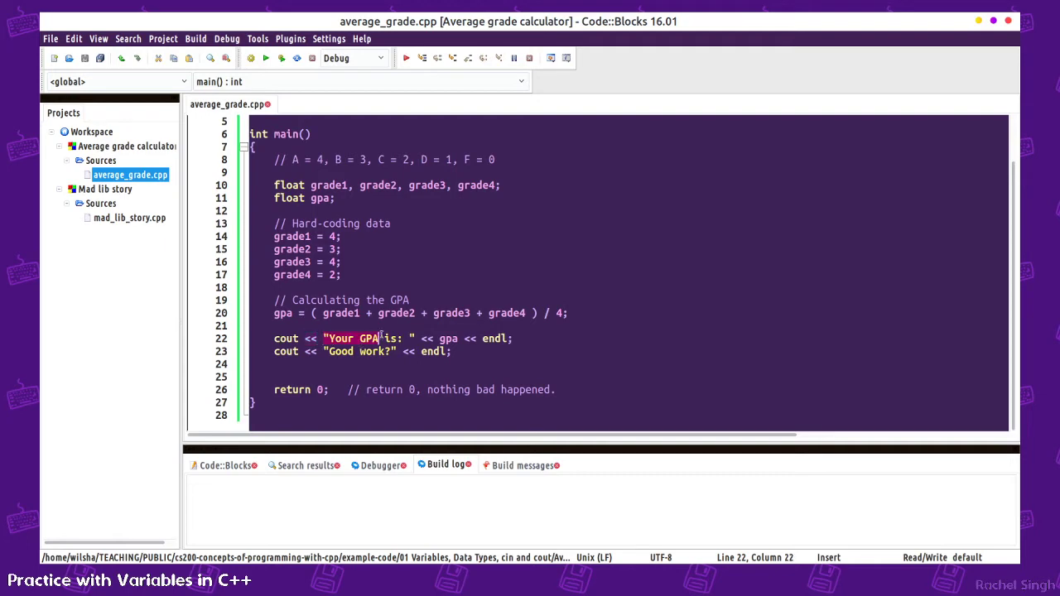
click(355, 351)
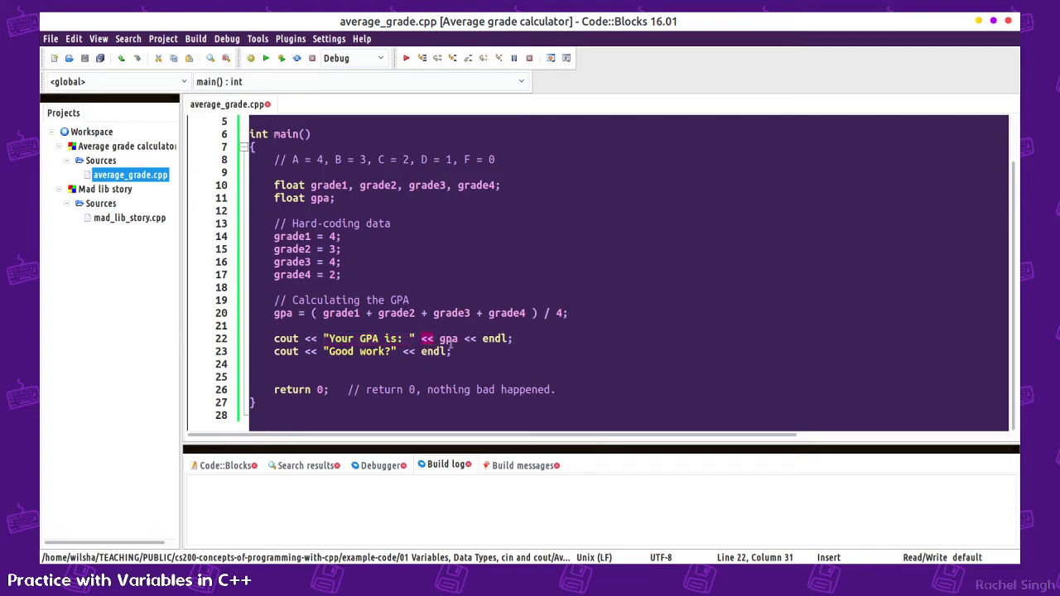
double_click(448, 338)
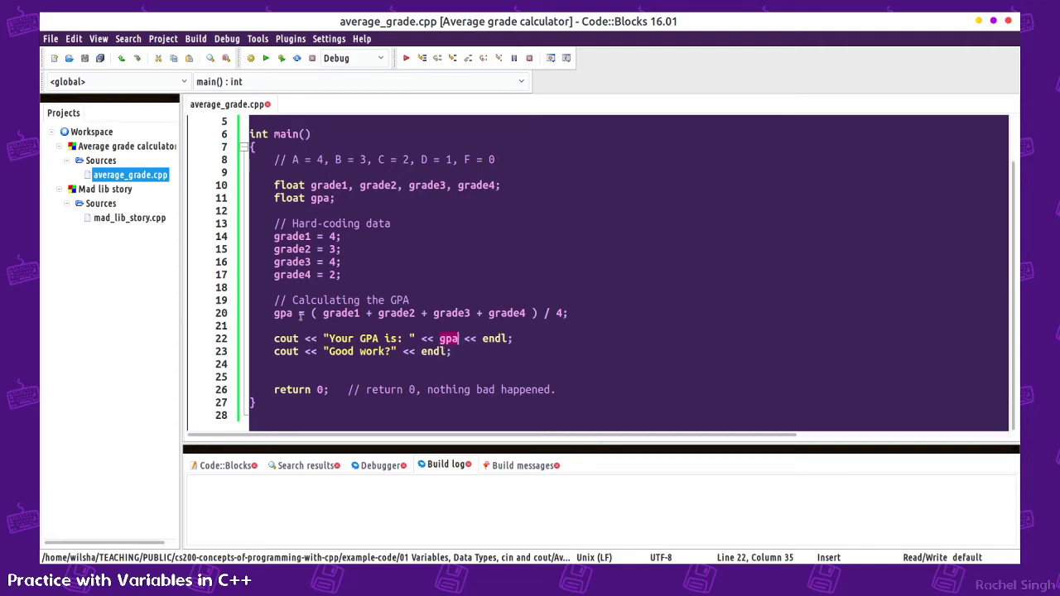
click(560, 313)
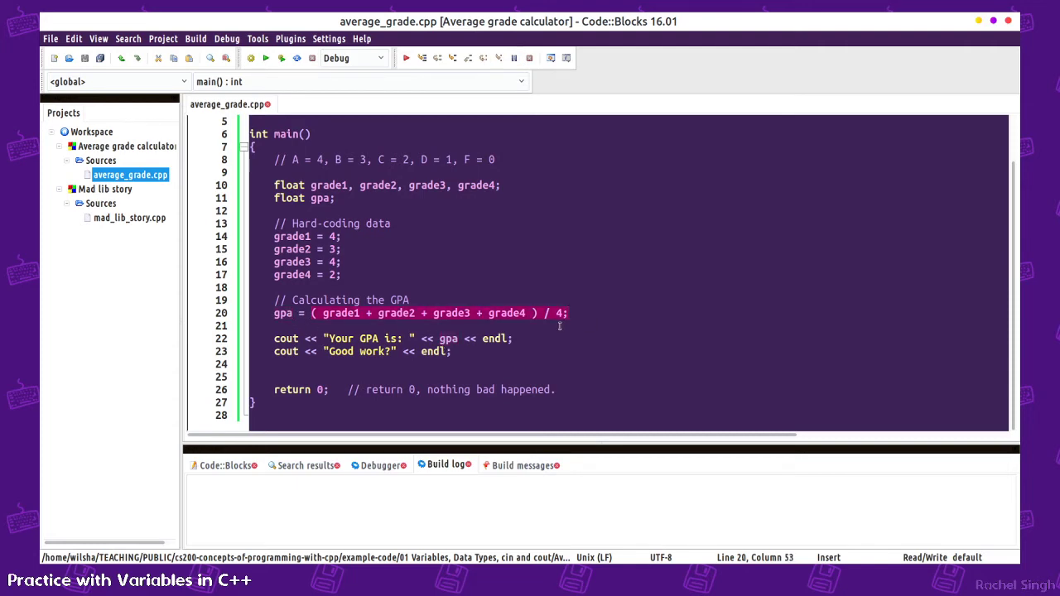
click(250, 58)
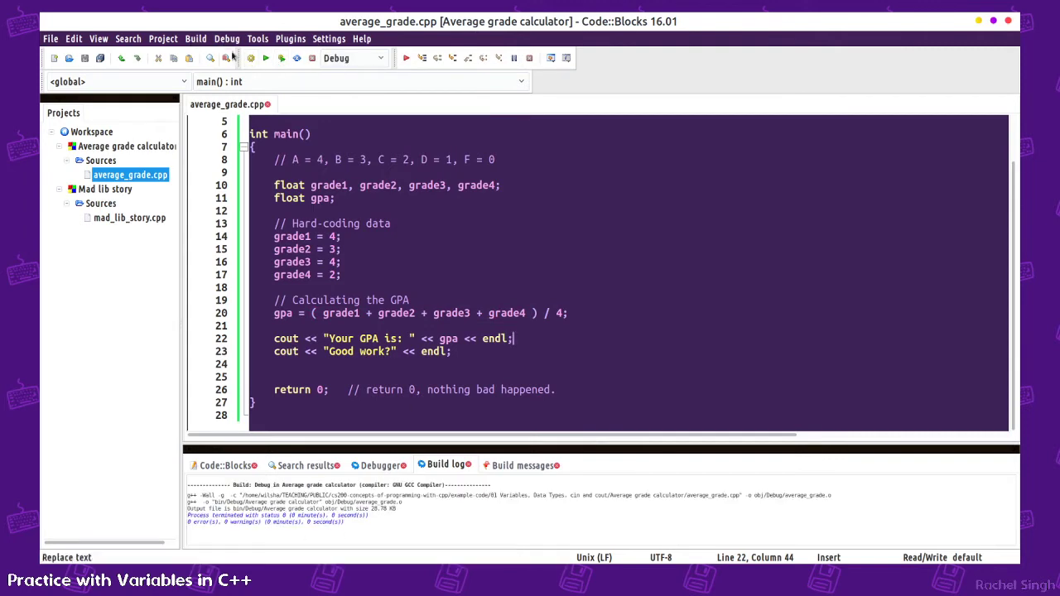
- Build and run the calculator to see the 3.25 GPA output, then return below the declarations
click(252, 58)
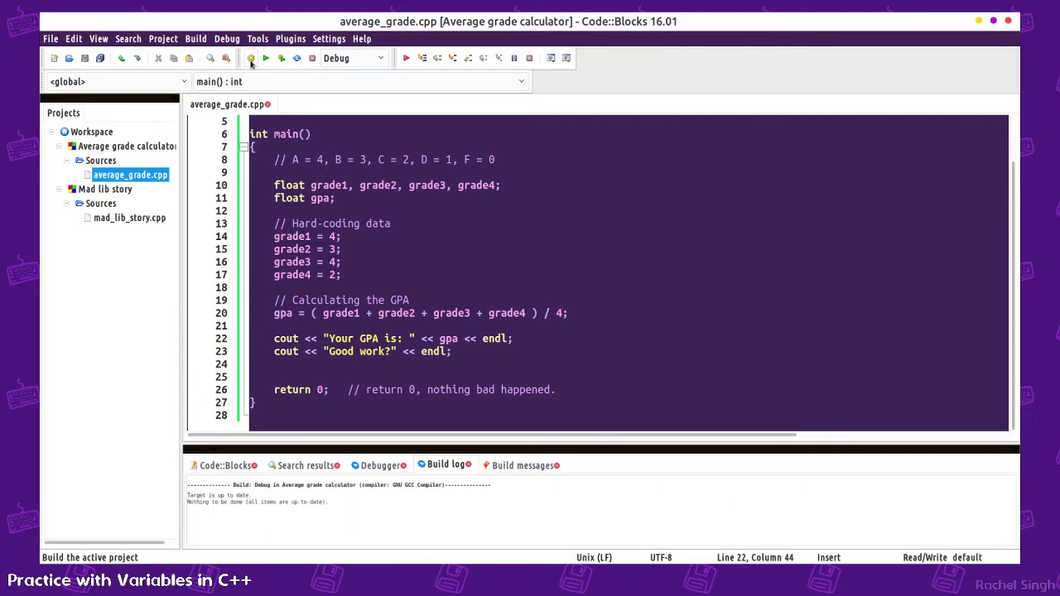
mouse_move(182, 48)
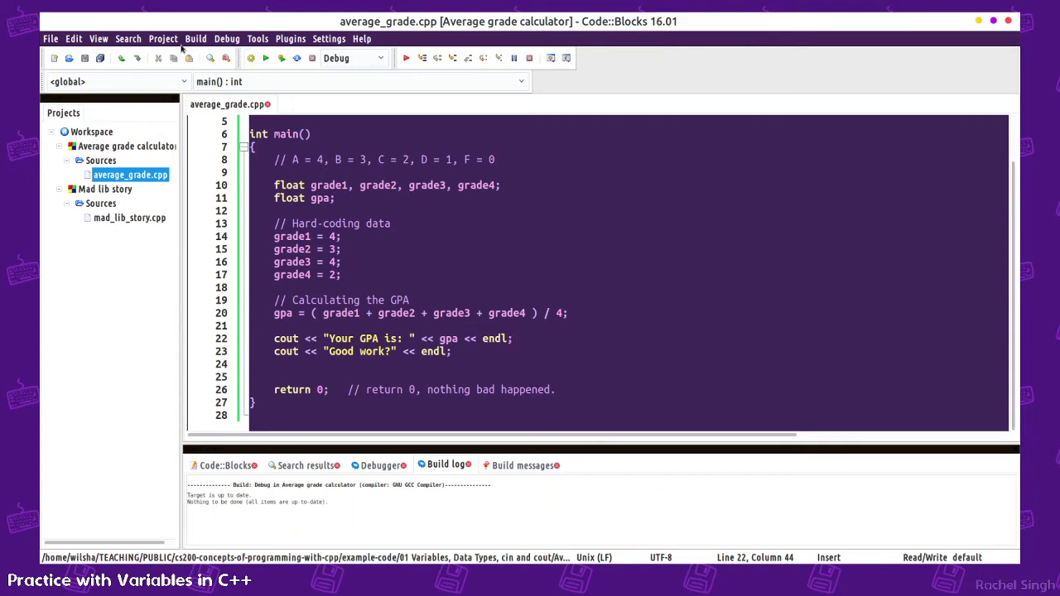
click(195, 38)
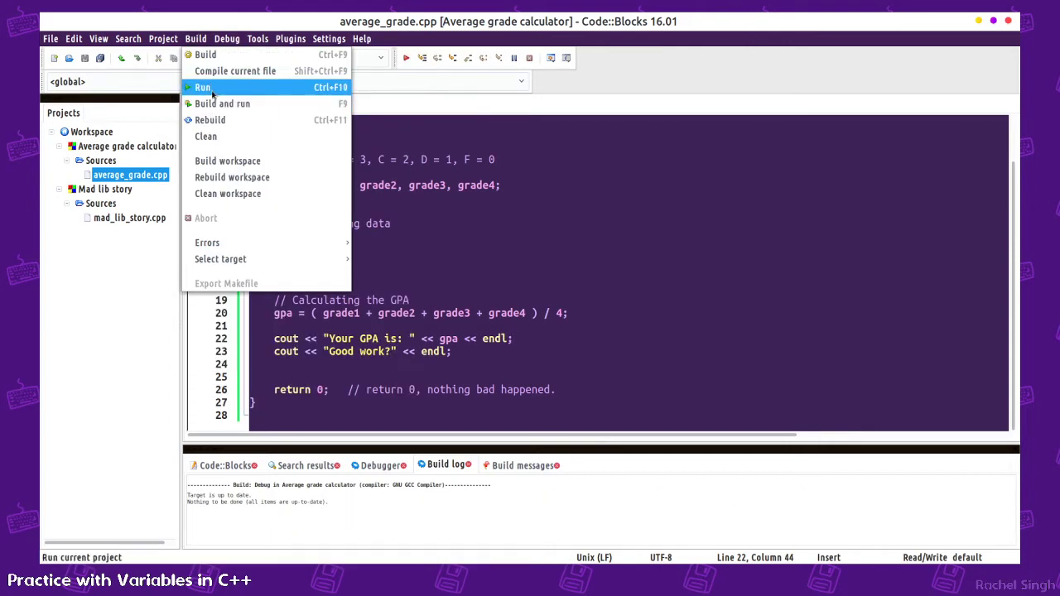
click(202, 86)
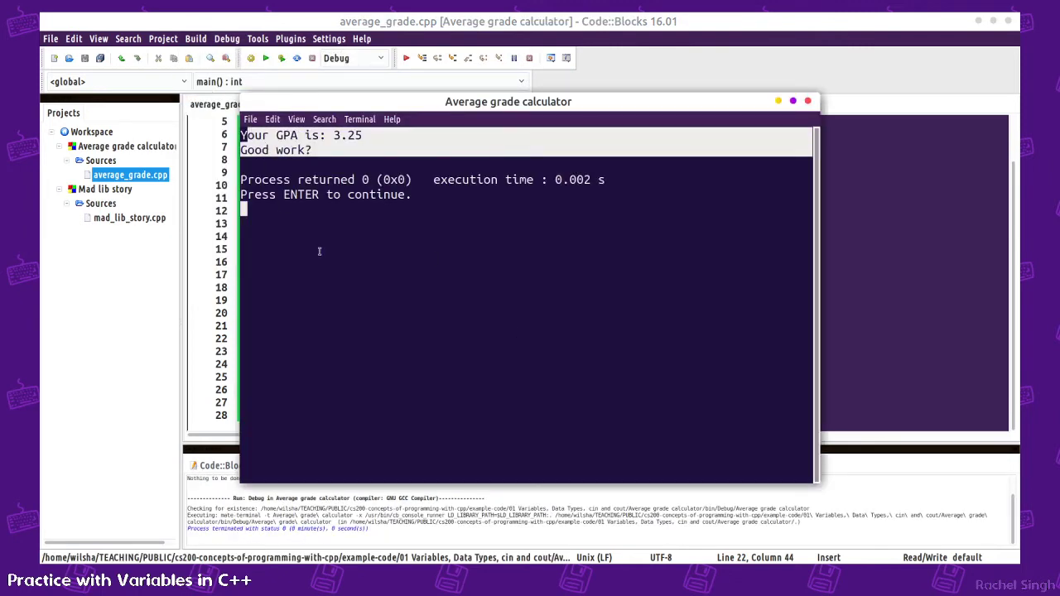
mouse_move(334, 152)
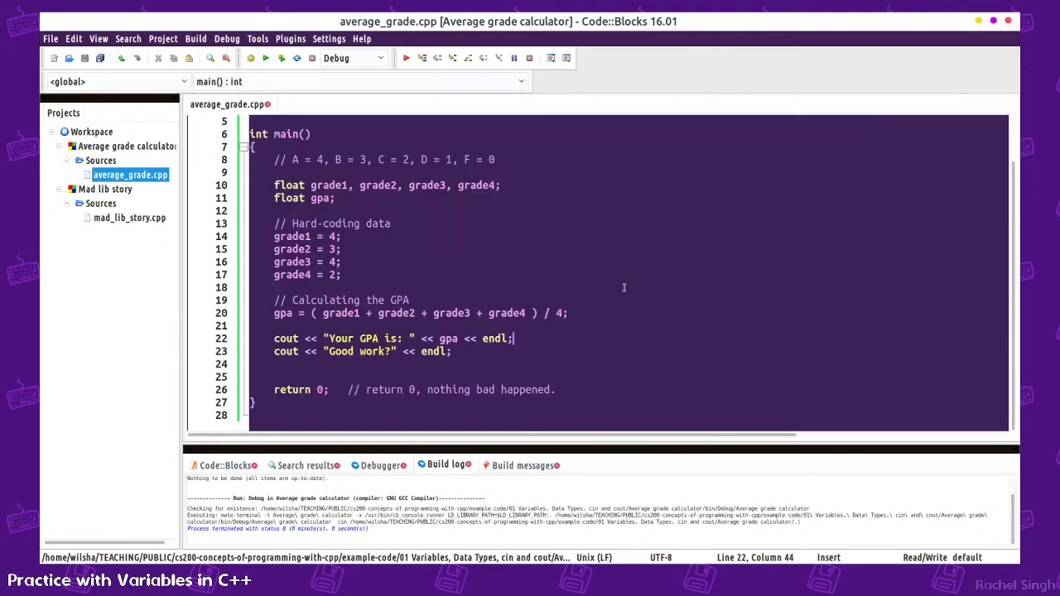
click(403, 222)
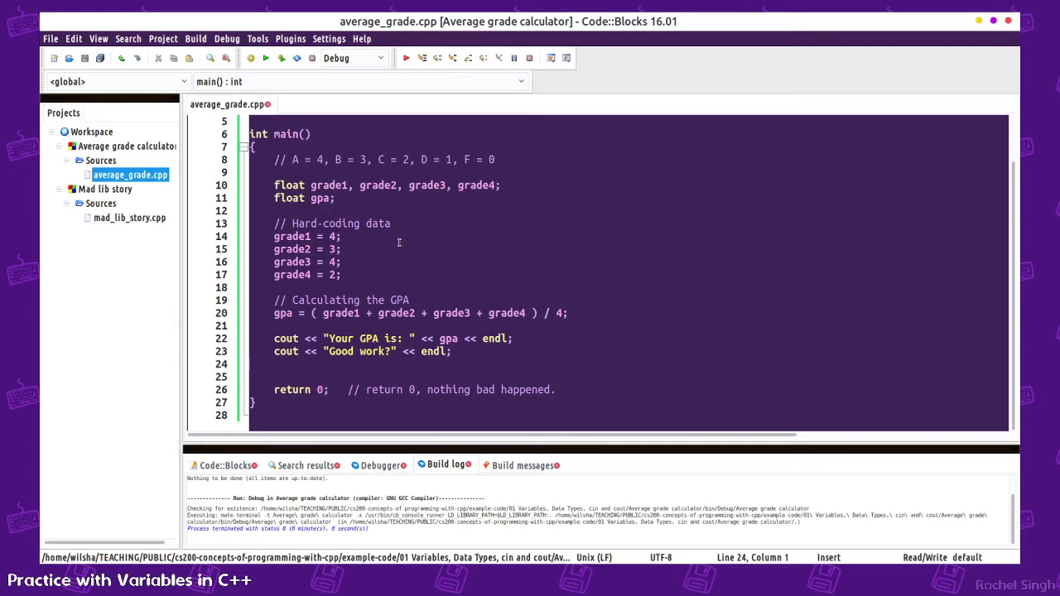
- Print a "GPA CALCULATION PROGRAM" heading line
text(c)
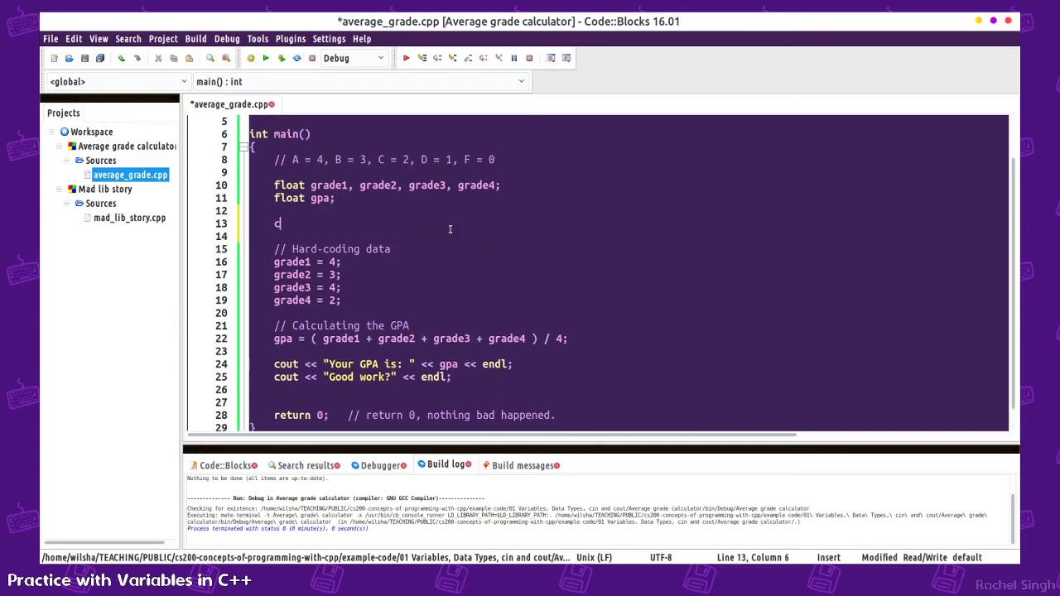
text(out << "GA)
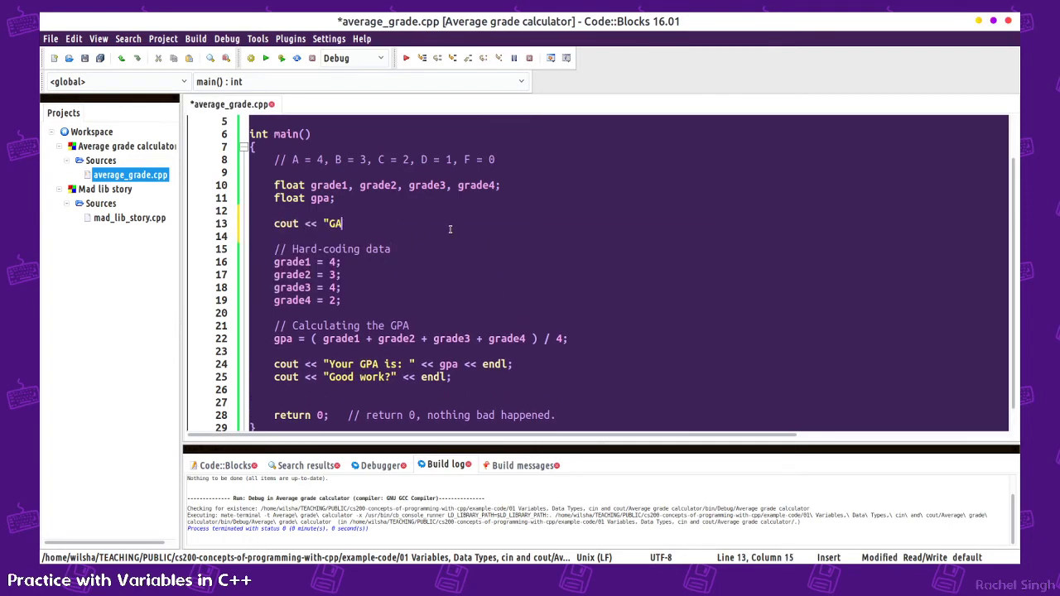
text(PA CALCULATION PROGR)
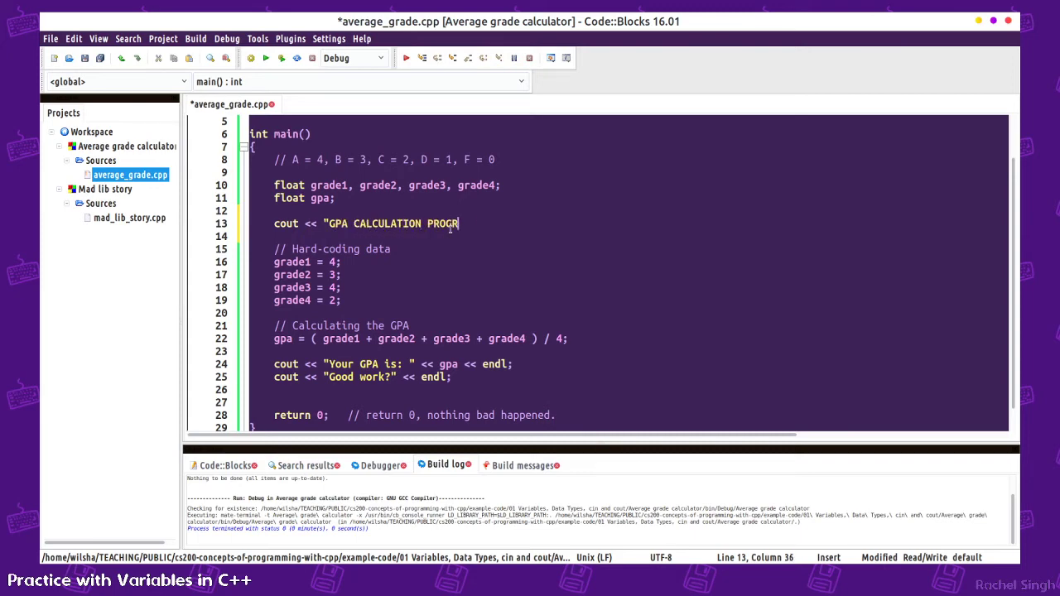
text(AM" << endl;)
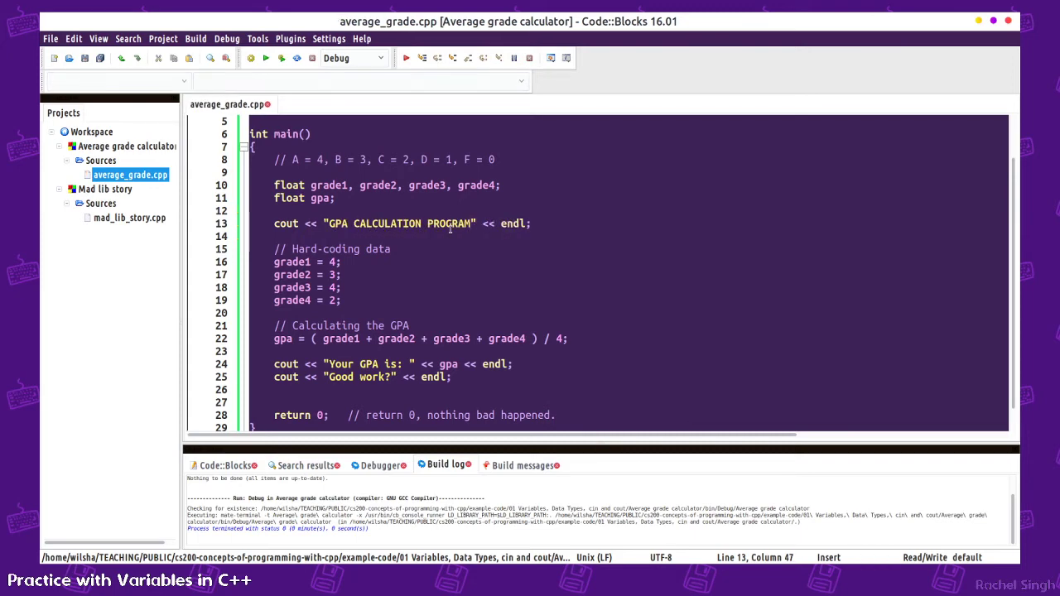
- Prompt for grade 1 (0 - 4) and read it with cin >> grade1;
text(cout << ")
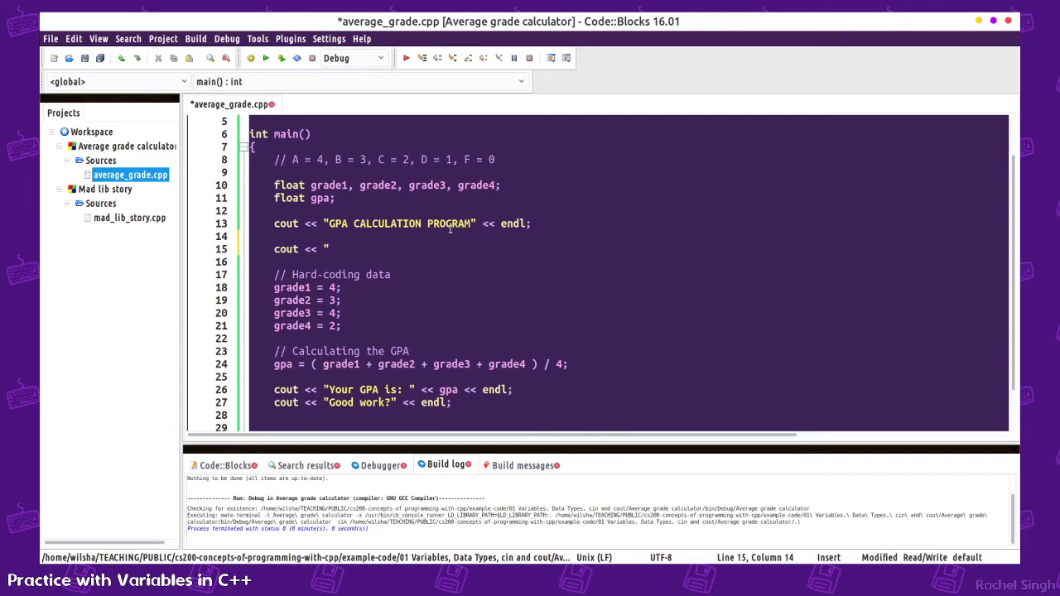
text(Please enter grade)
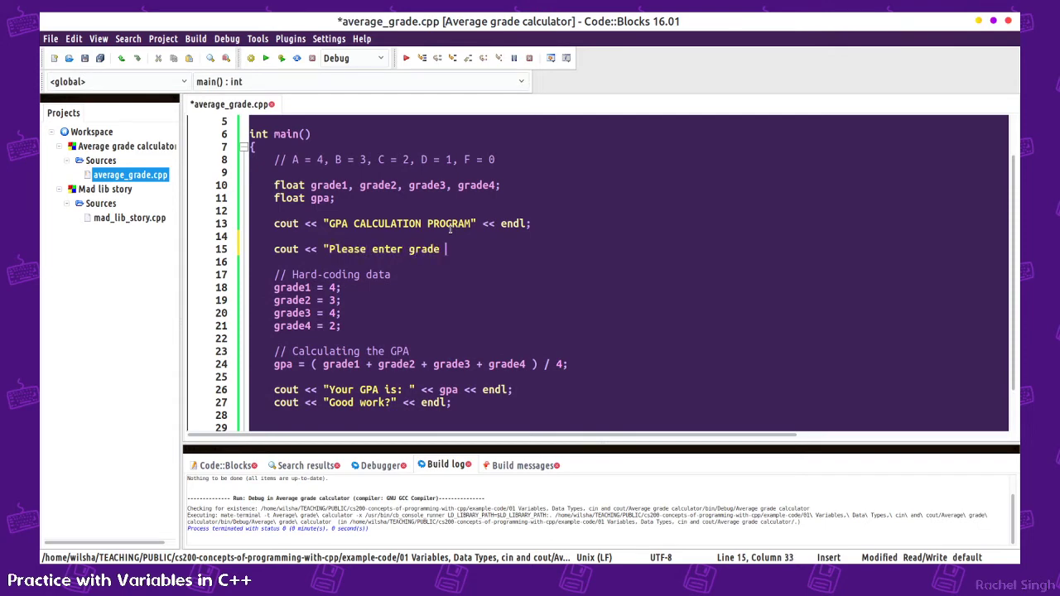
text(1 (0)
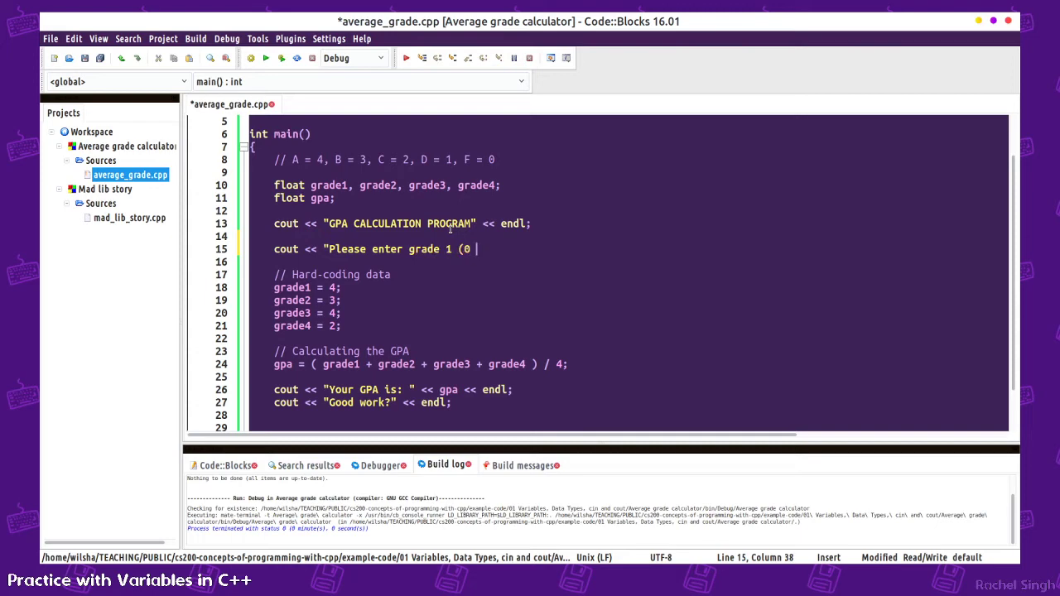
text(- 4): ";)
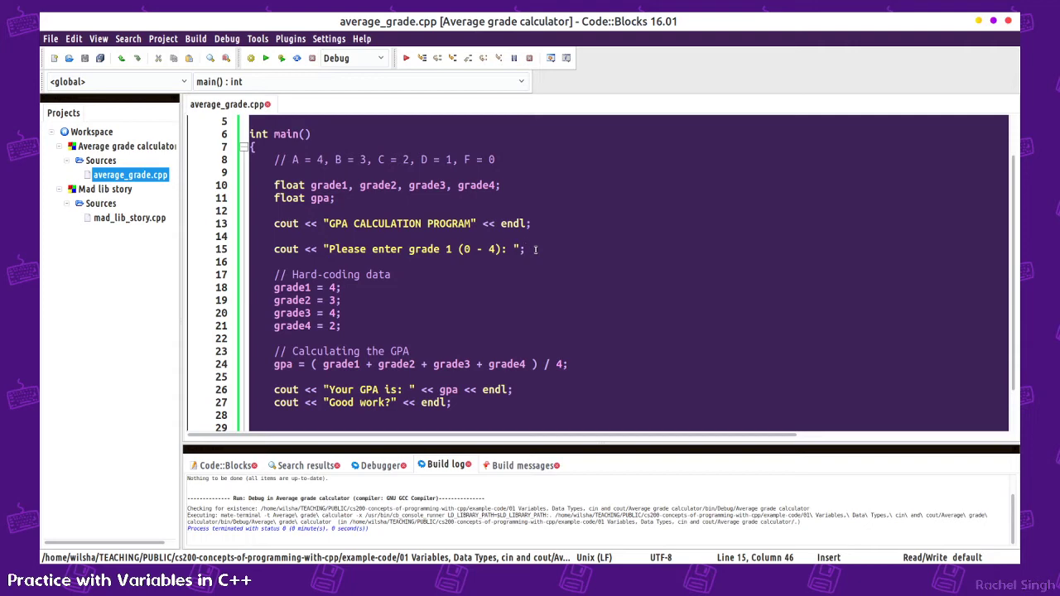
text(cin >>)
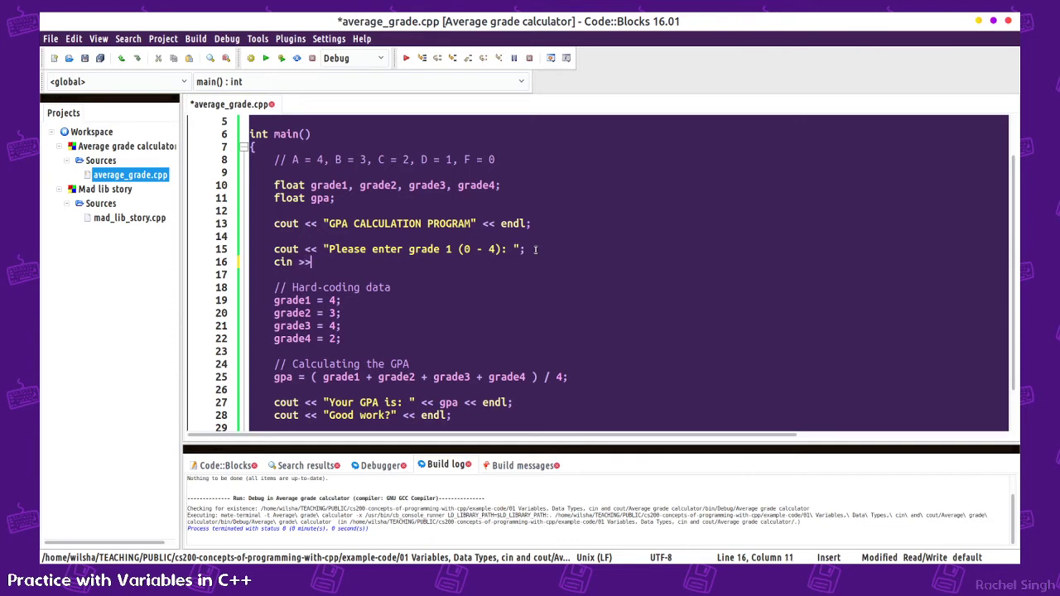
text(grade1;)
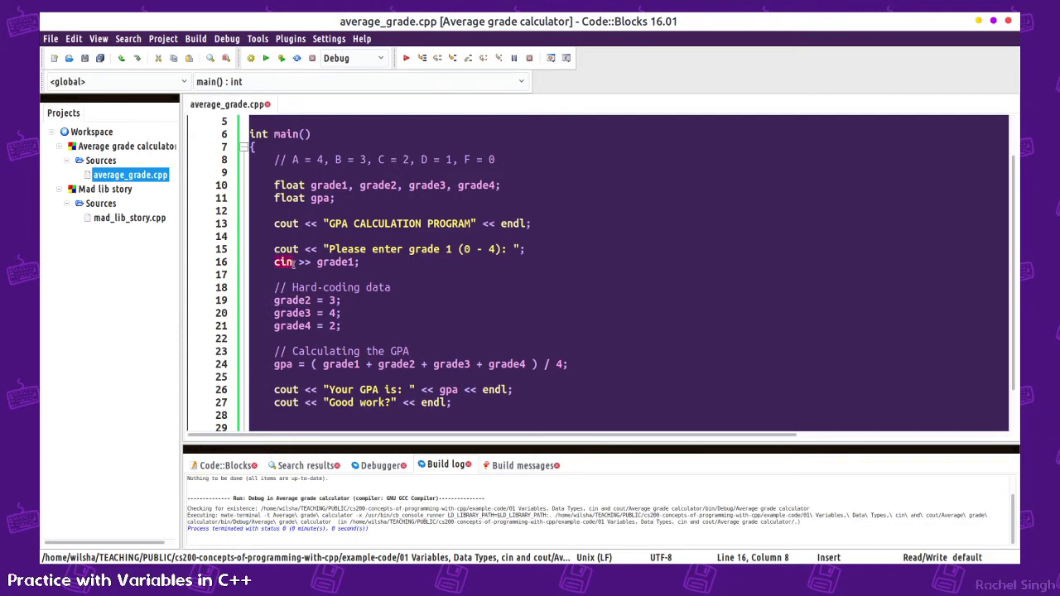
- Remove the hard-coded grade1 value and select the prompt/cin lines for copying
double_click(334, 262)
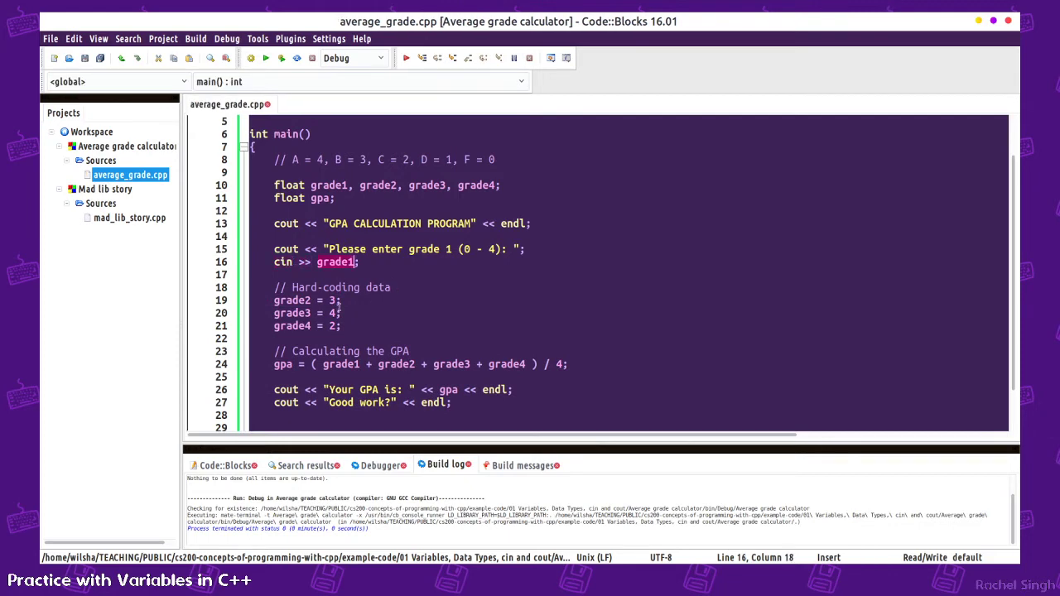
click(298, 261)
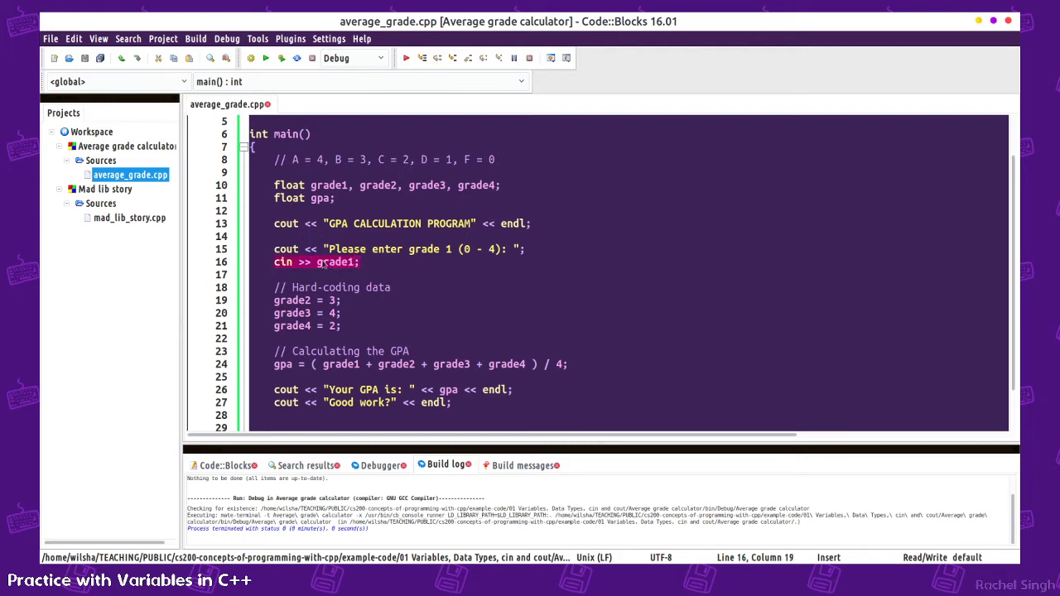
click(354, 249)
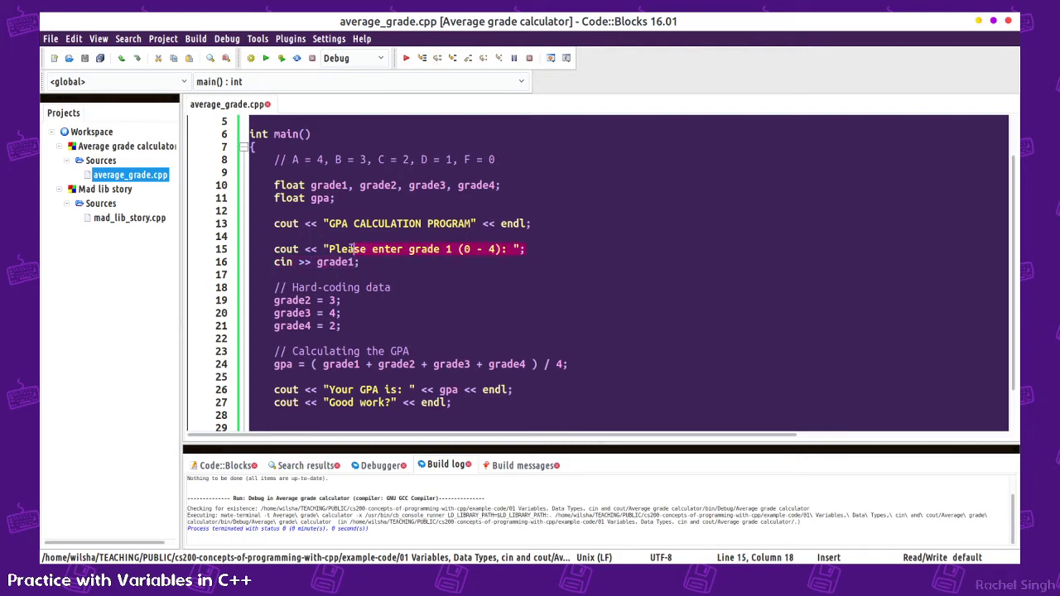
click(328, 248)
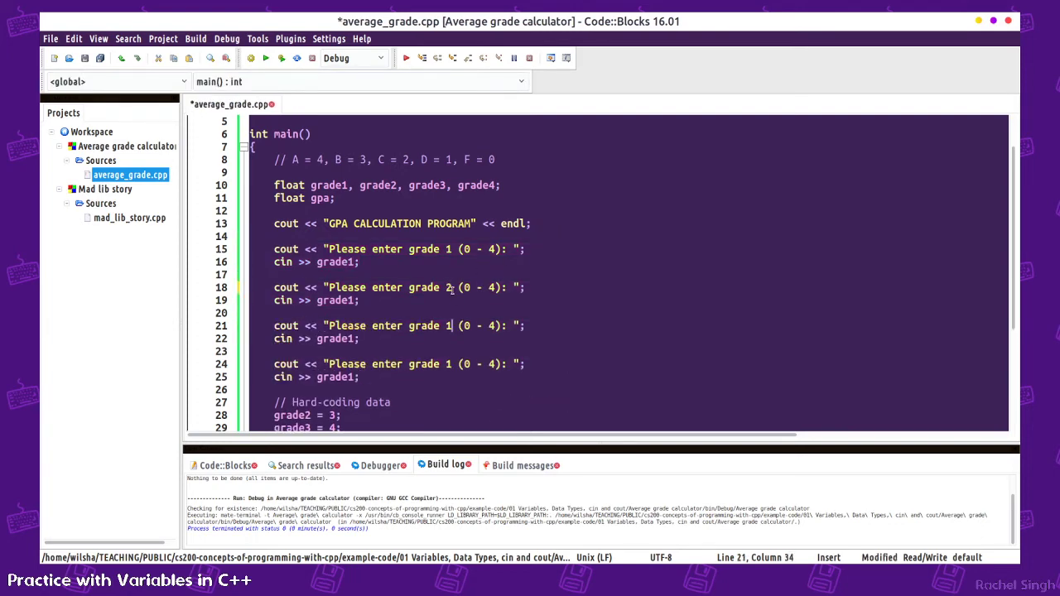
- Paste prompts for grades 2–4 reading grade2–grade4, drop hard-coded values, and save
key(ctrl+s)
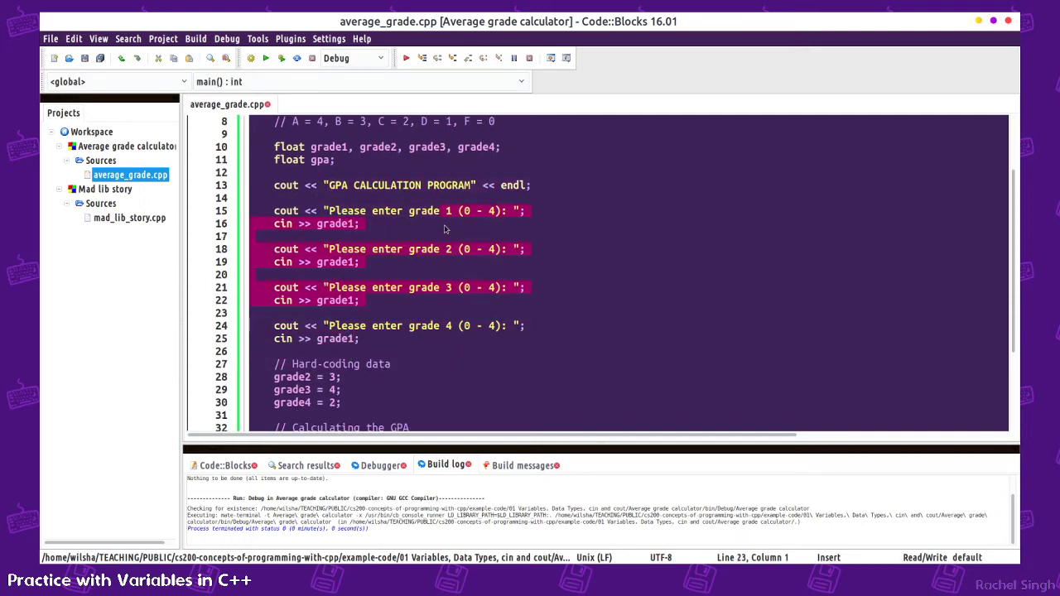
click(344, 224)
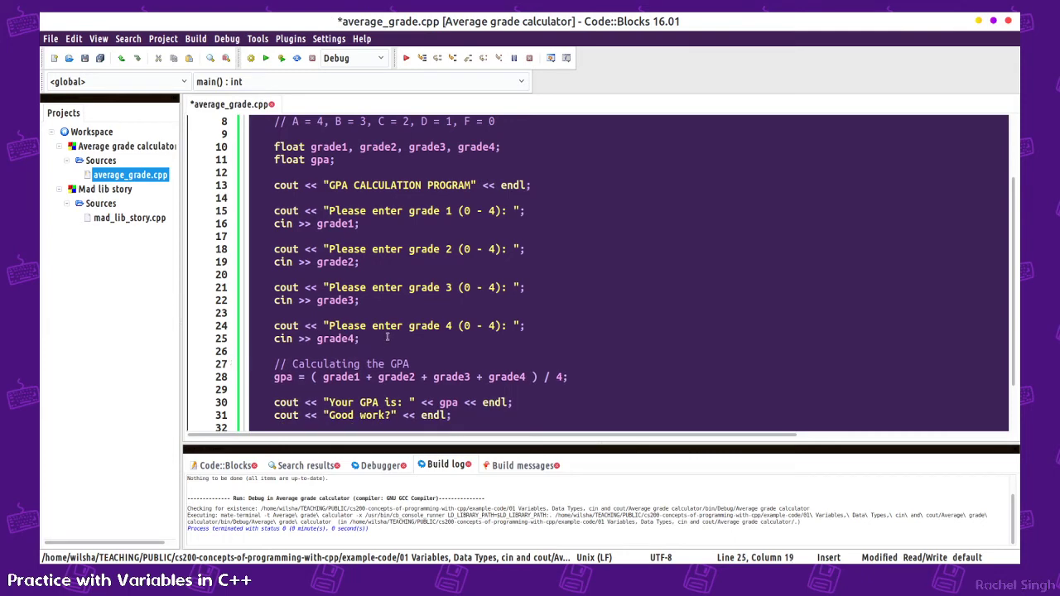
key(ctrl+s)
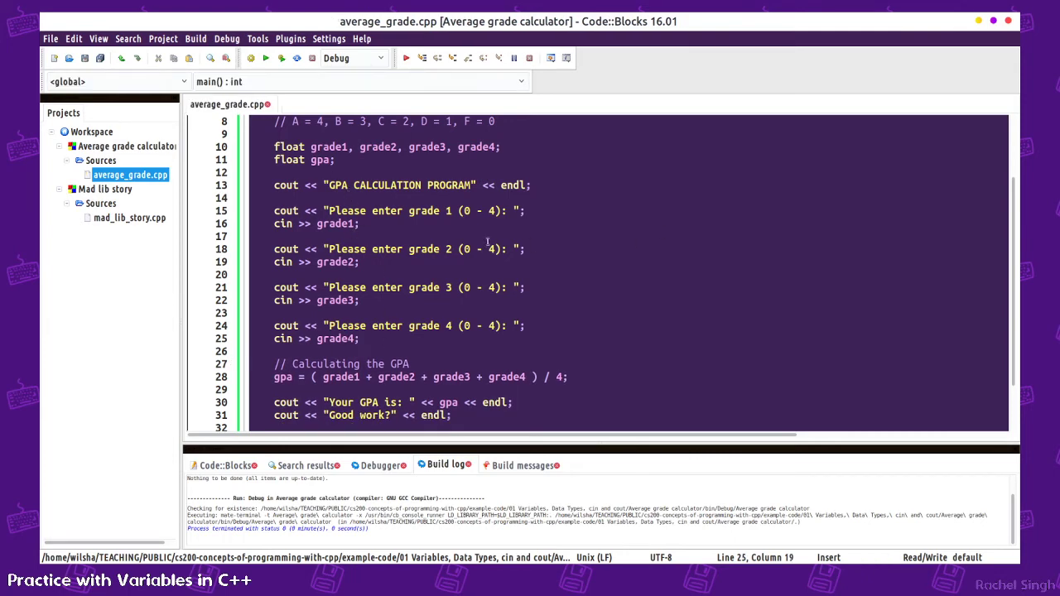
click(275, 211)
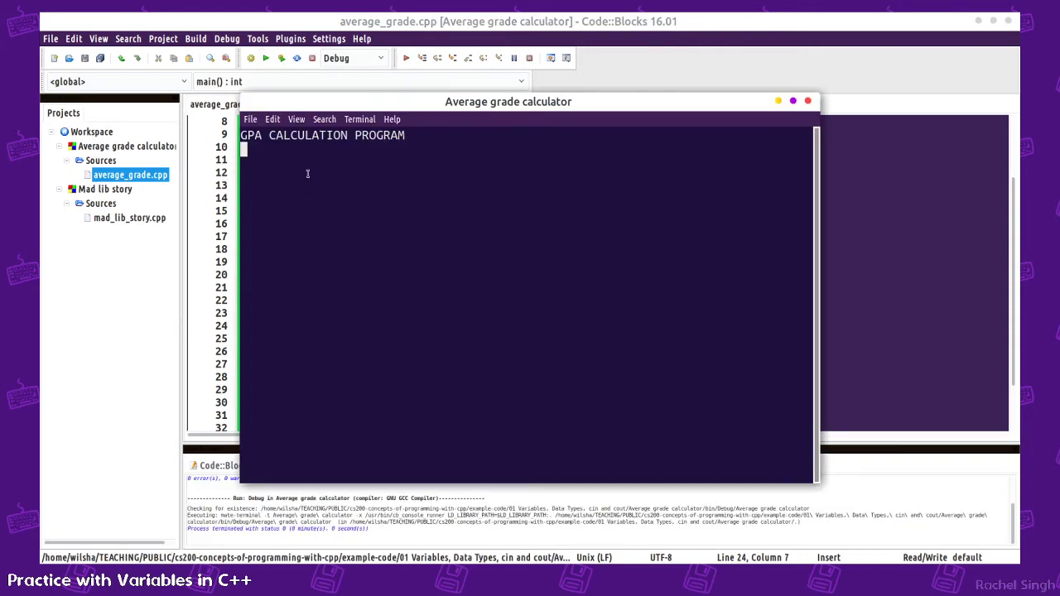
drag(507, 101, 606, 162)
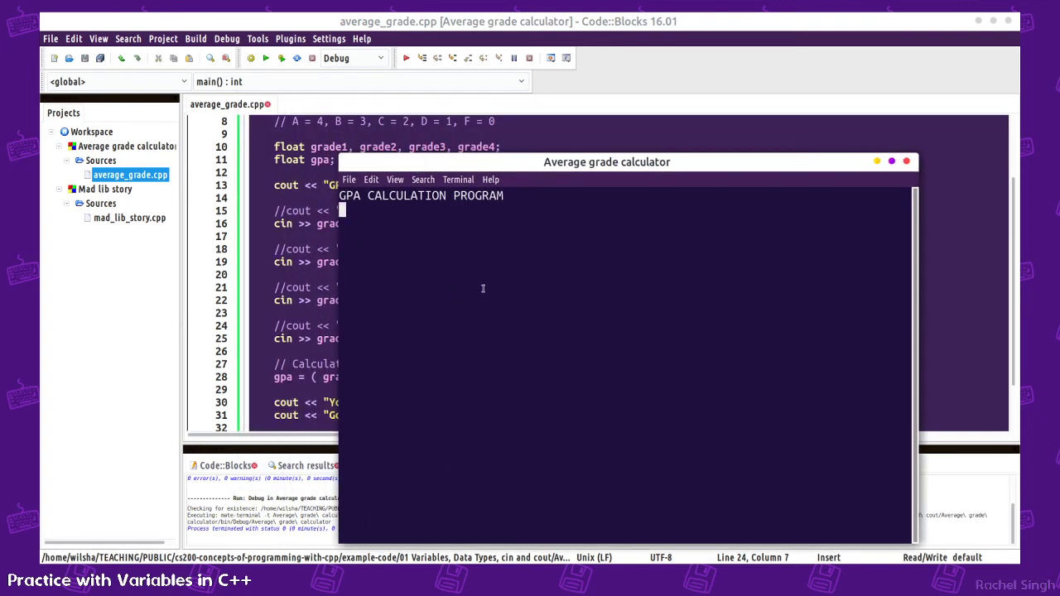
mouse_move(391, 371)
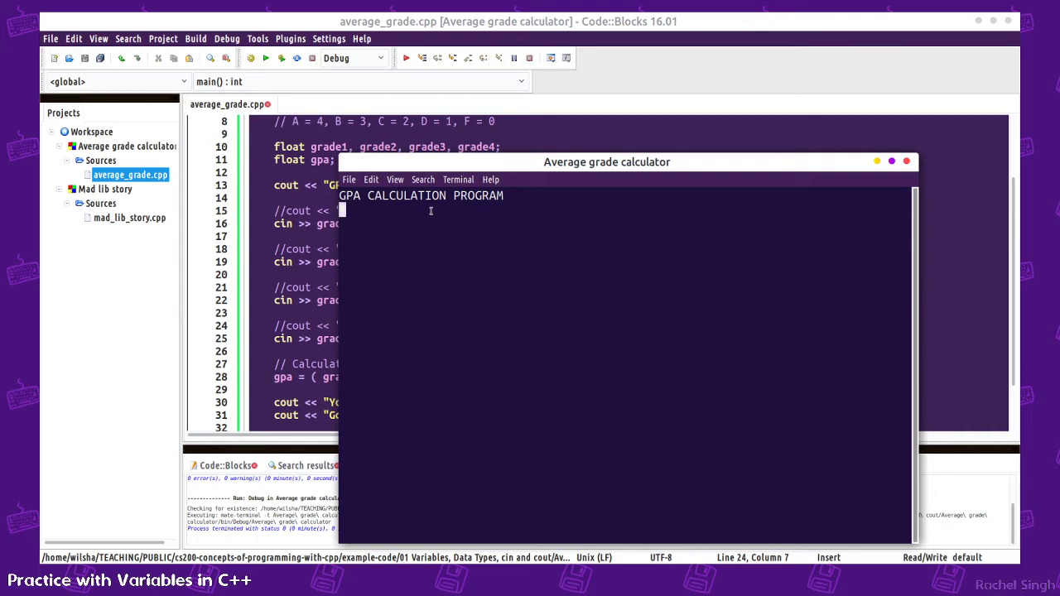
text(4)
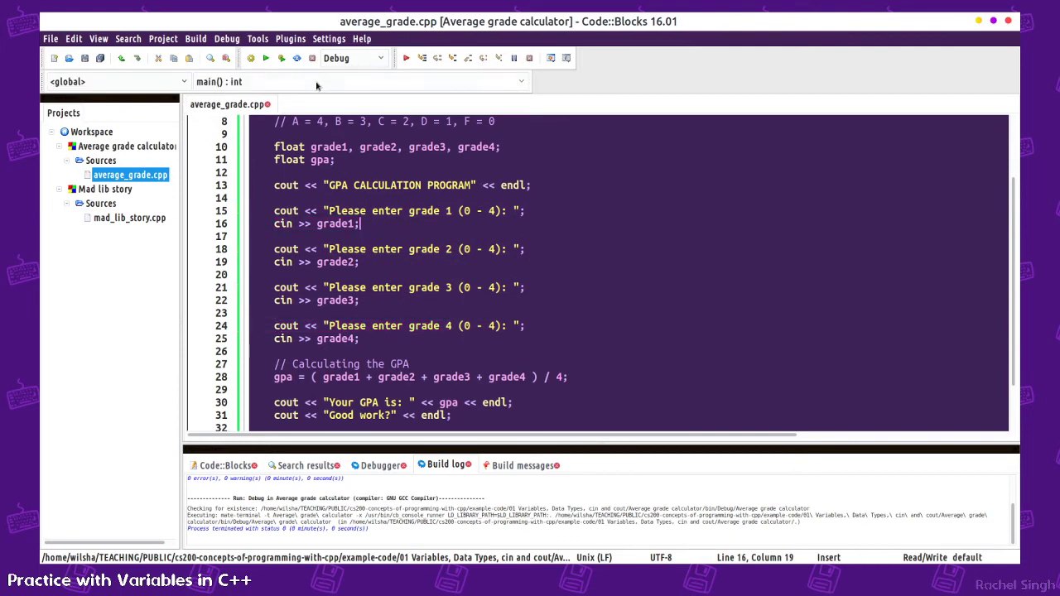
mouse_move(281, 58)
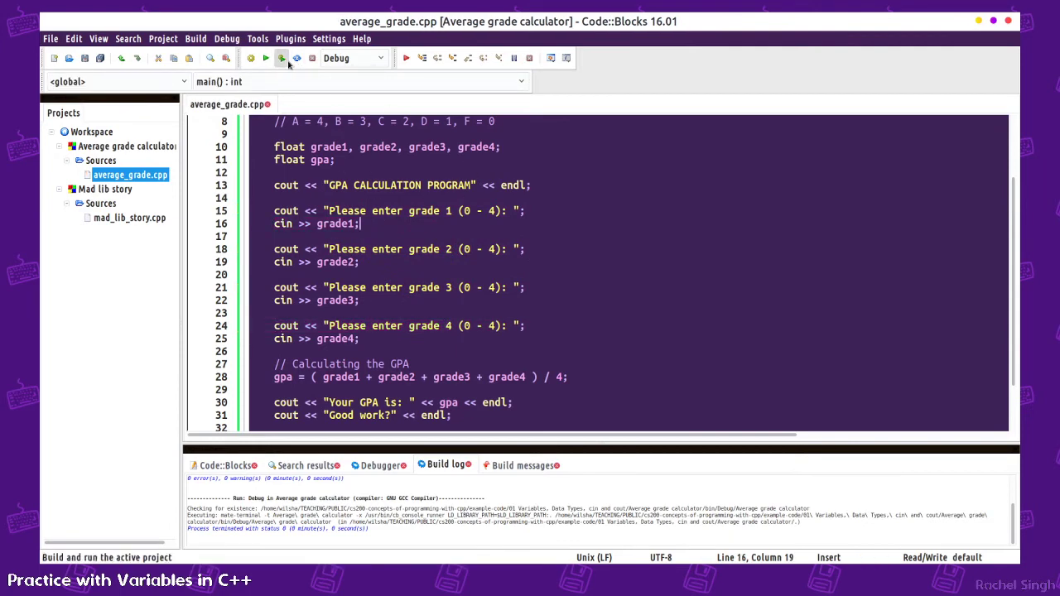
- Build and run the GPA program under the debugger until it exits with status 0
click(281, 58)
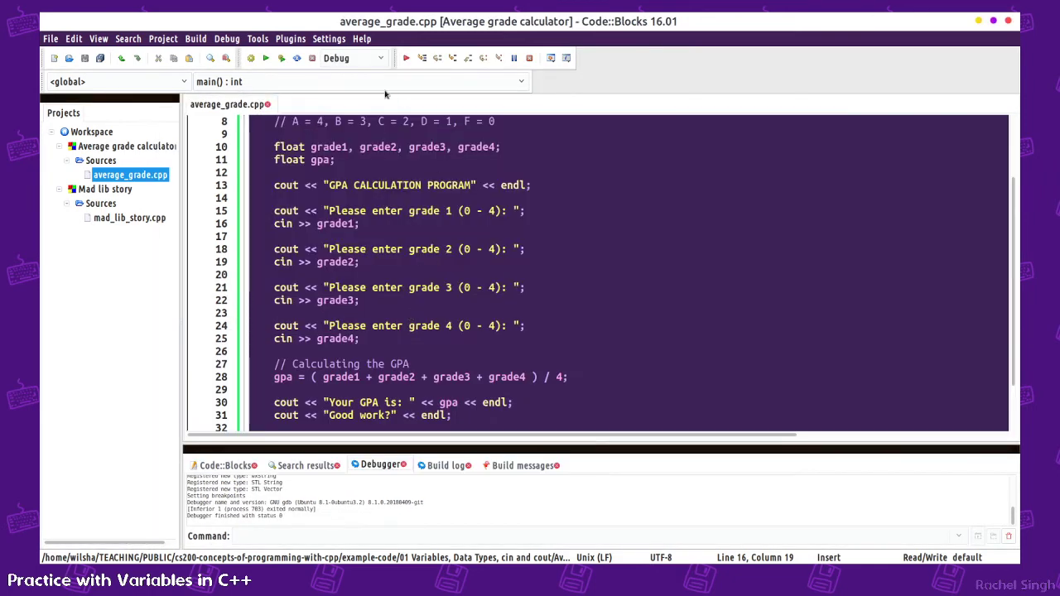
click(281, 58)
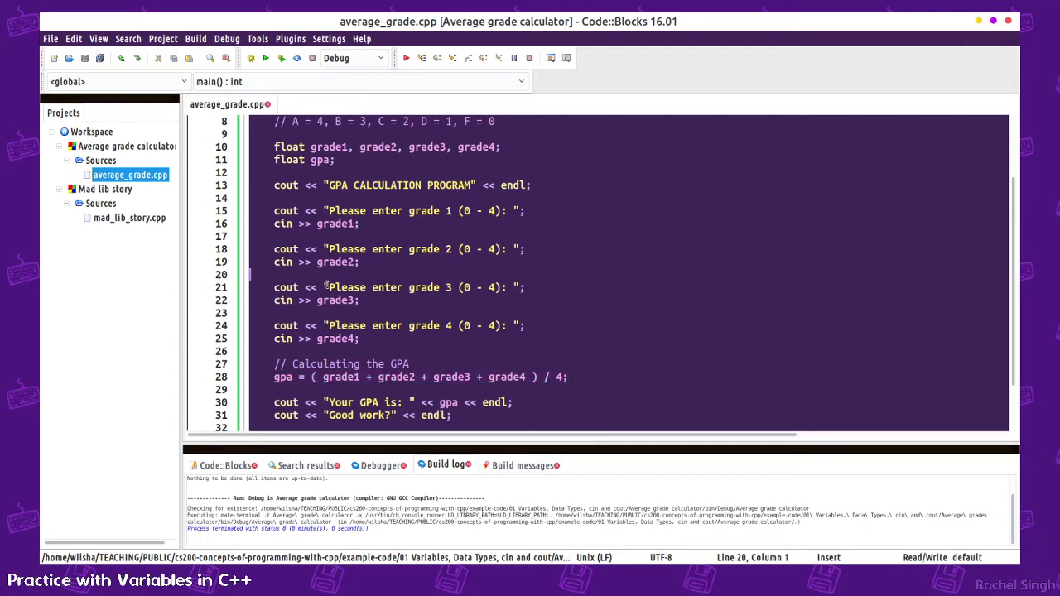
- Begin a block comment with /* on the line below the gpa calculation in average_grade.cpp
scroll(up, 3)
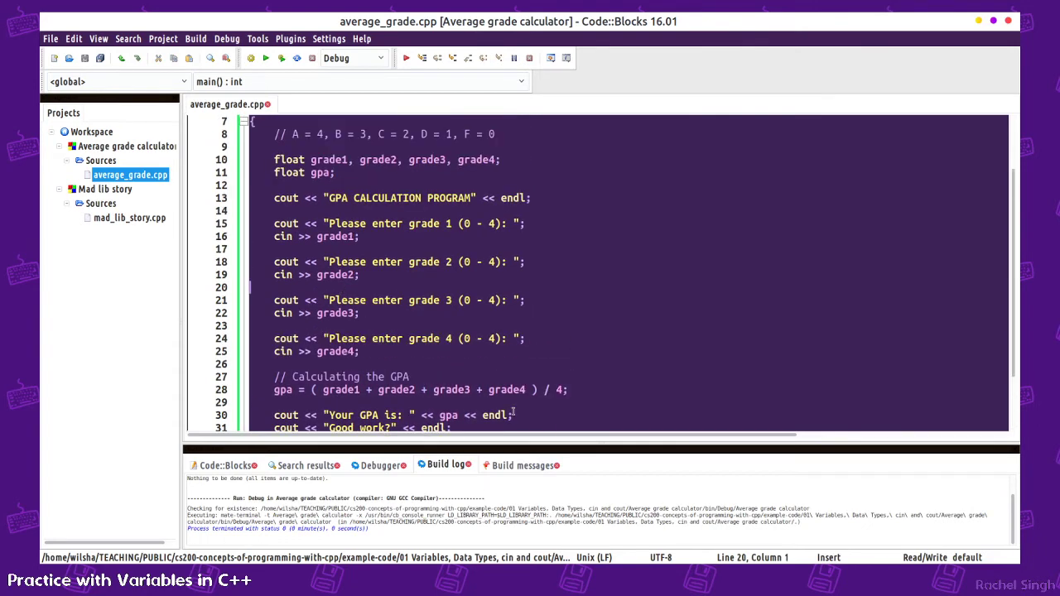
click(368, 389)
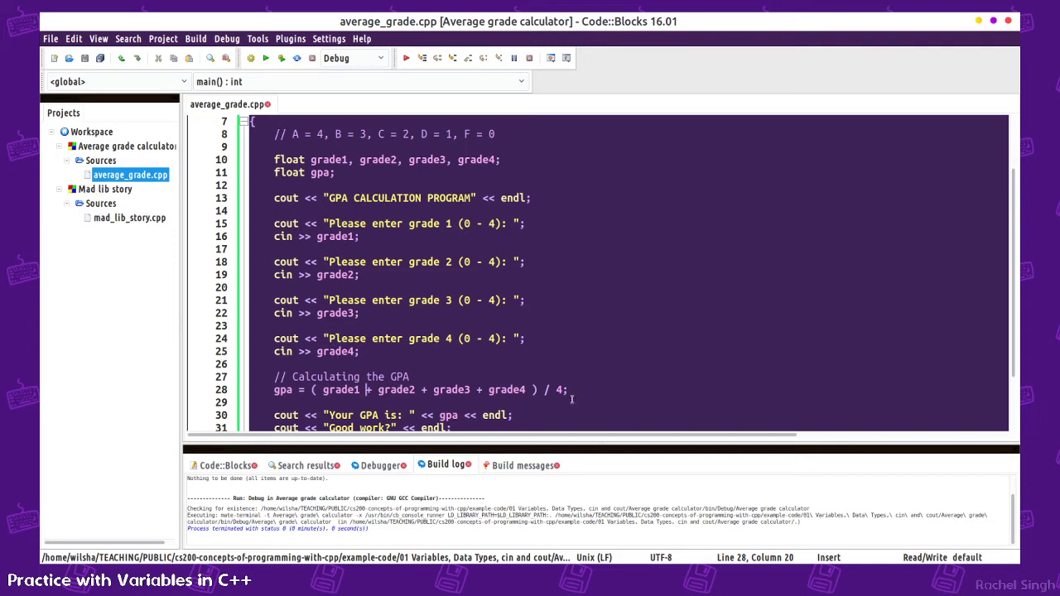
mouse_move(545, 374)
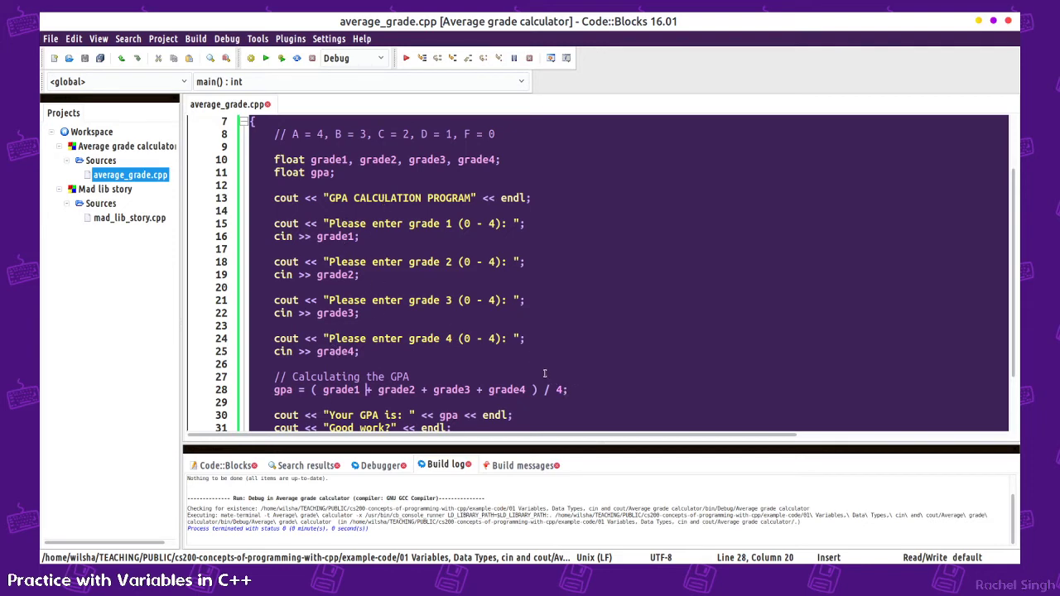
mouse_move(454, 358)
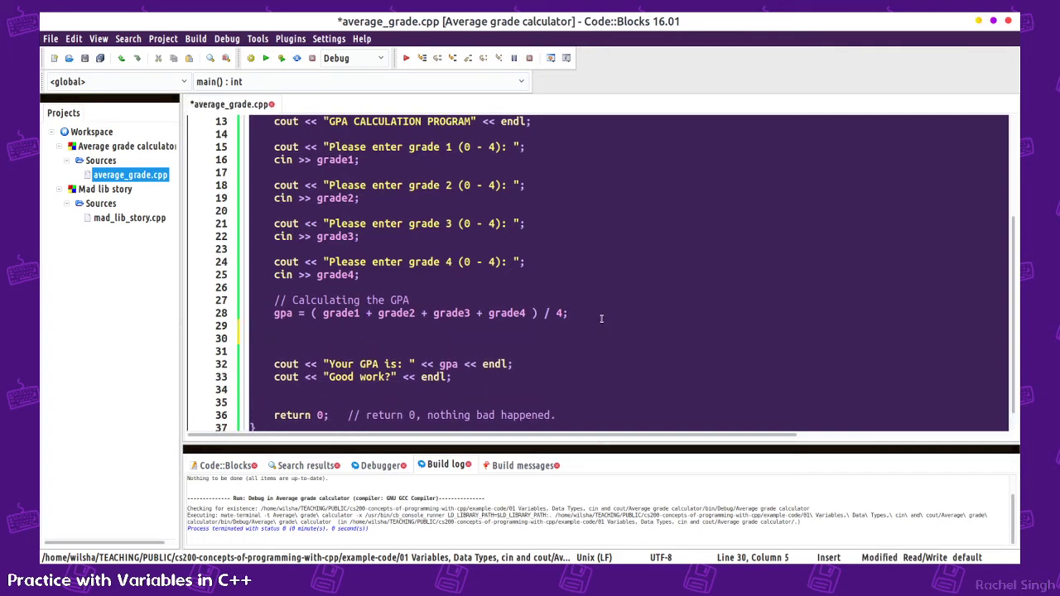
text(// -)
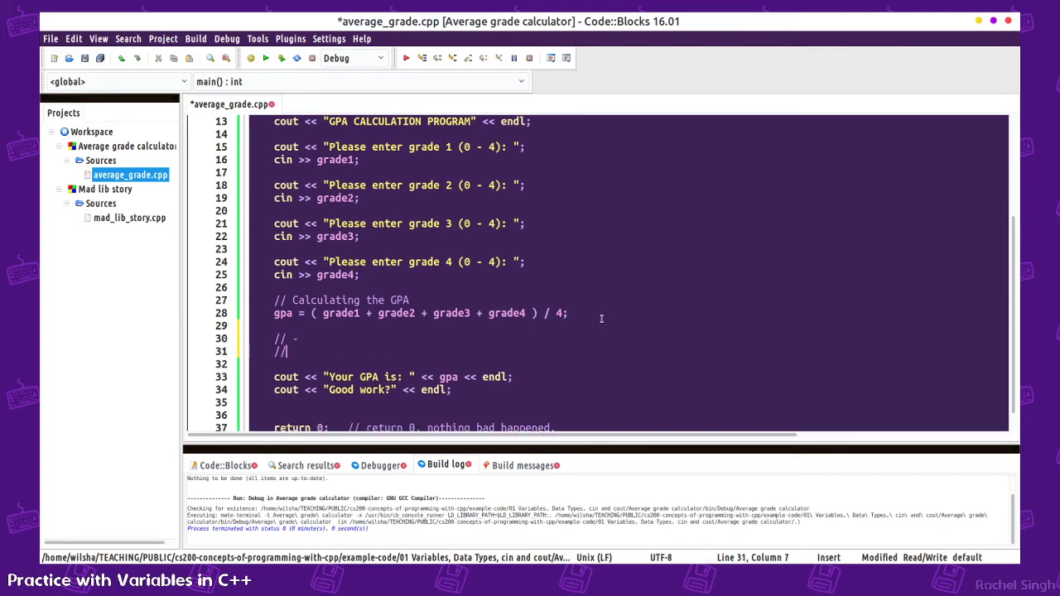
text(*)
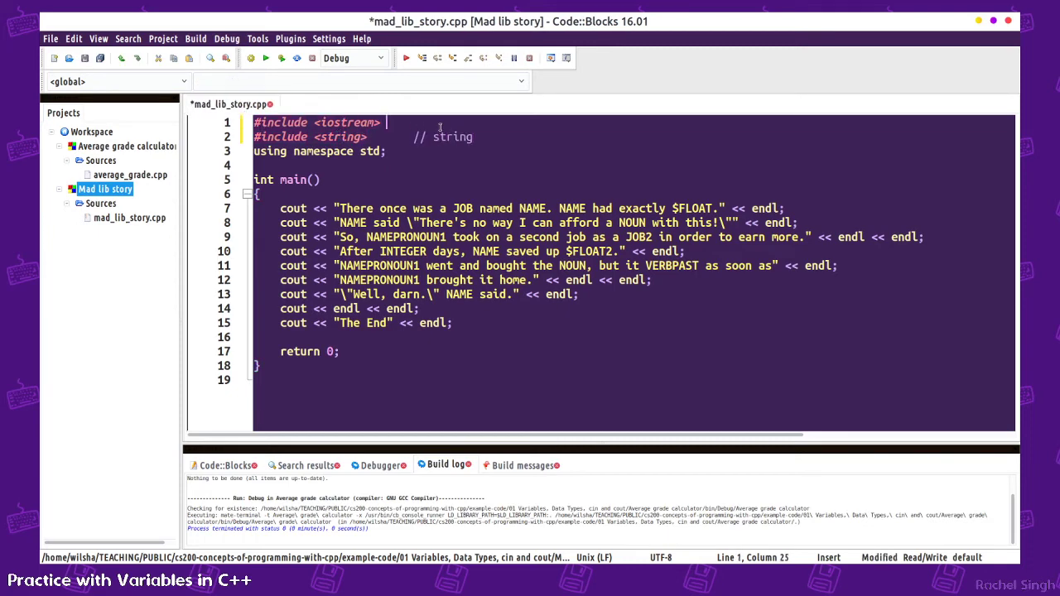
- Annotate the iostream include with a // cin, cout comment in mad_lib_story.cpp
text(//)
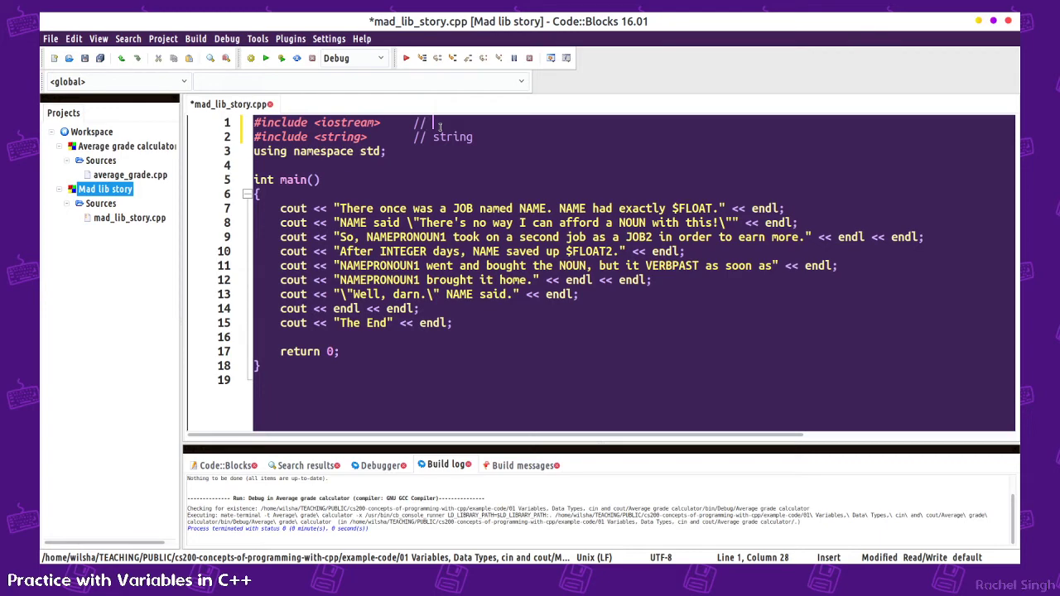
text(cin, cout)
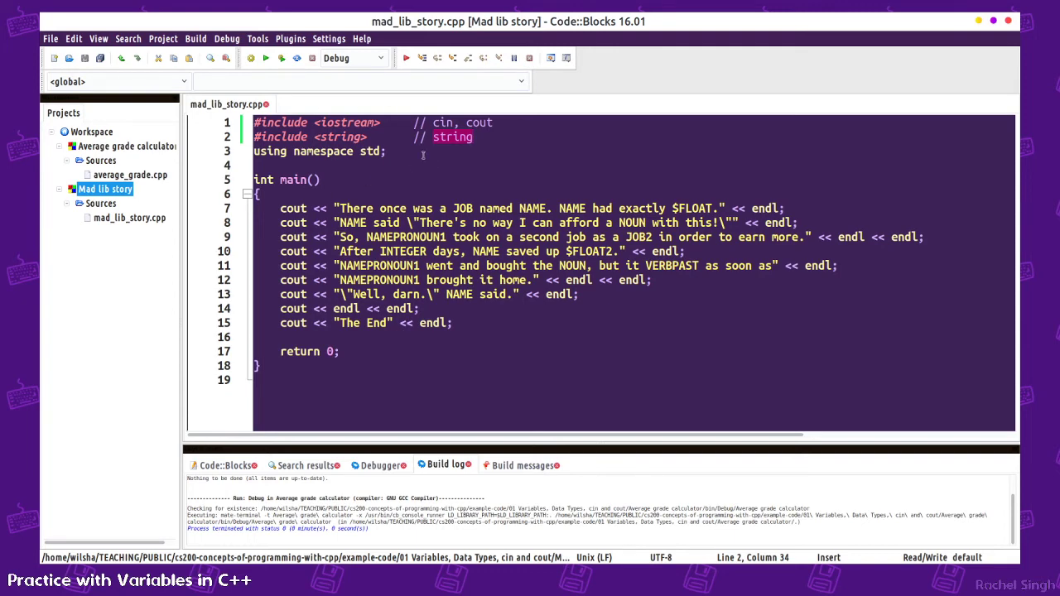
click(452, 136)
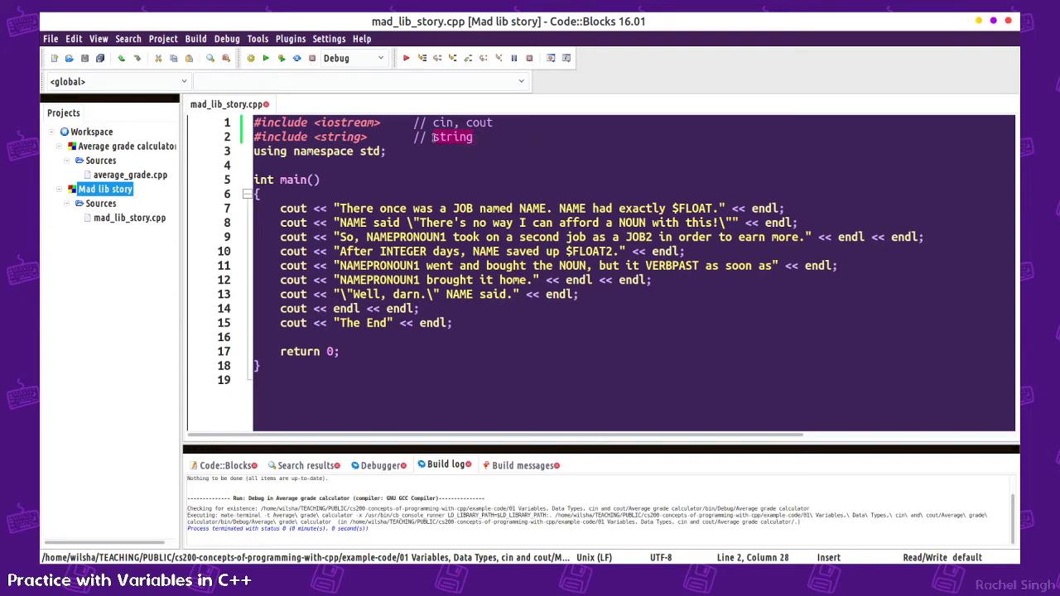
- Open blank lines at the top of main and draft a string text = "asdf" line
click(474, 209)
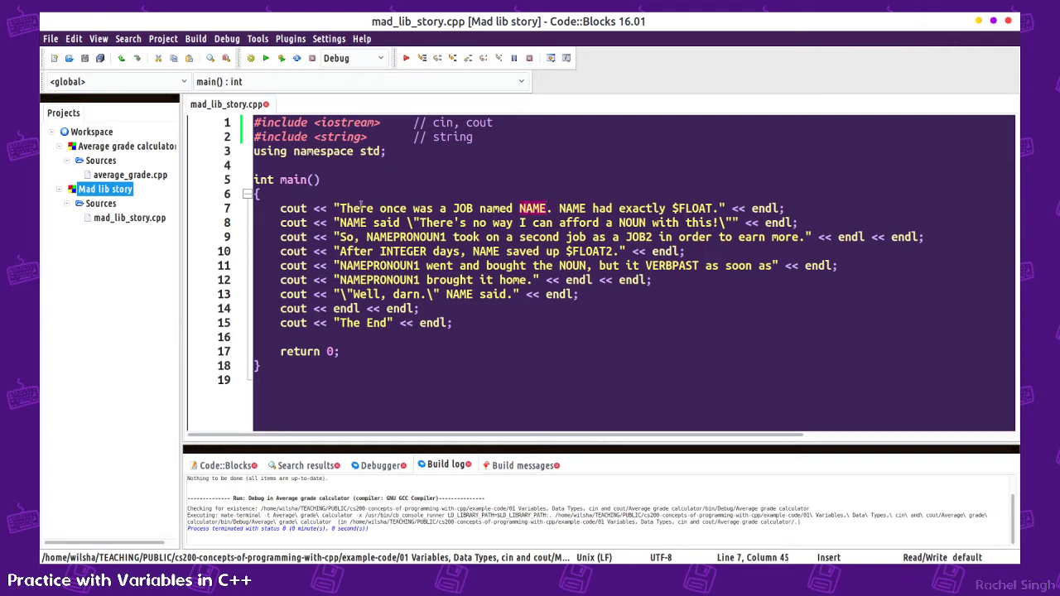
key(Return)
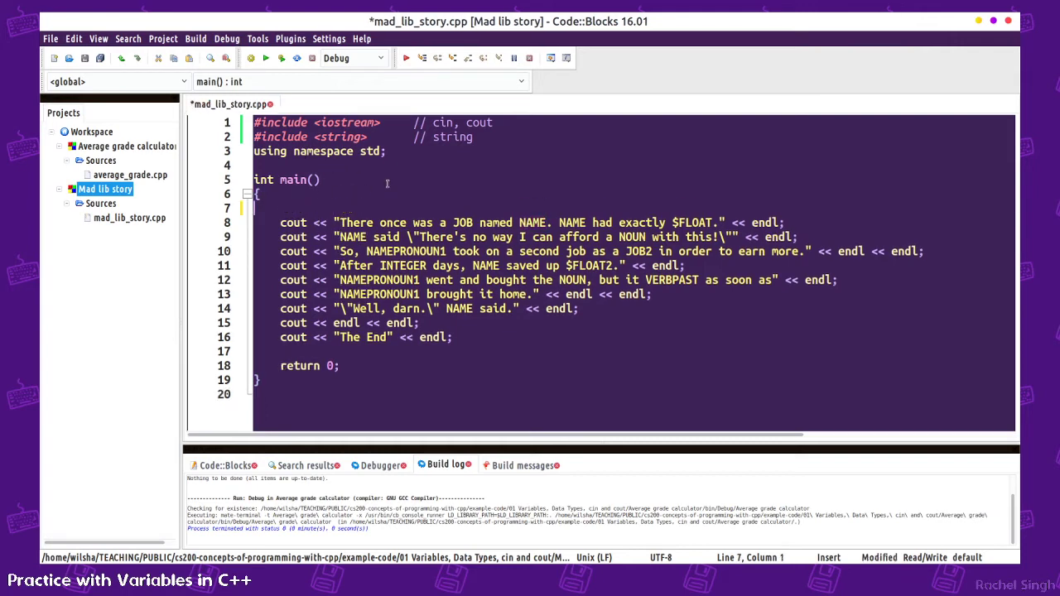
text(string text = ")
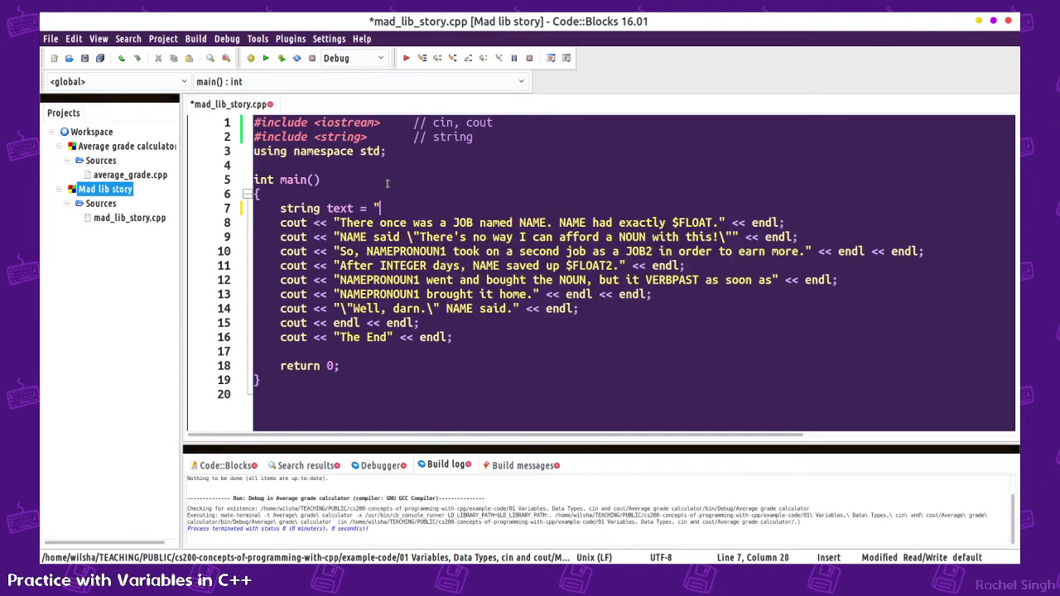
text(asdf";)
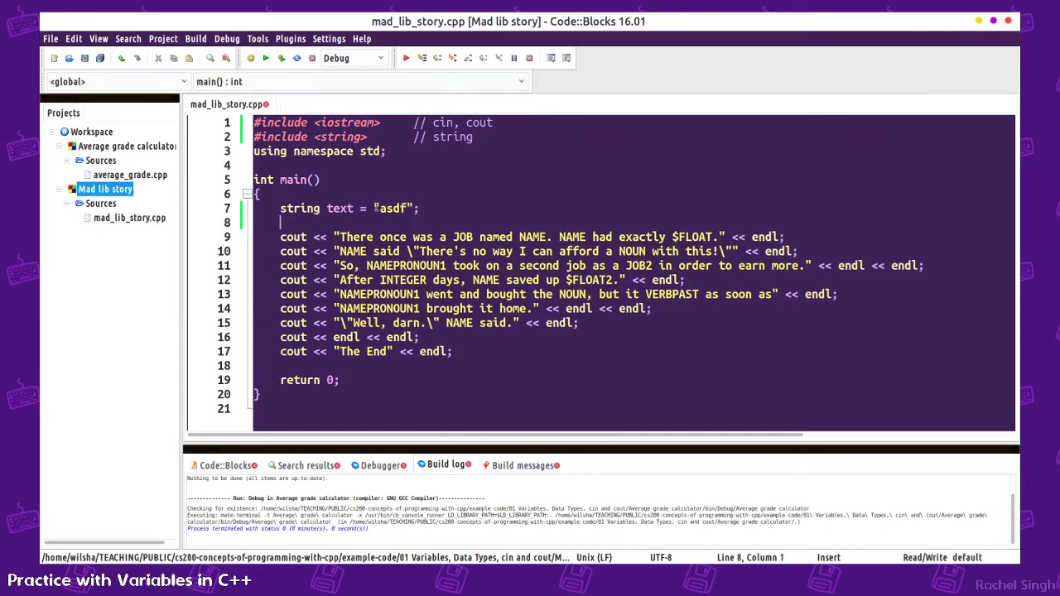
click(437, 209)
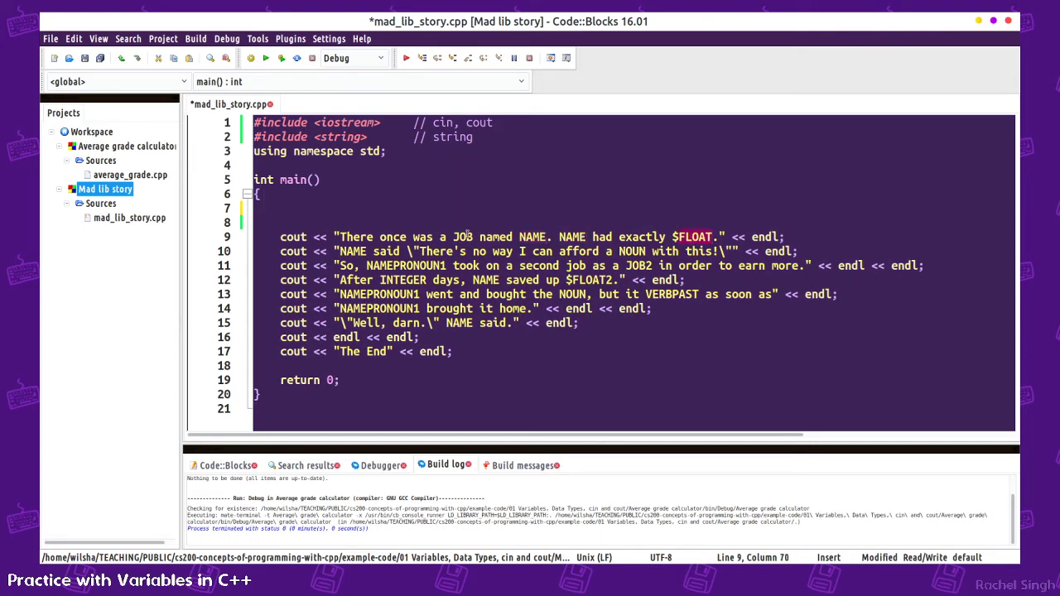
- Print a "MAD LIB STORY" title with endl at the top of main and build-and-run to test
text(string job;)
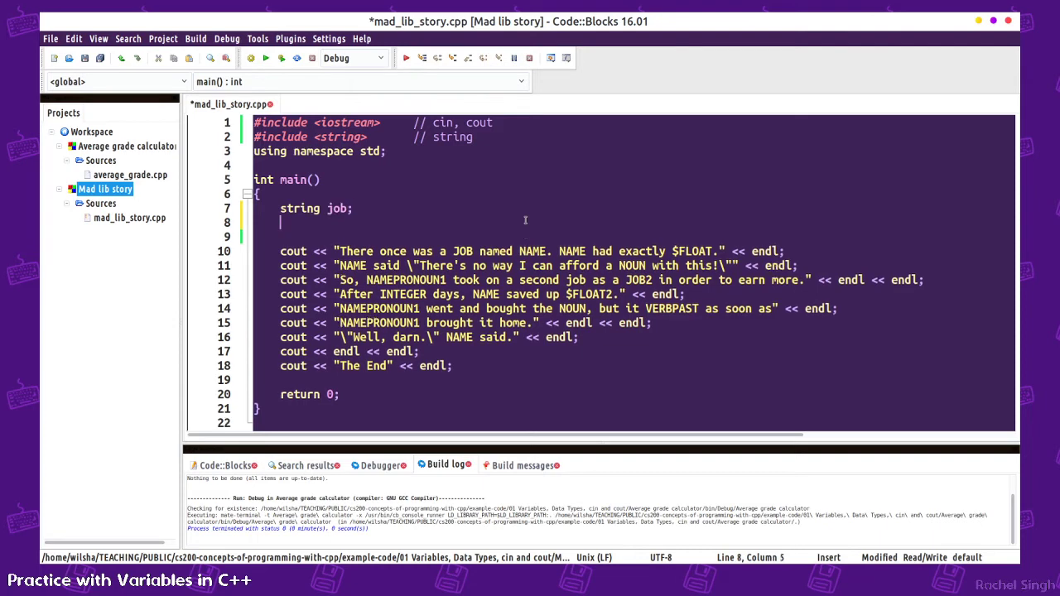
text(cout << "Enter a job: ";)
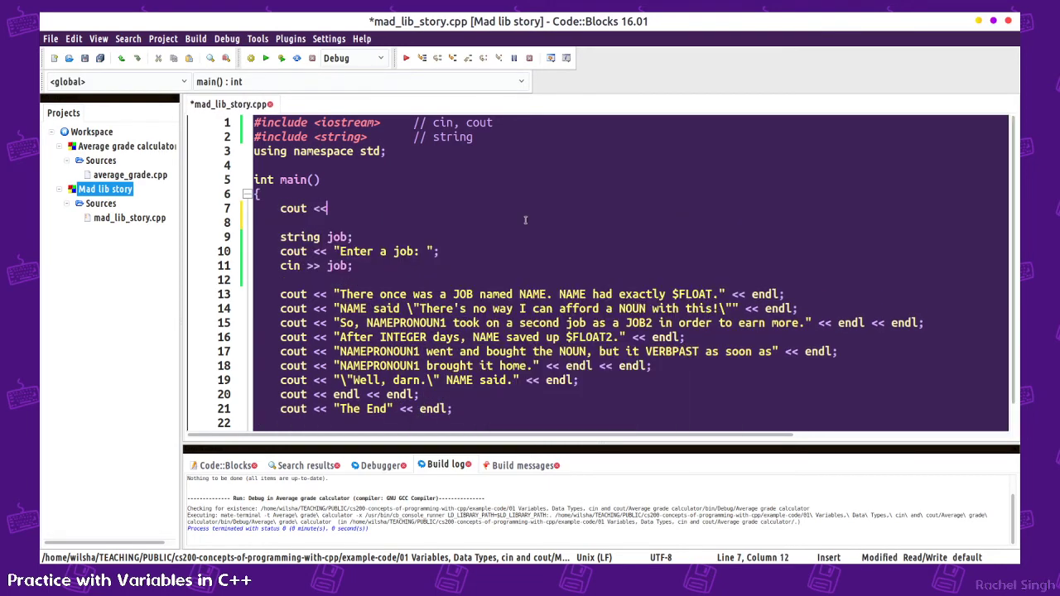
text("MAD LIB STO)
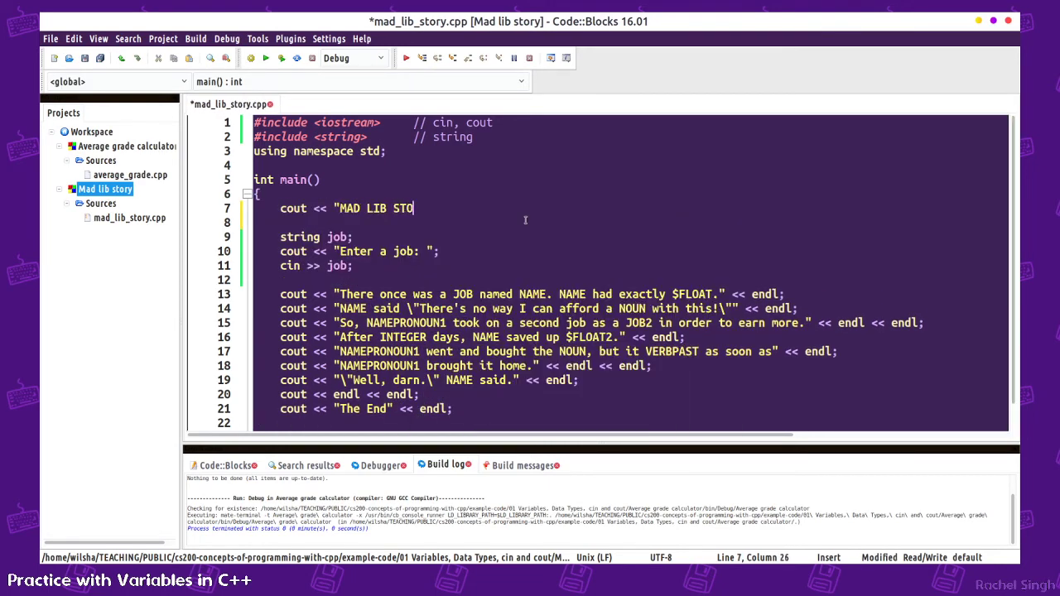
text(RY" << endl;)
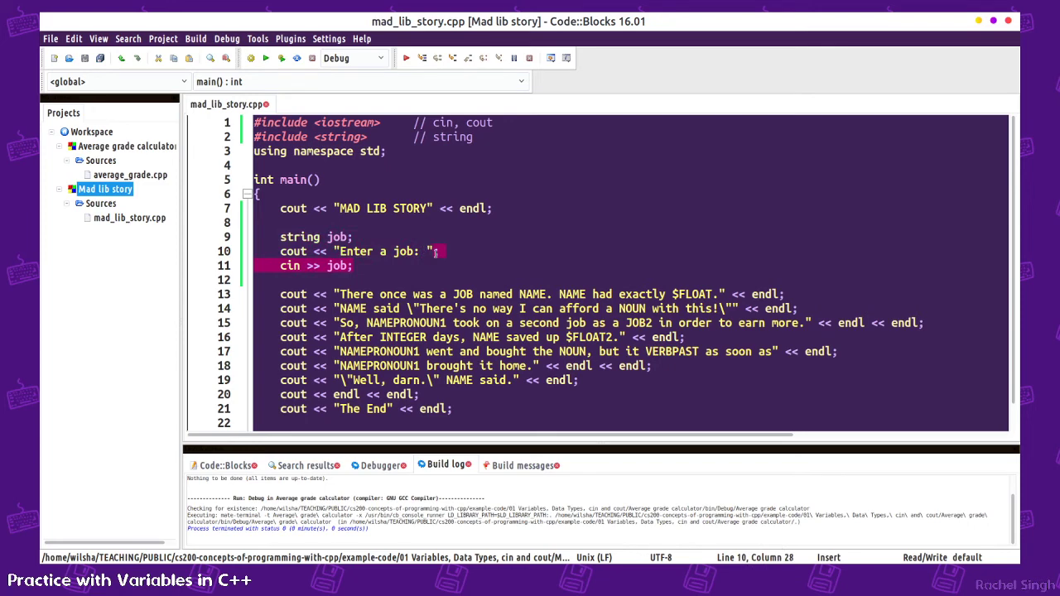
click(281, 58)
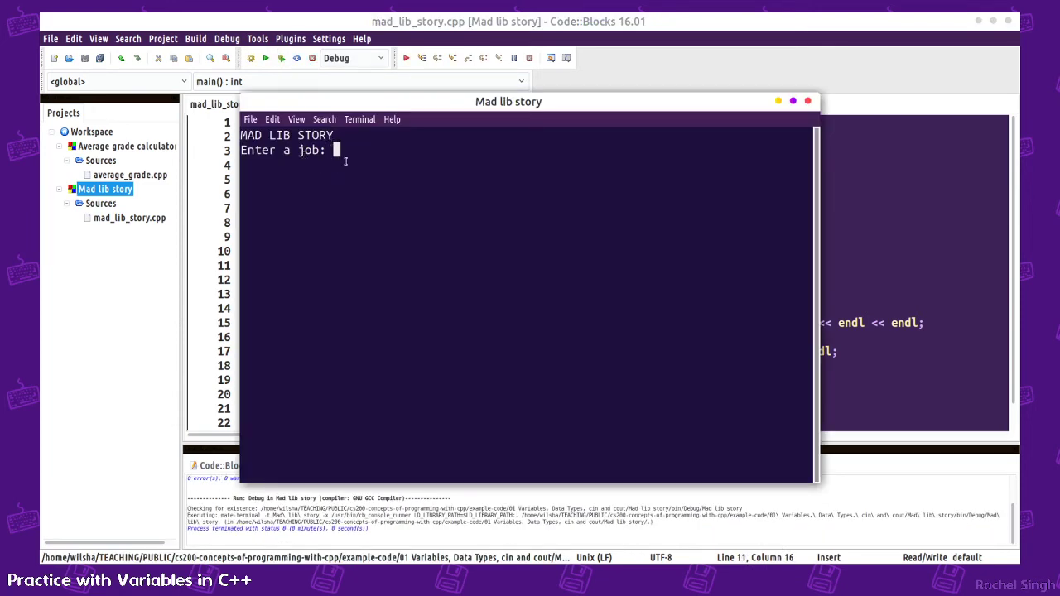
- Add cout << endl << endl; before the story and test-run, entering Plumber as the job
text(asdfasdf)
text(c)
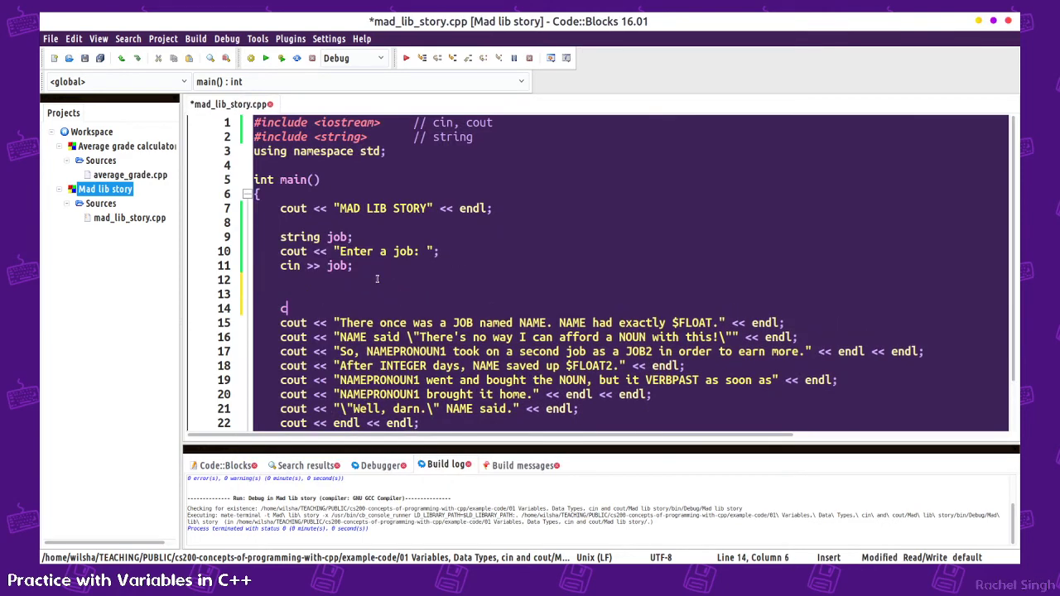
text(out << endl << endl;)
text(Plumber)
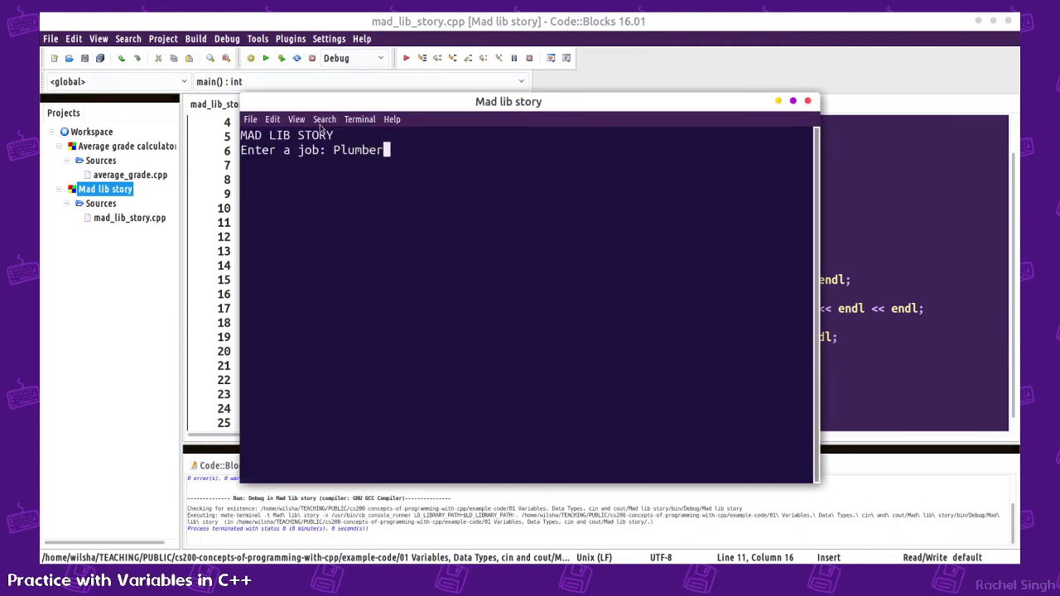
key(Return)
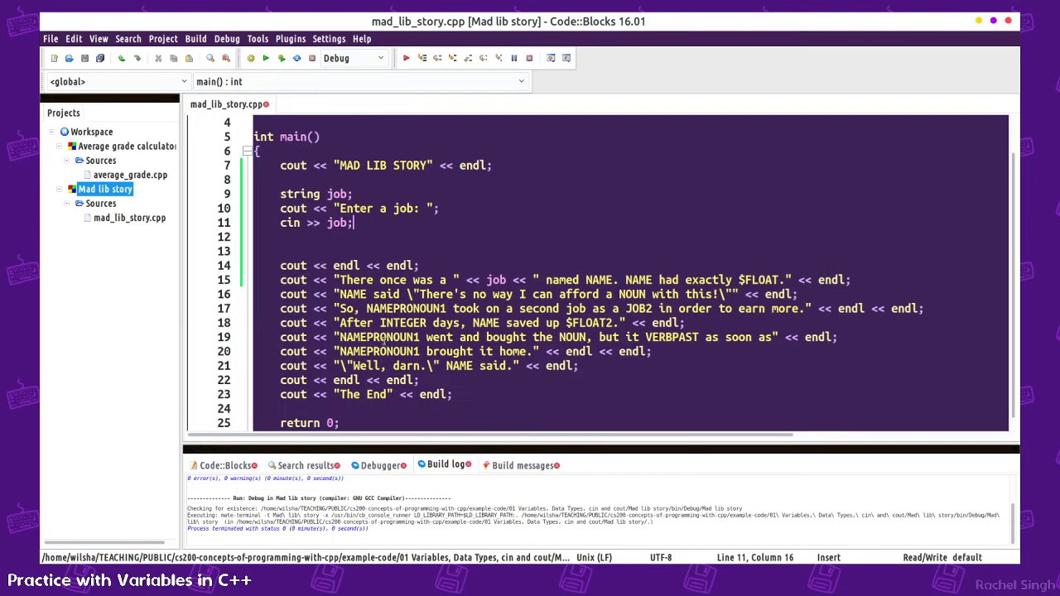
- Add string name with an "Enter a name: " prompt and cin >> name, insert it in the story, and save
text(string name;)
text(c)
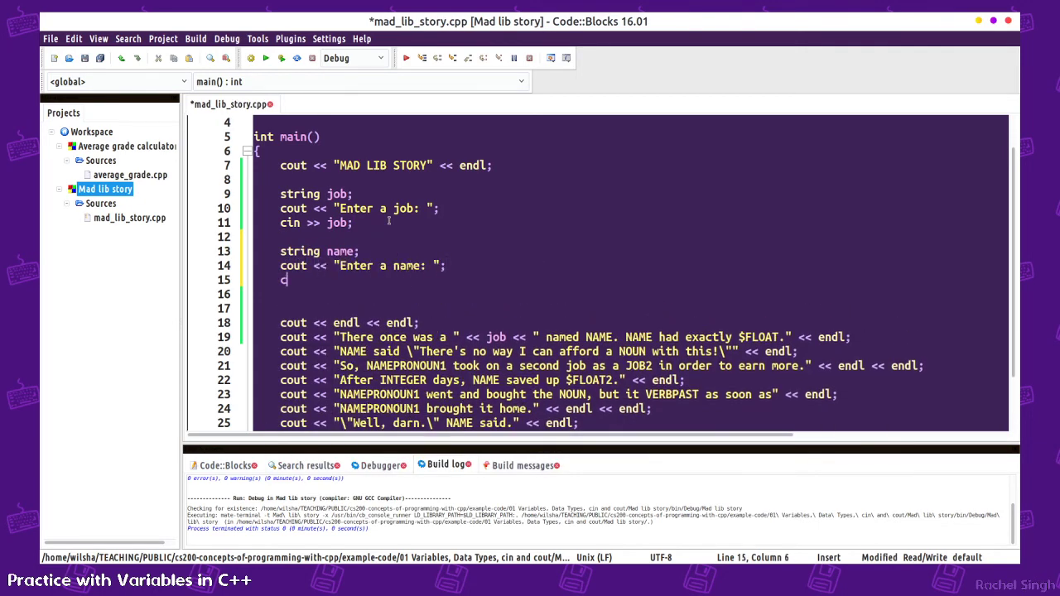
text(in >> name;)
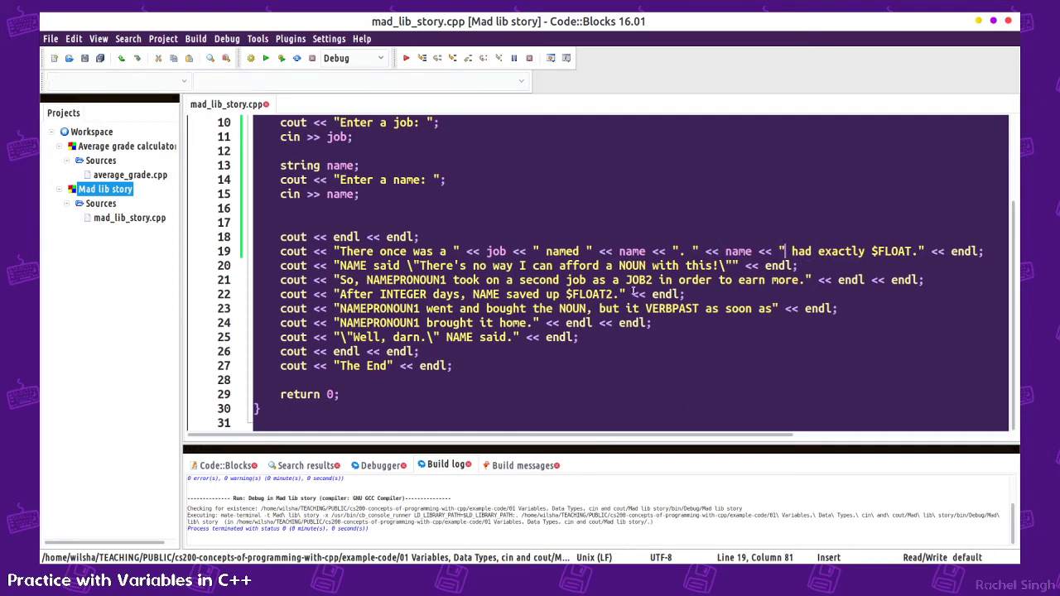
click(352, 265)
text(" << name << ")
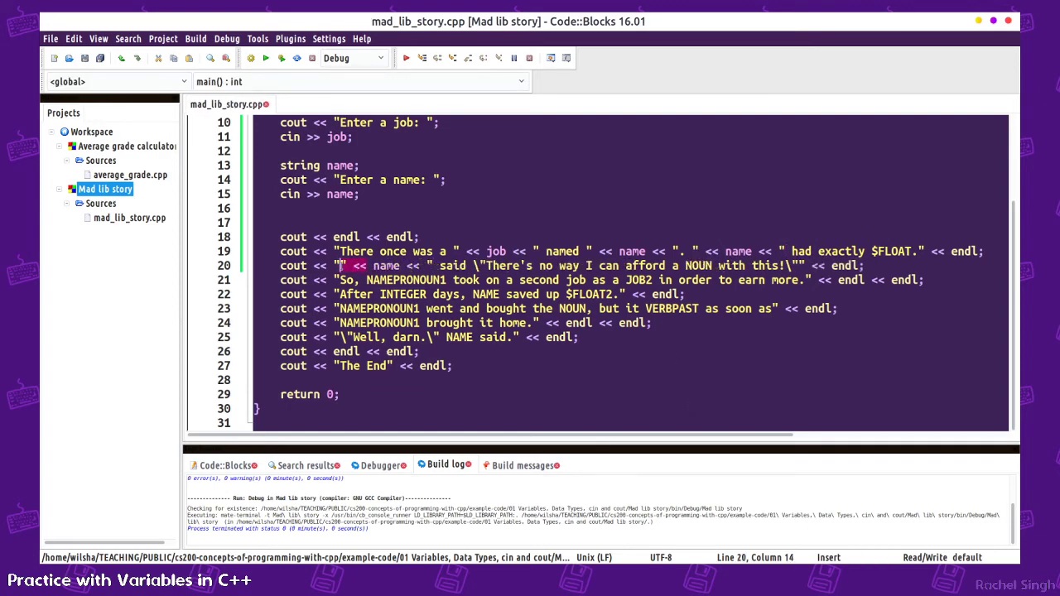
key(BackSpace)
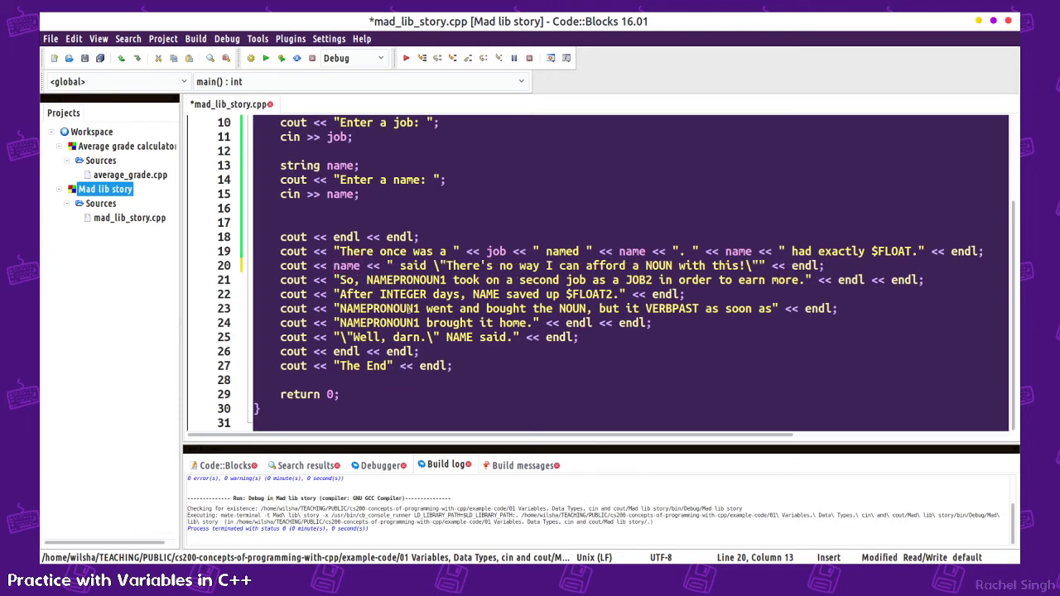
key(ctrl+s)
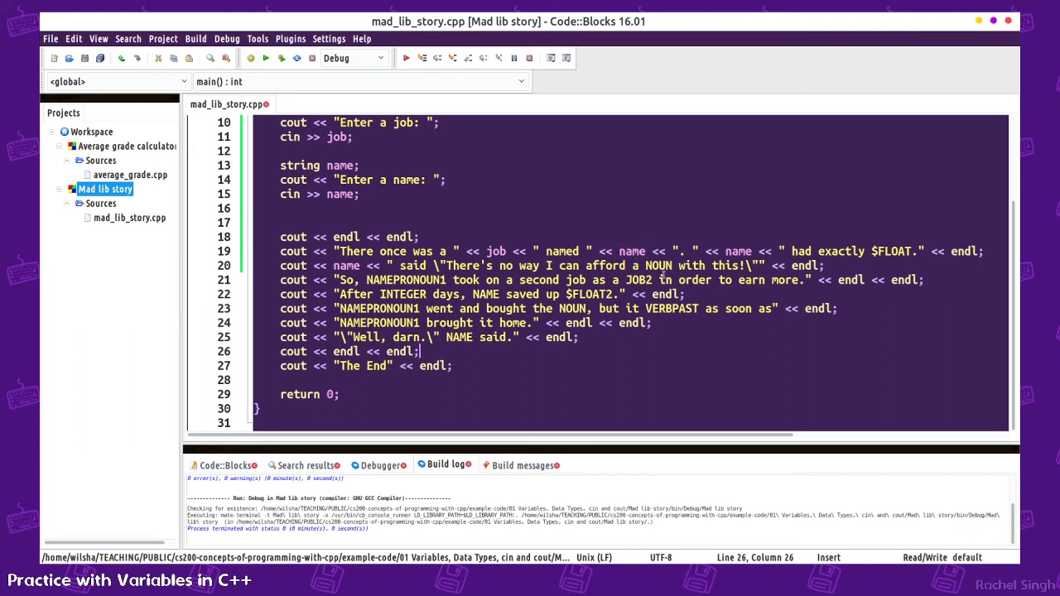
- Repair the quotes around the second " << name << " insertion in the story line and save
click(659, 251)
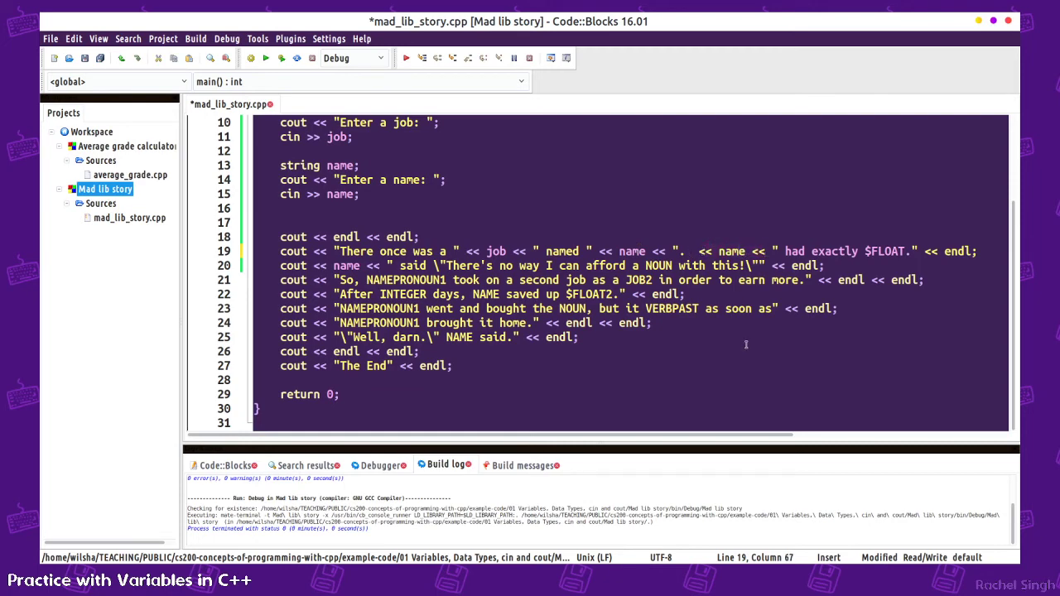
double_click(732, 252)
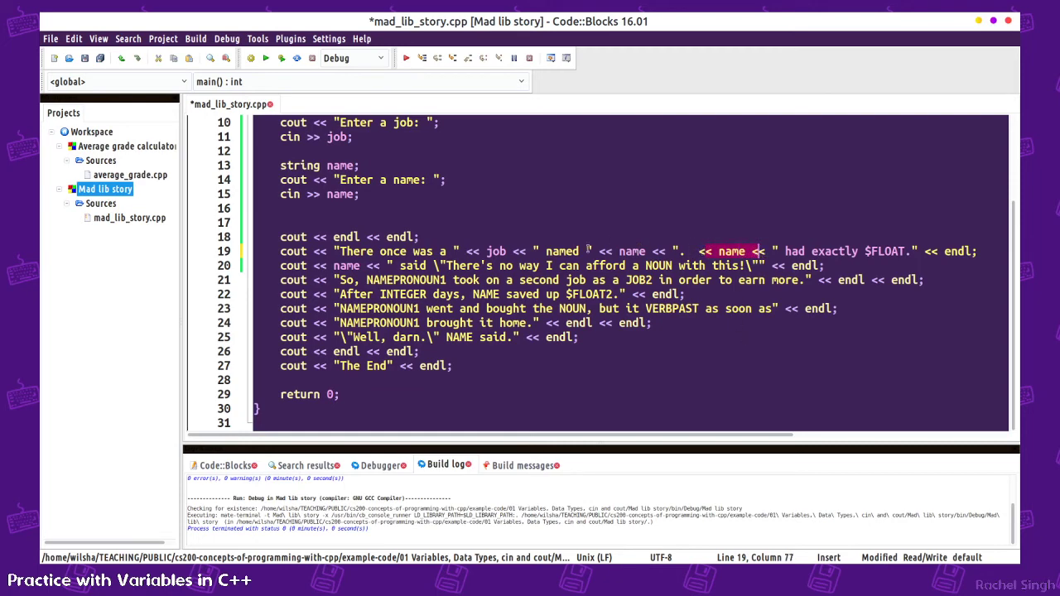
key(ctrl+s)
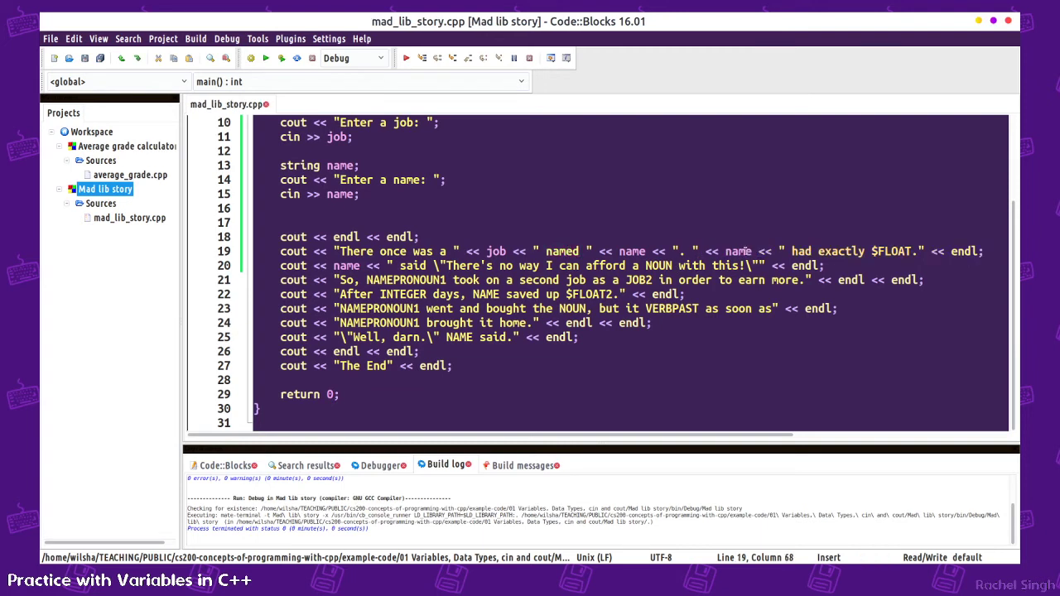
double_click(739, 252)
text(" << name << ")
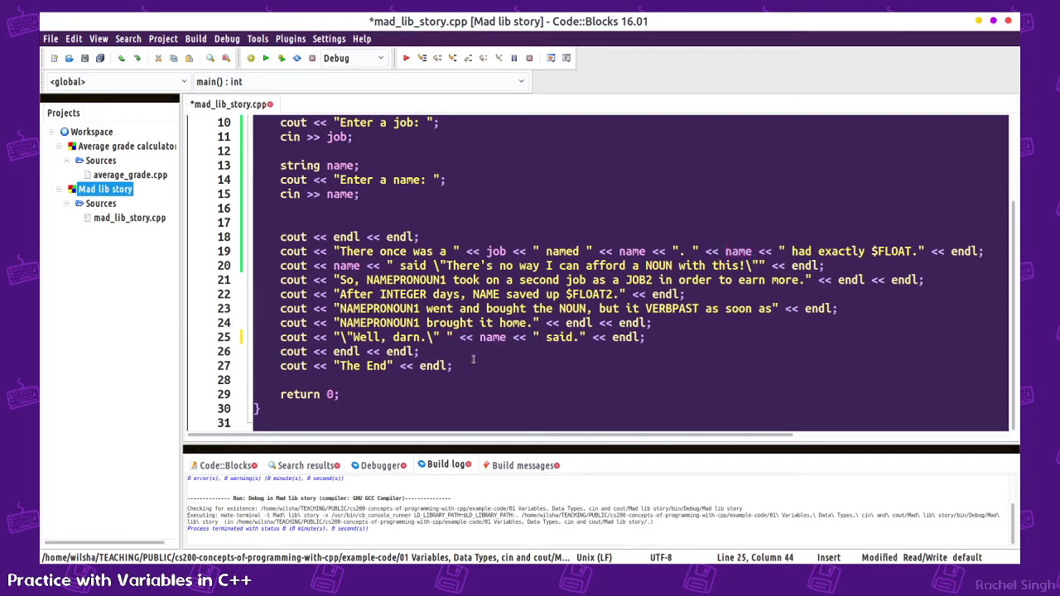
key(ctrl+s)
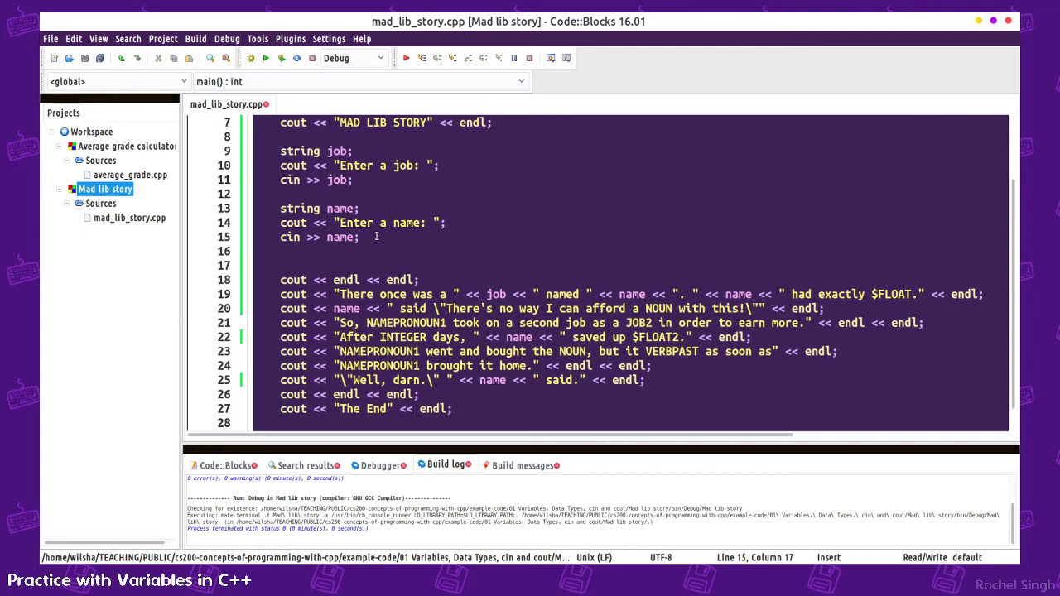
- Declare float money with a reworded dollar-amount prompt mentioning (dollars.cents) and save
text(float money;)
text(cout << "Enter a dollar amo)
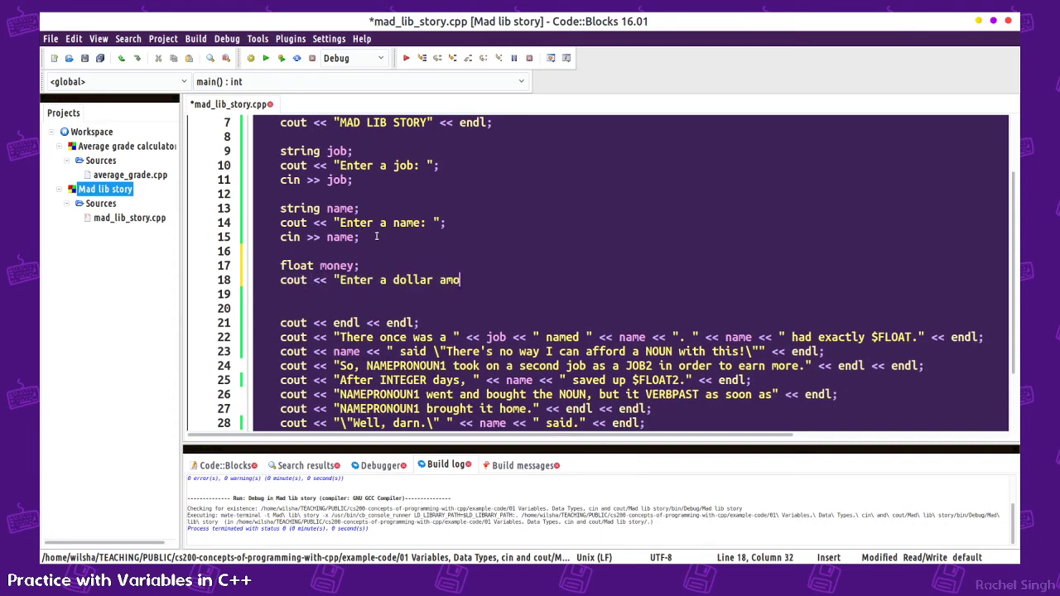
text(unt: ";)
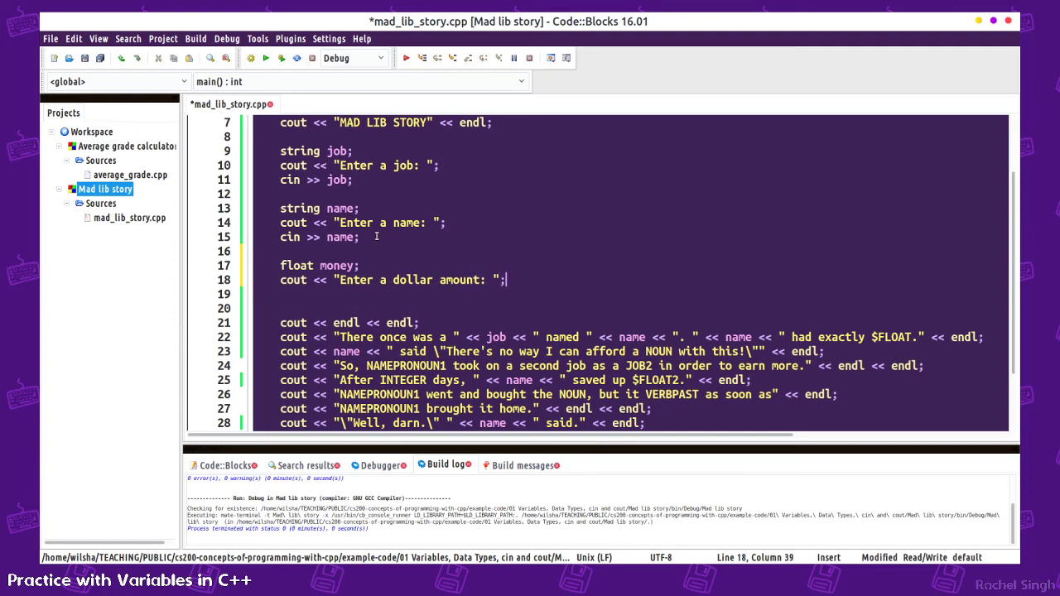
click(430, 279)
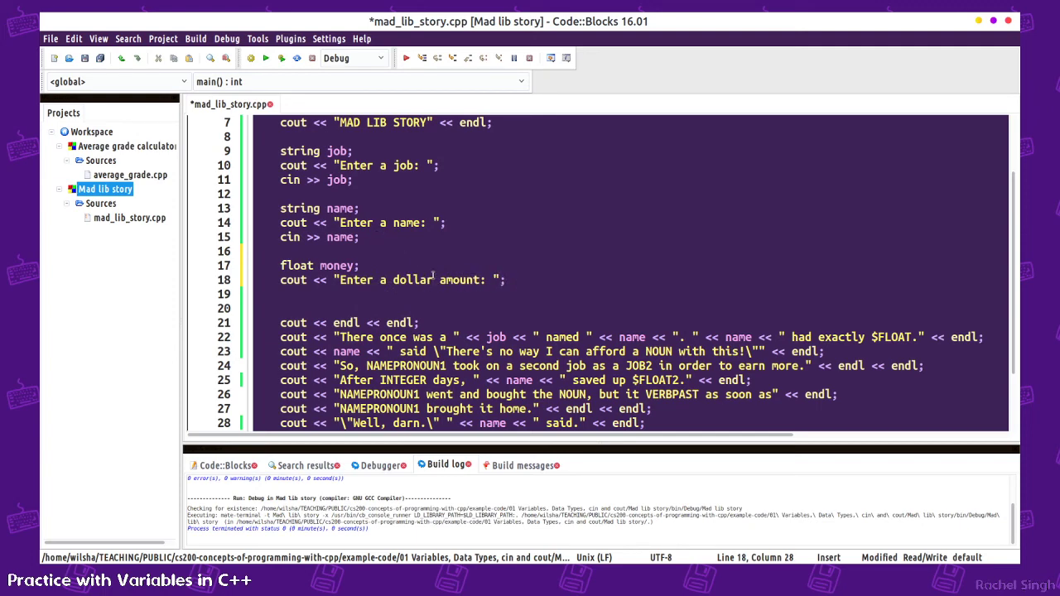
text(money)
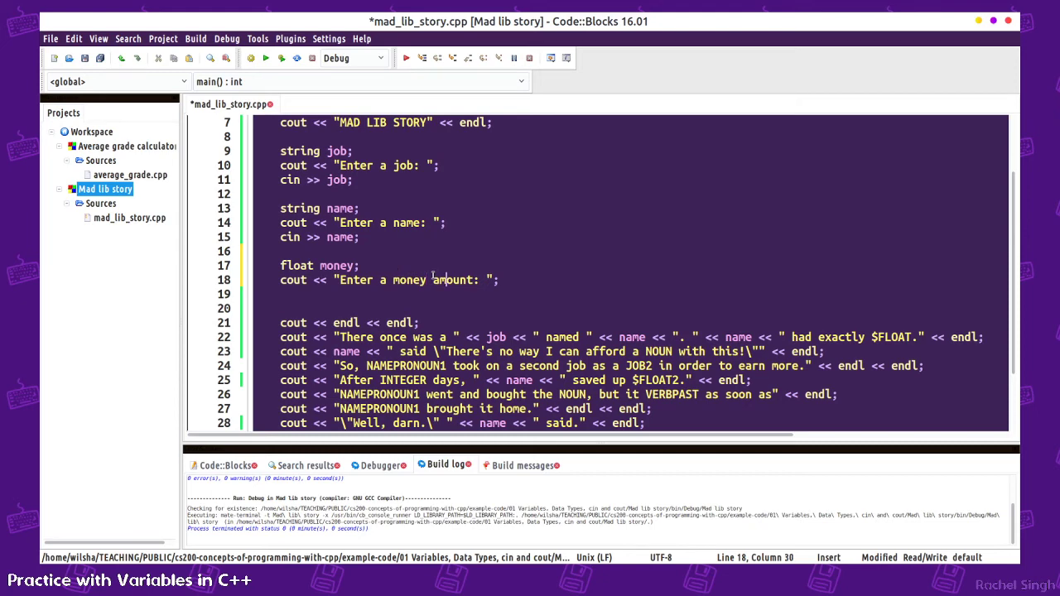
text((d)
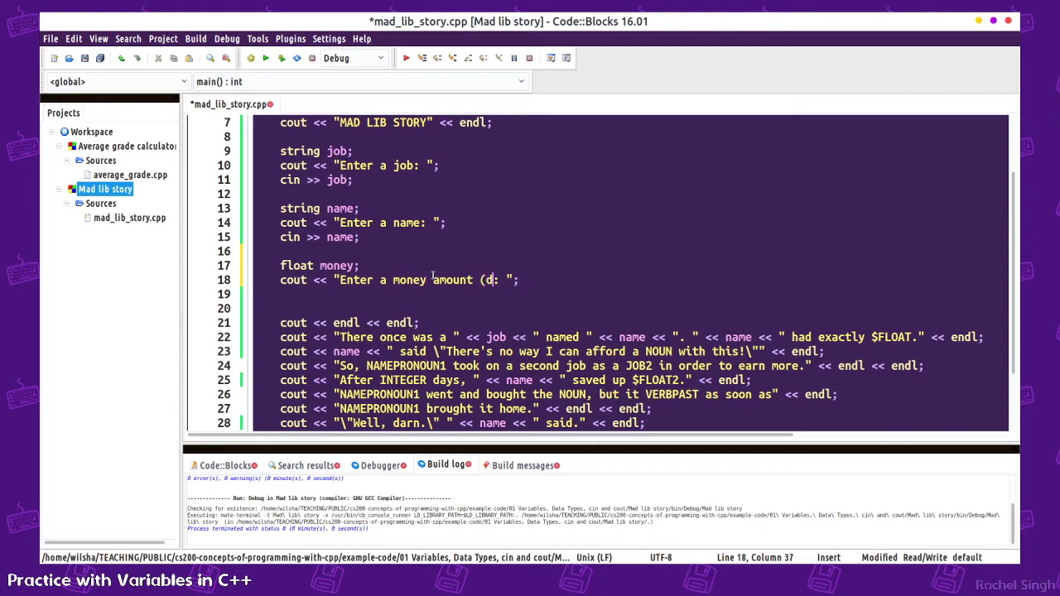
text(ollars.center)
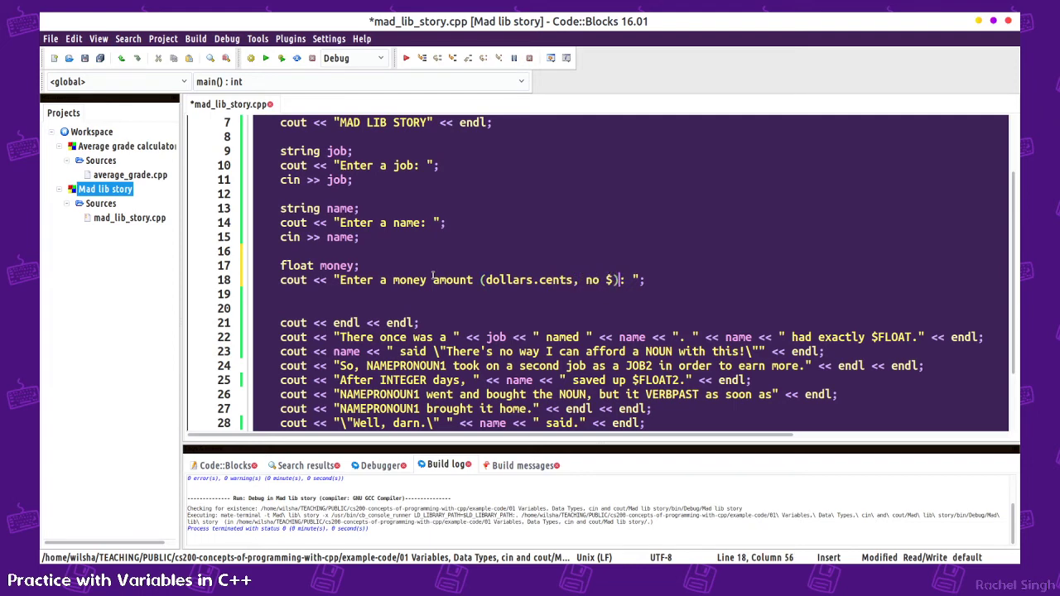
key(ctrl+s)
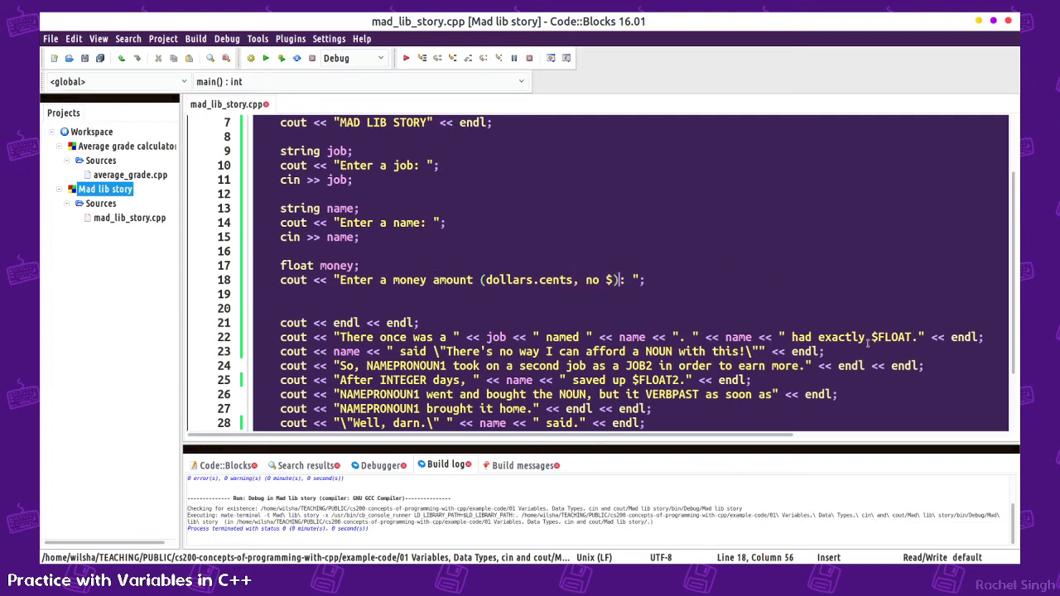
- Read cin >> money, print " << money << " in place of $FLOAT, split the long line, and save
click(875, 338)
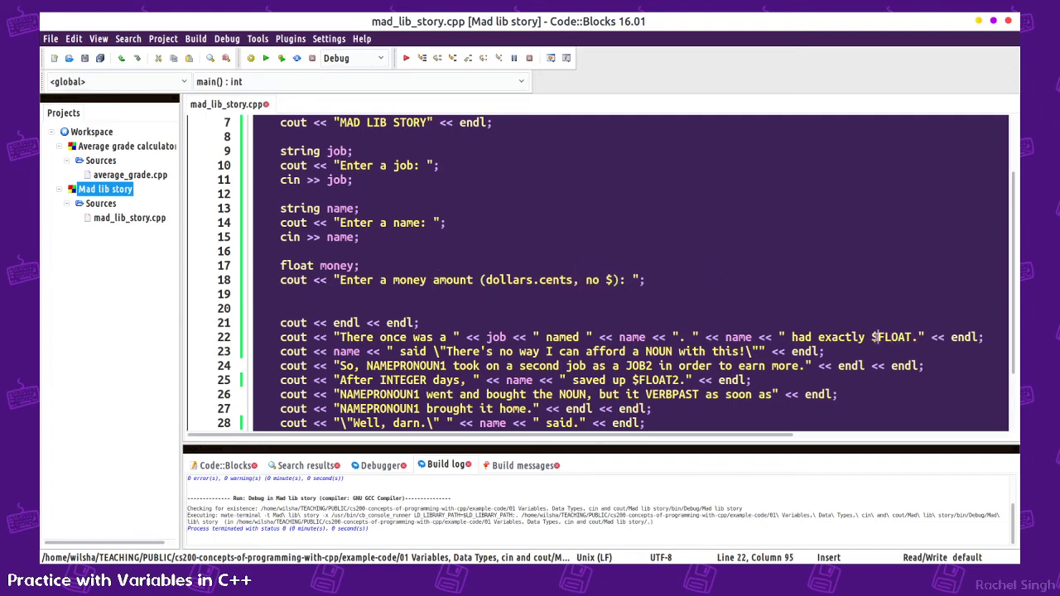
click(871, 337)
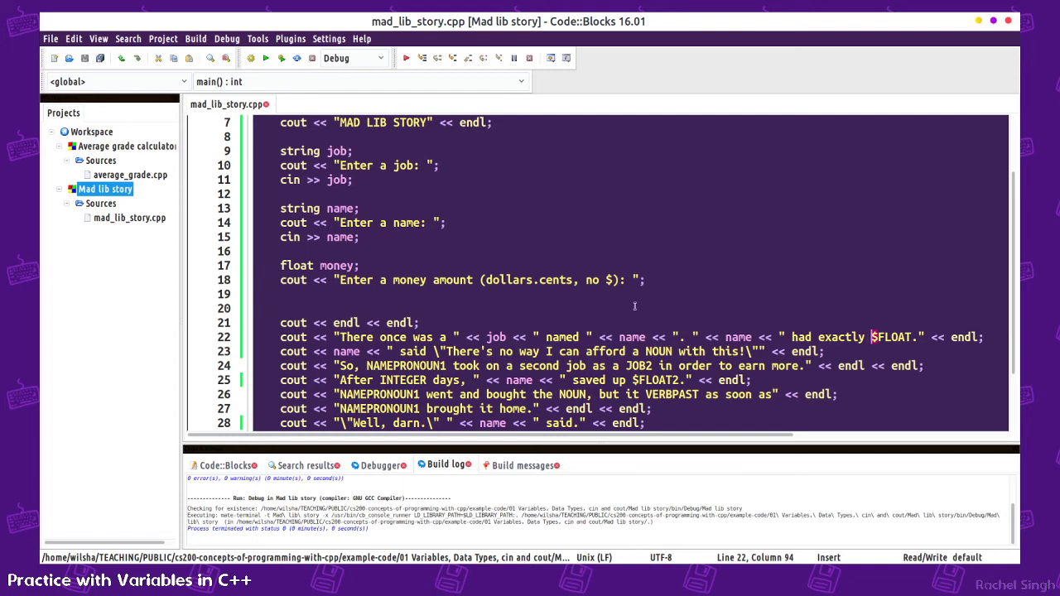
text(cin >> money;)
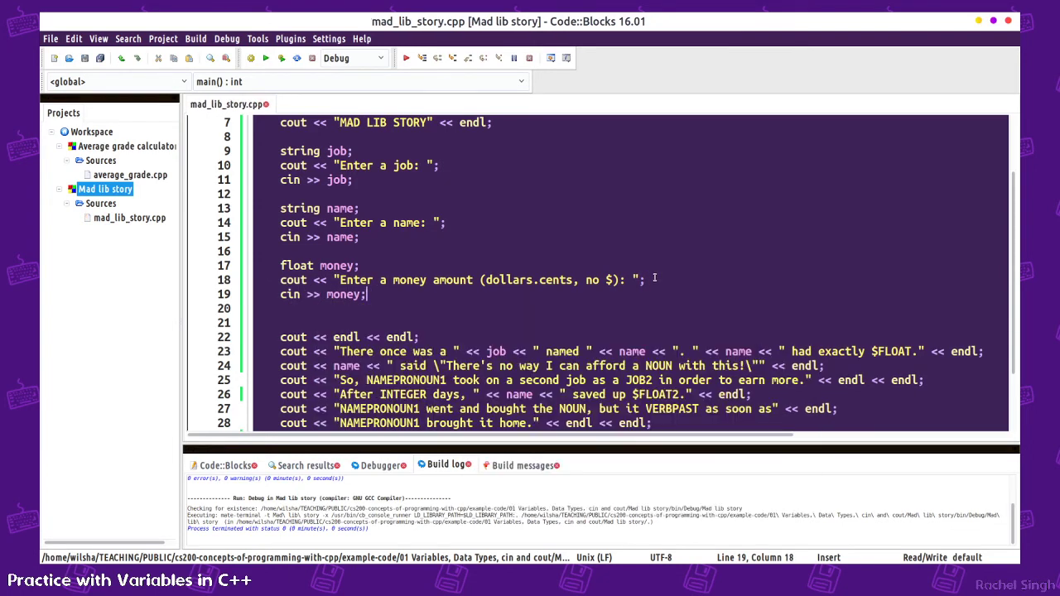
scroll(down, 3)
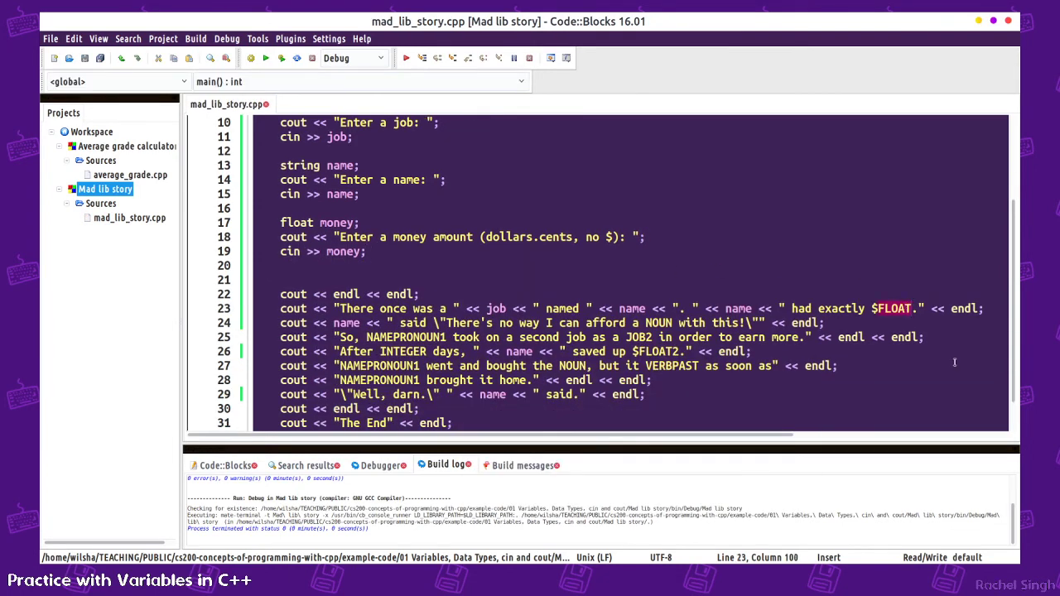
text(money <<)
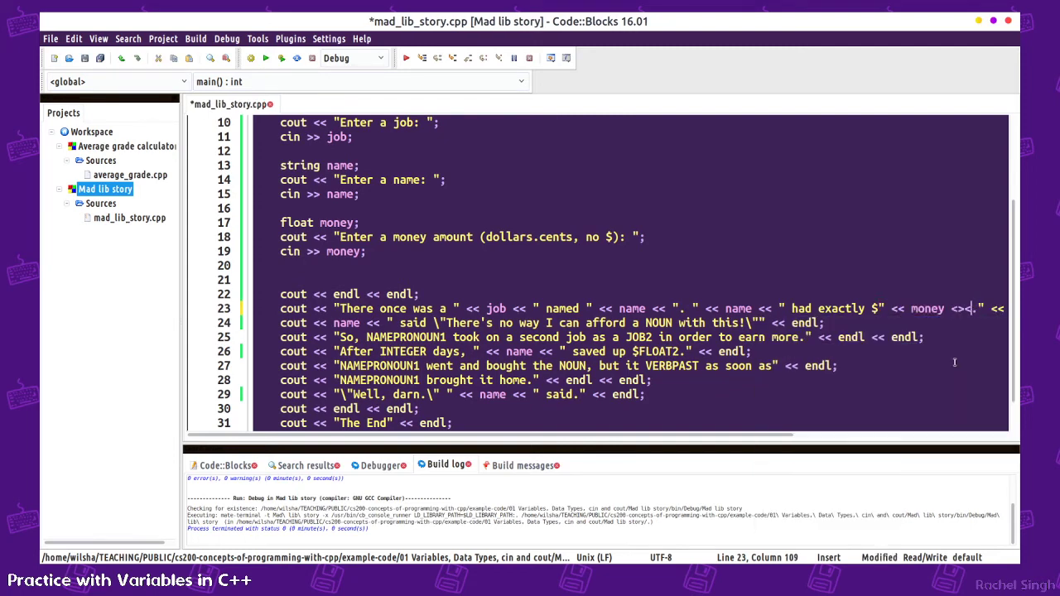
key(ctrl+s)
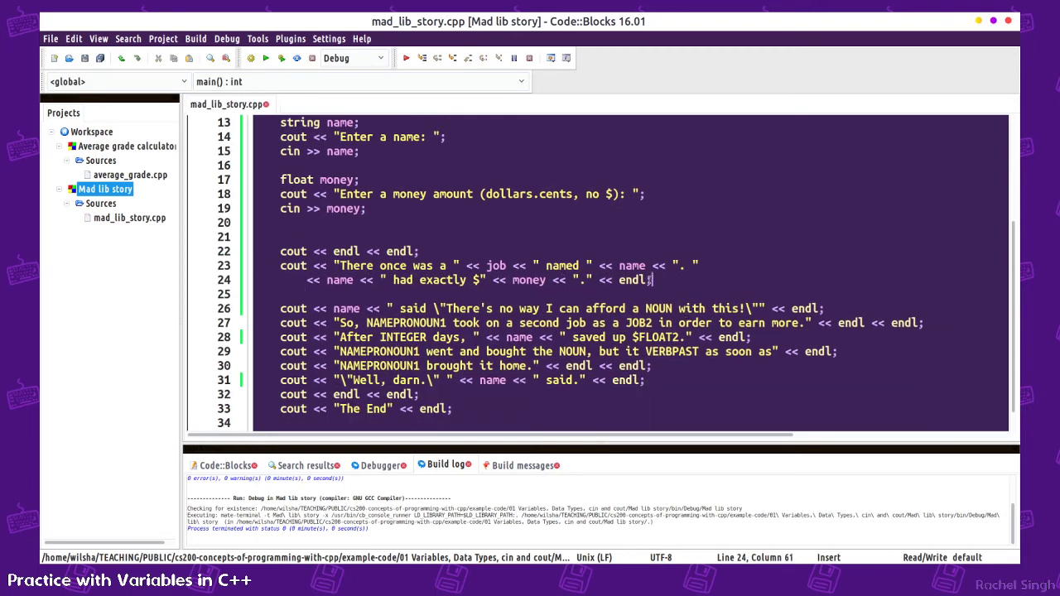
key(Return)
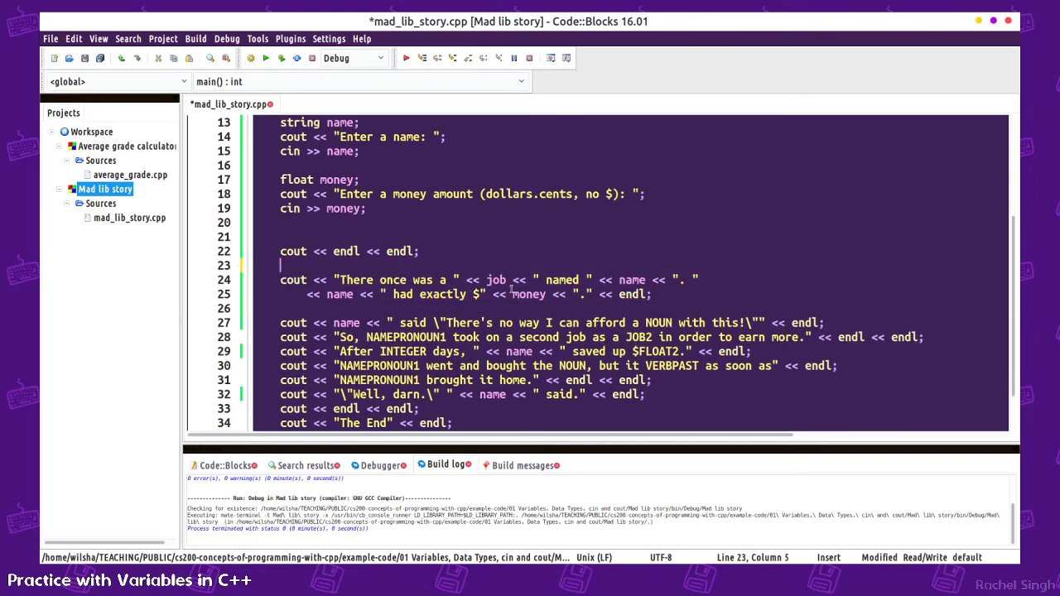
key(ctrl+s)
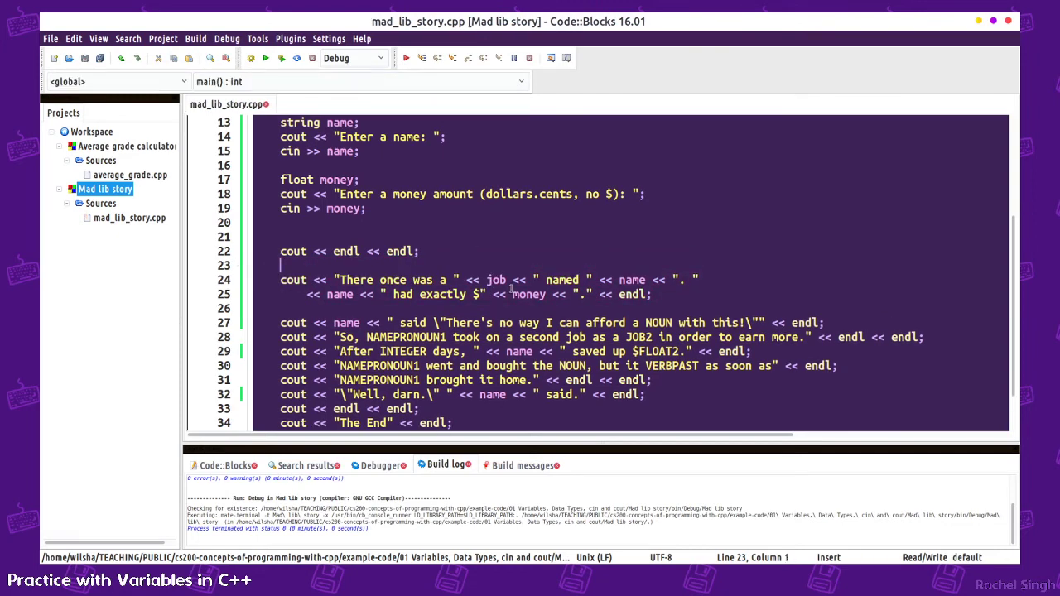
mouse_move(488, 303)
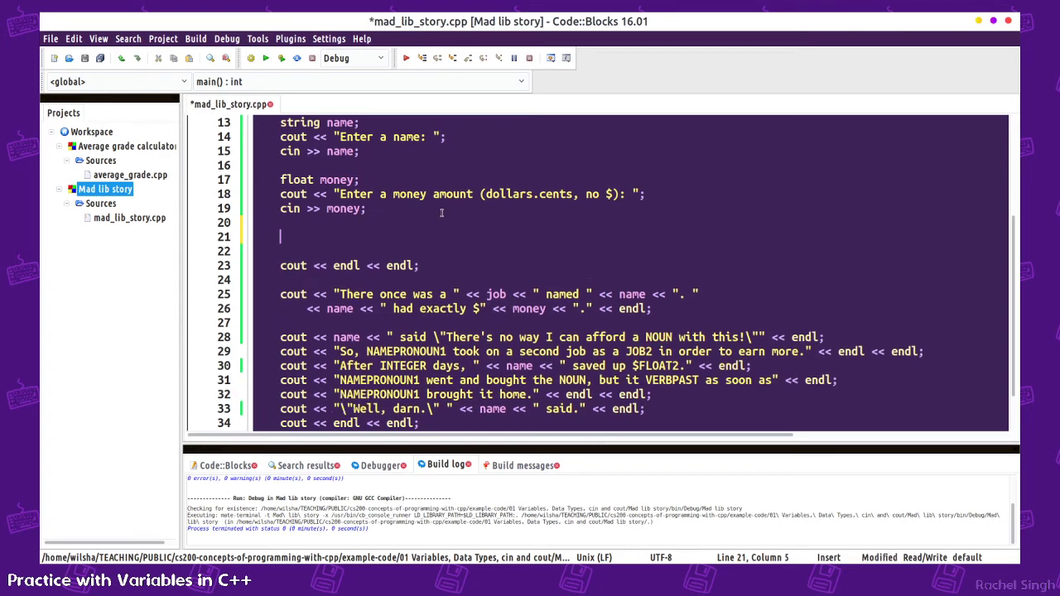
- Declare string noun with its prompt and input, and use " << noun << " in place of NOUN
text(string noun;)
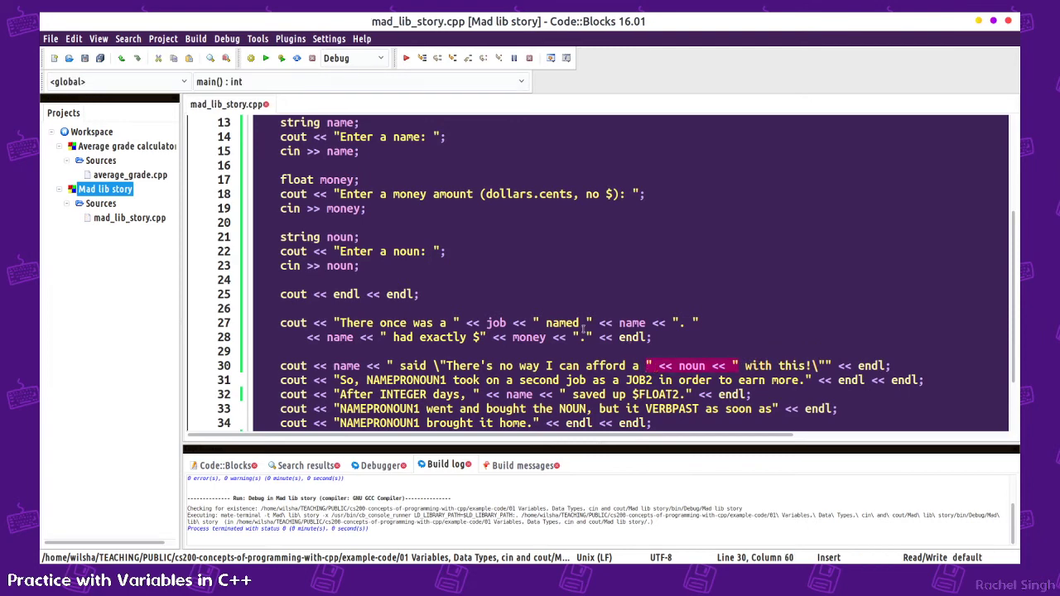
scroll(down, 3)
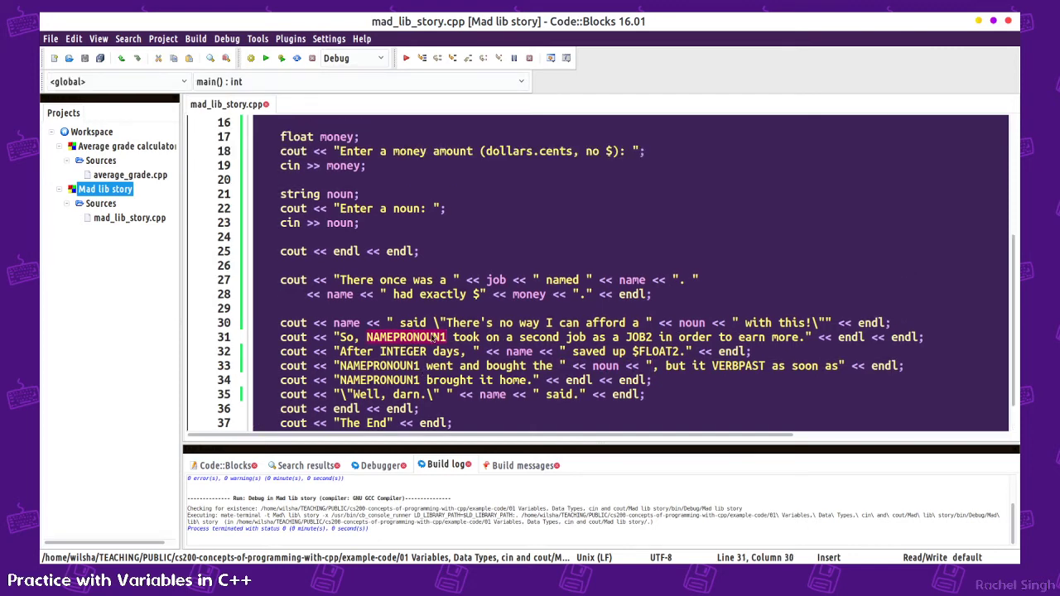
mouse_move(786, 324)
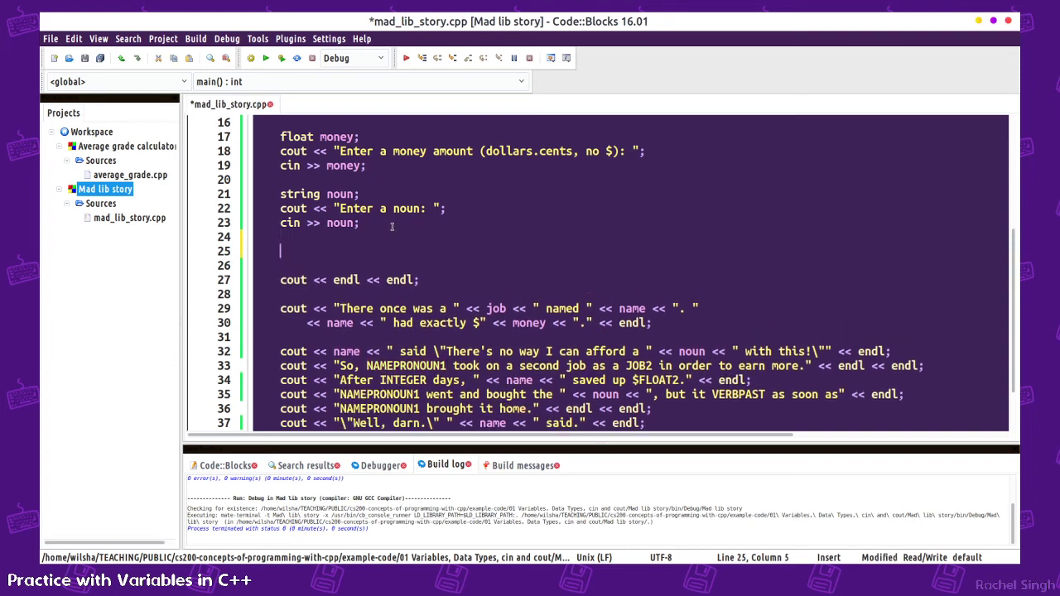
- Declare string pronoun with an "Enter a pronoun: (he/she/they)" prompt
text(string pronoun)
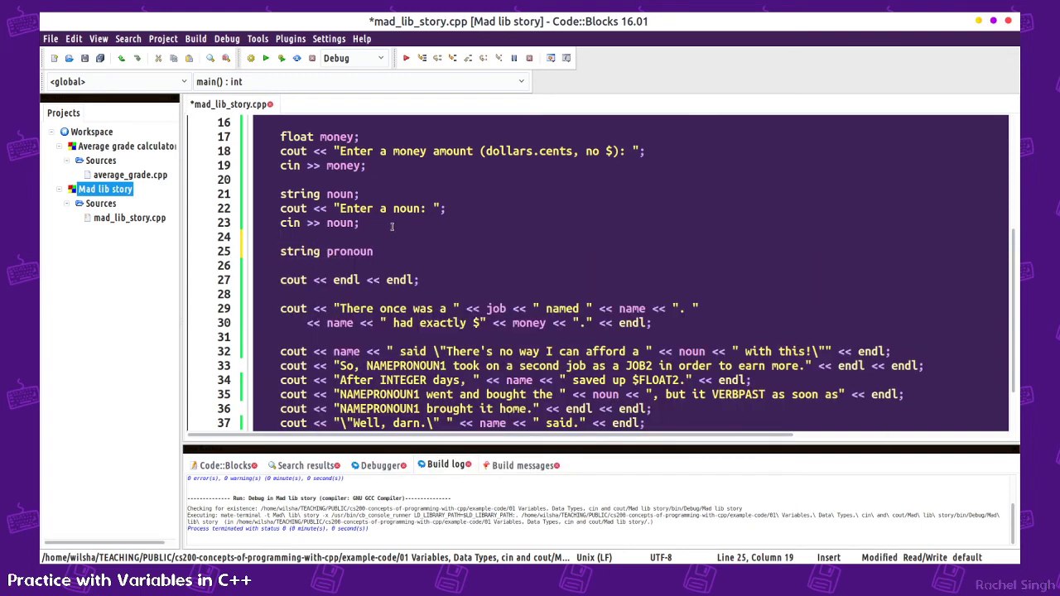
text(cout << ")
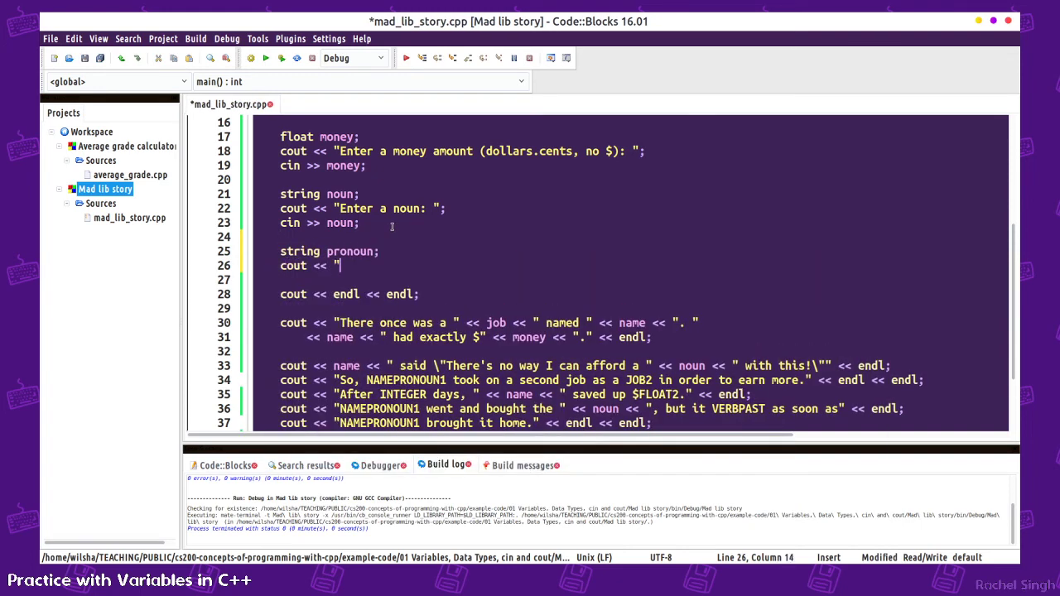
text(Enter)
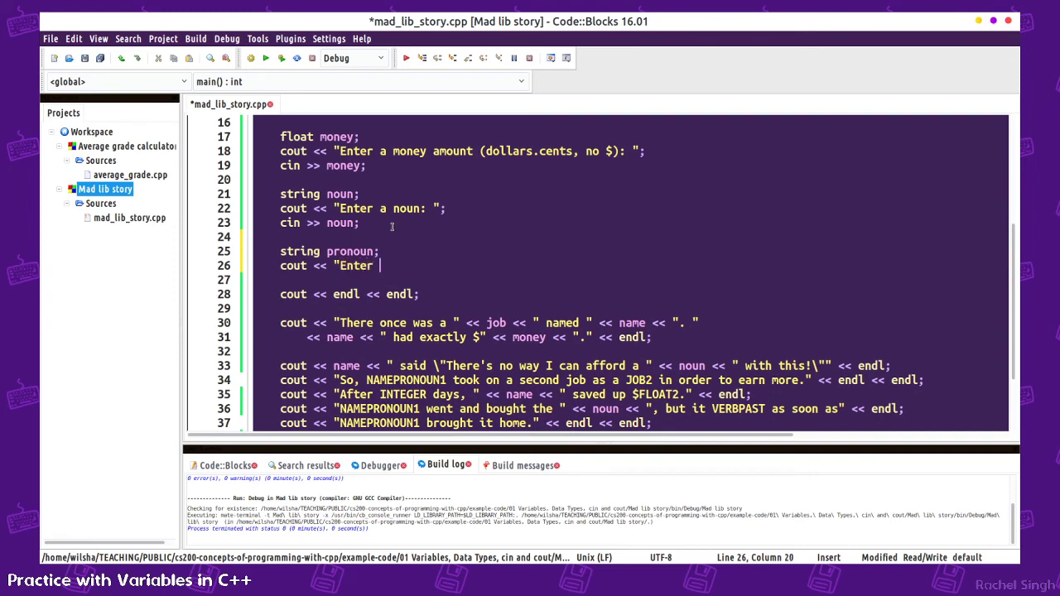
text(a pronoun: ";)
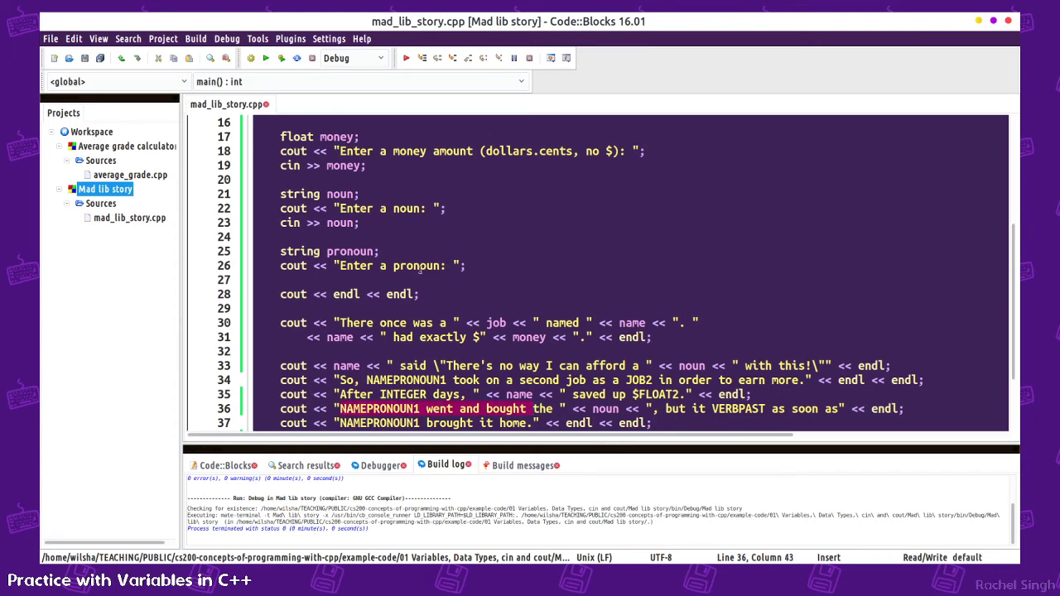
text((he/she/they form)
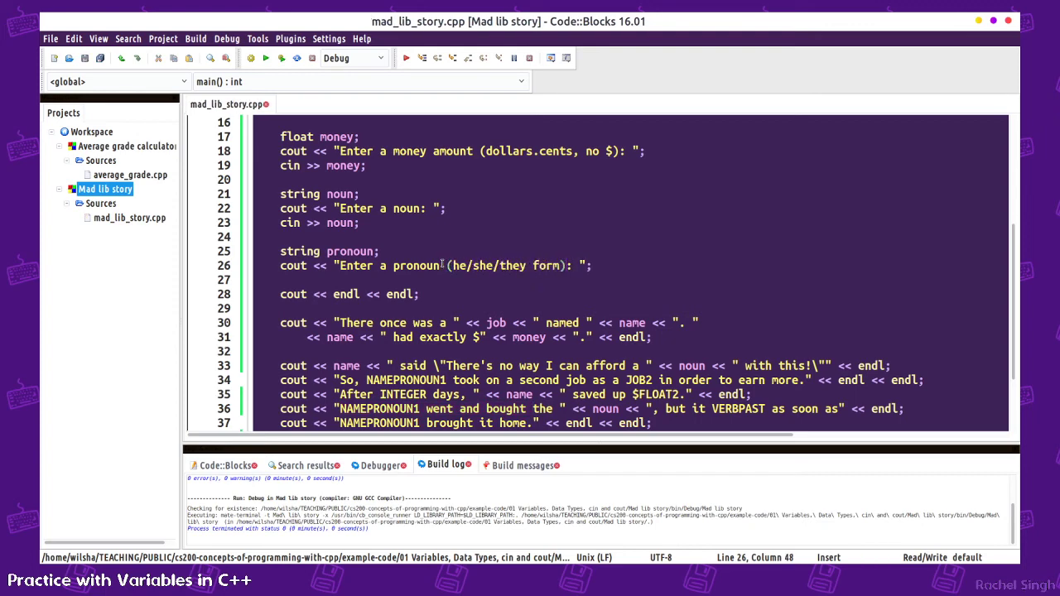
- Replace each NAMEPRONOUN1 in the story lines with " << pronoun << "
scroll(down, 3)
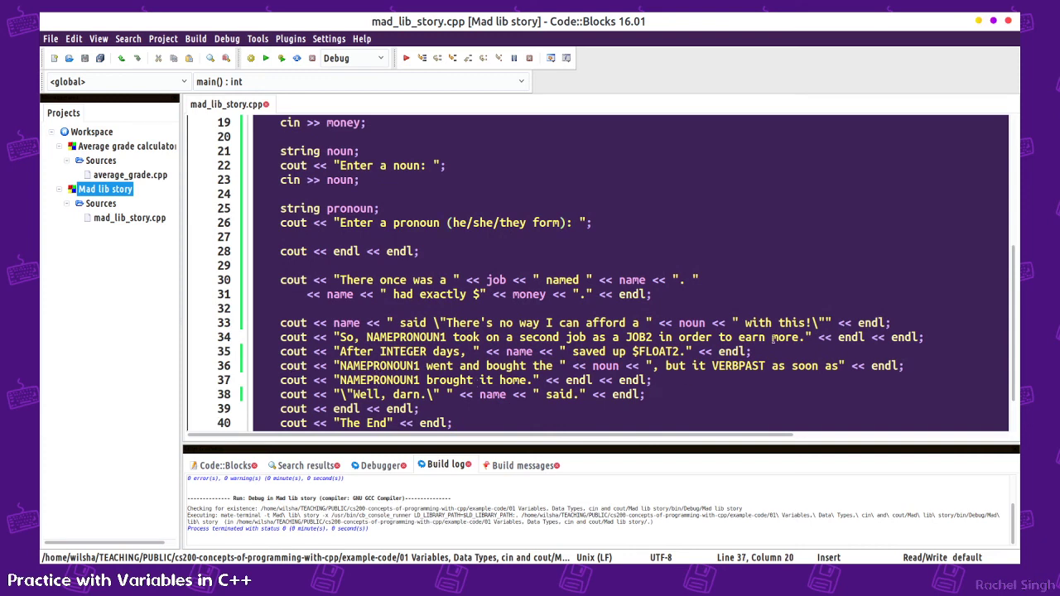
scroll(down, 3)
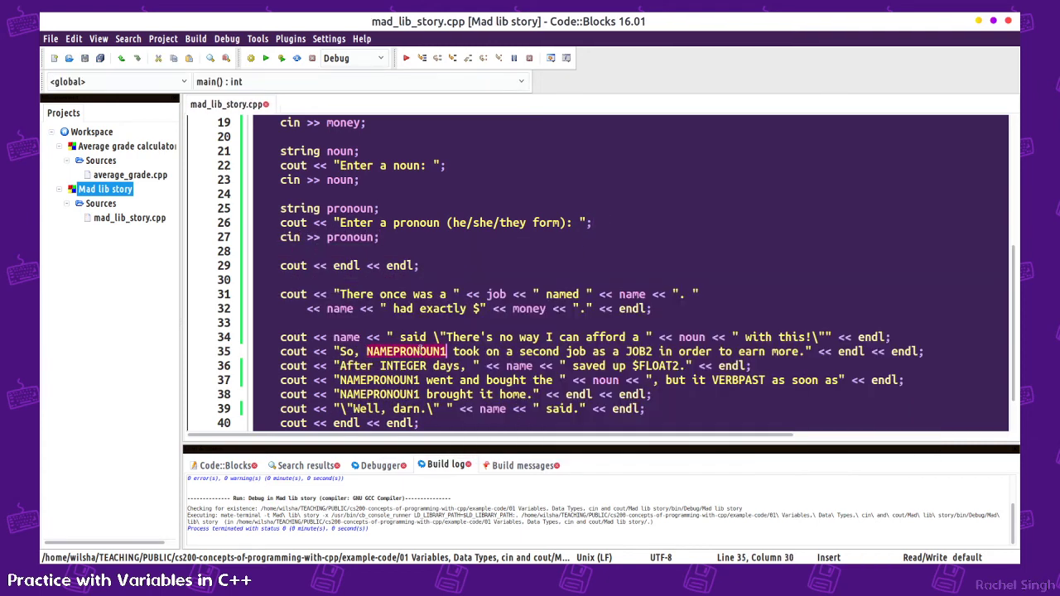
text(pronoun <<)
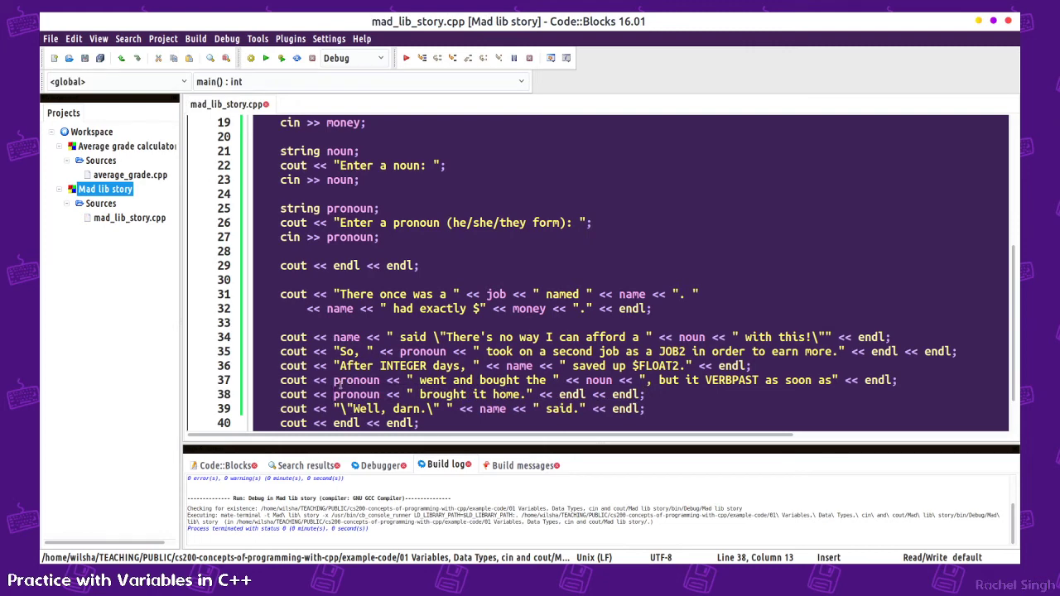
scroll(down, 3)
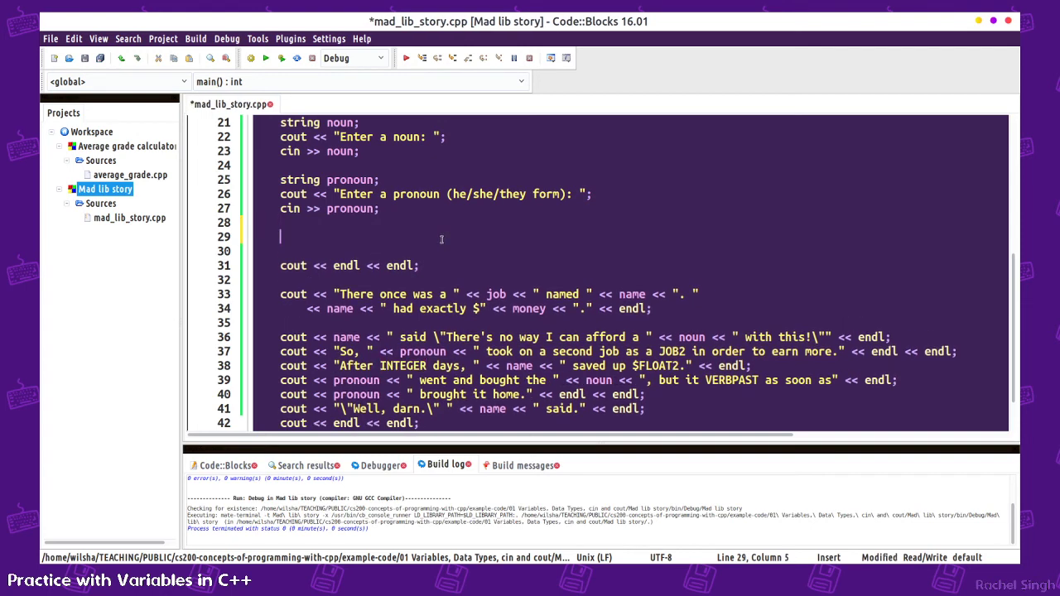
- Add an "Enter another jobs: " prompt with cin >> job2, use it for JOB2 in the story, and save
text(cout << ")
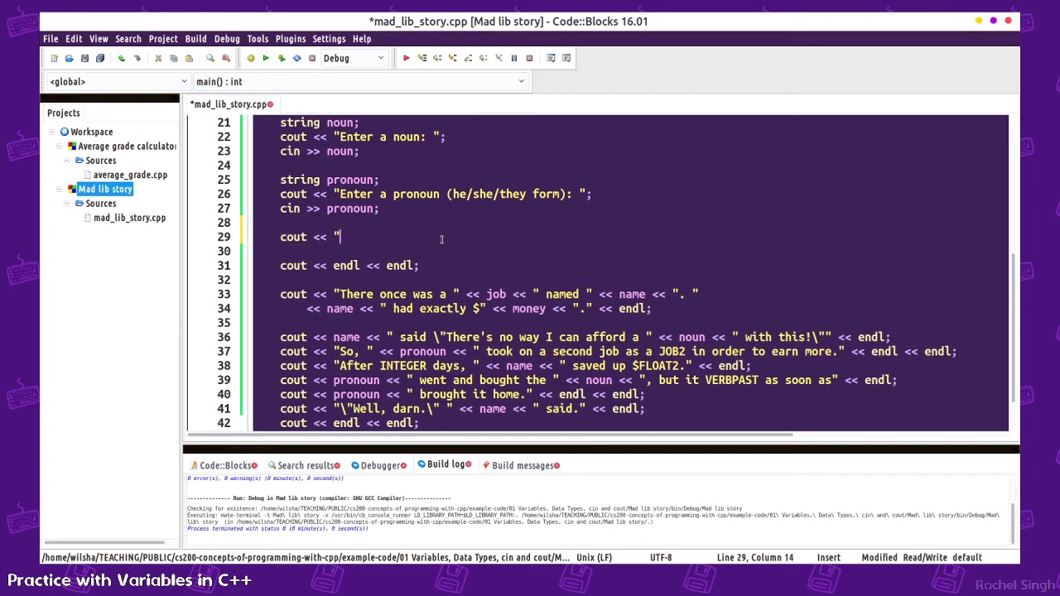
text(Enter another job: ";\)
text(string job2;)
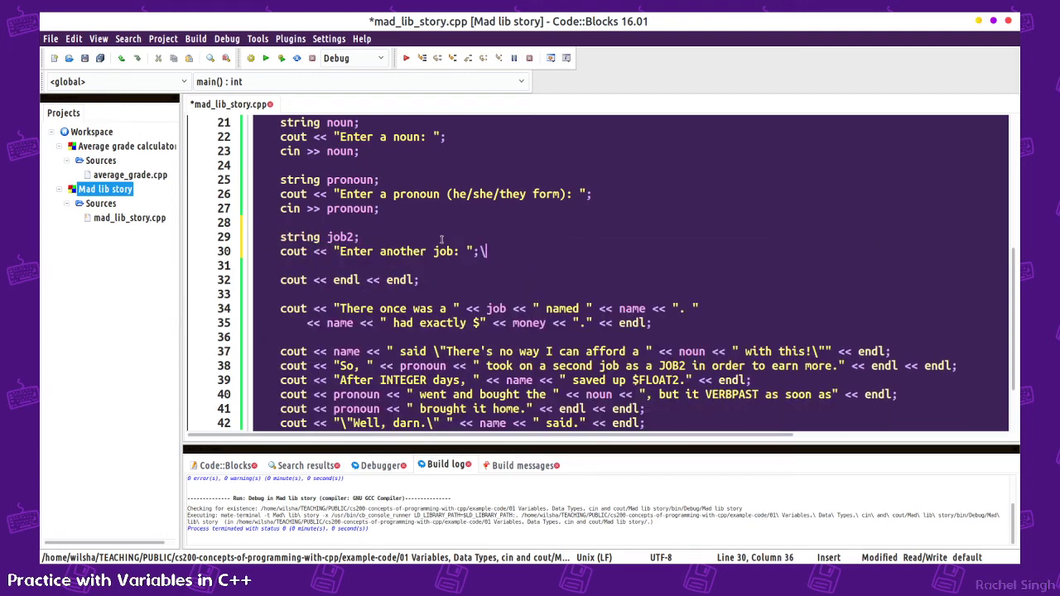
text(cin >> job2;)
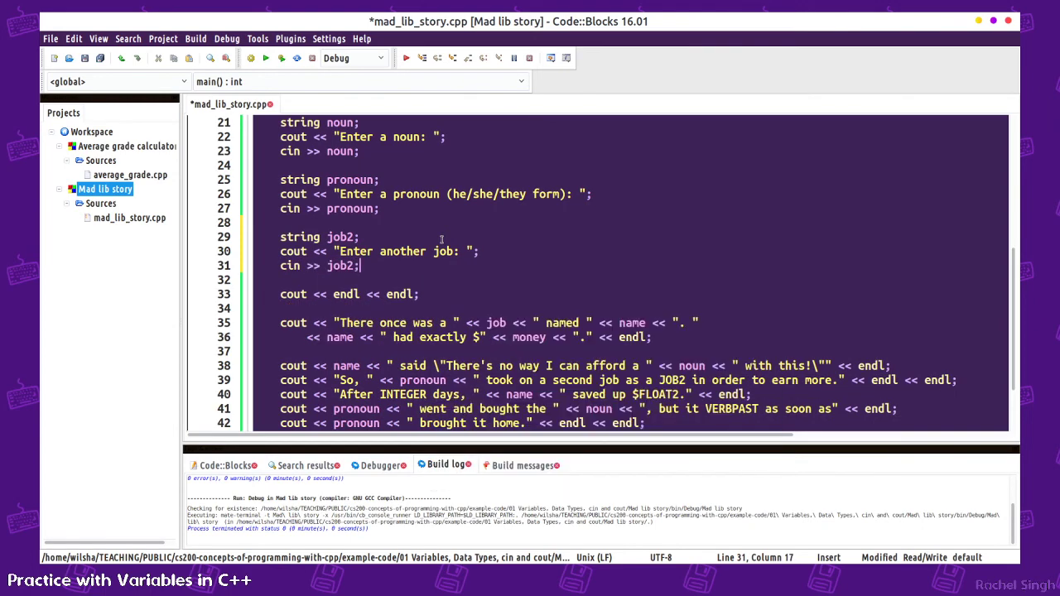
key(ctrl+s)
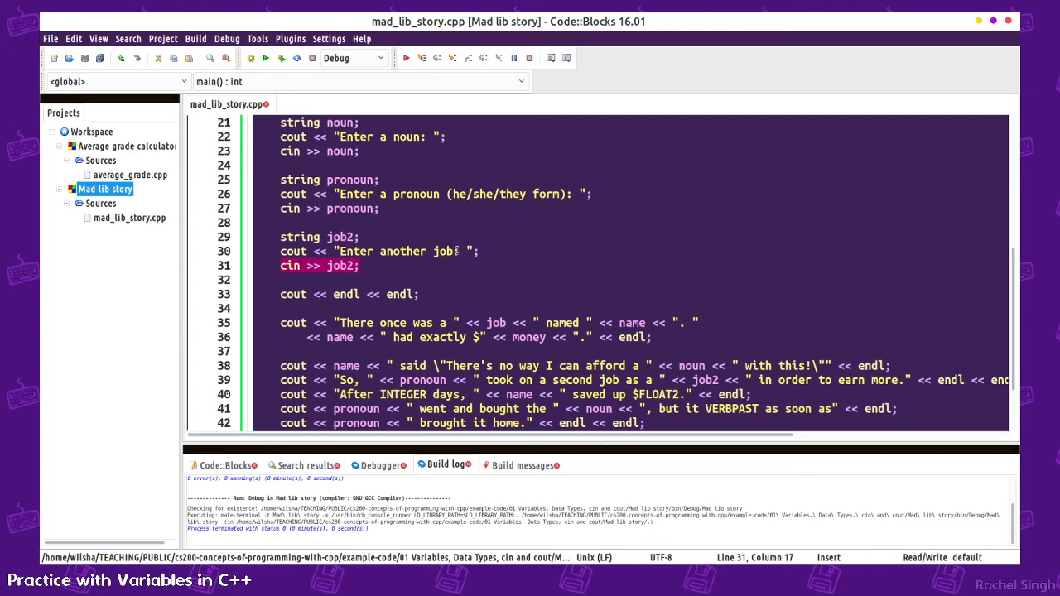
text((one word): ";)
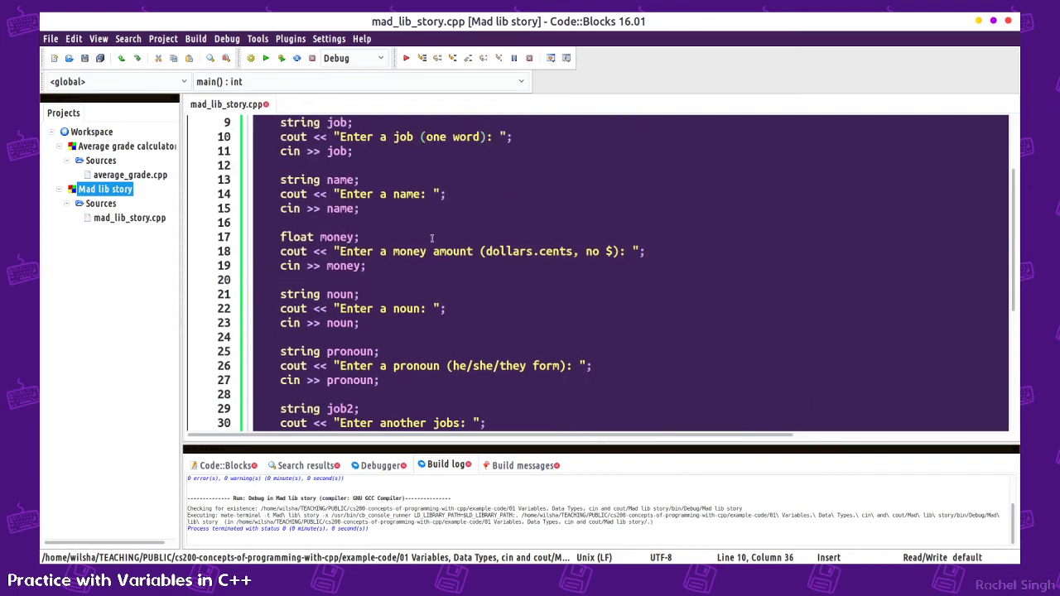
mouse_move(409, 182)
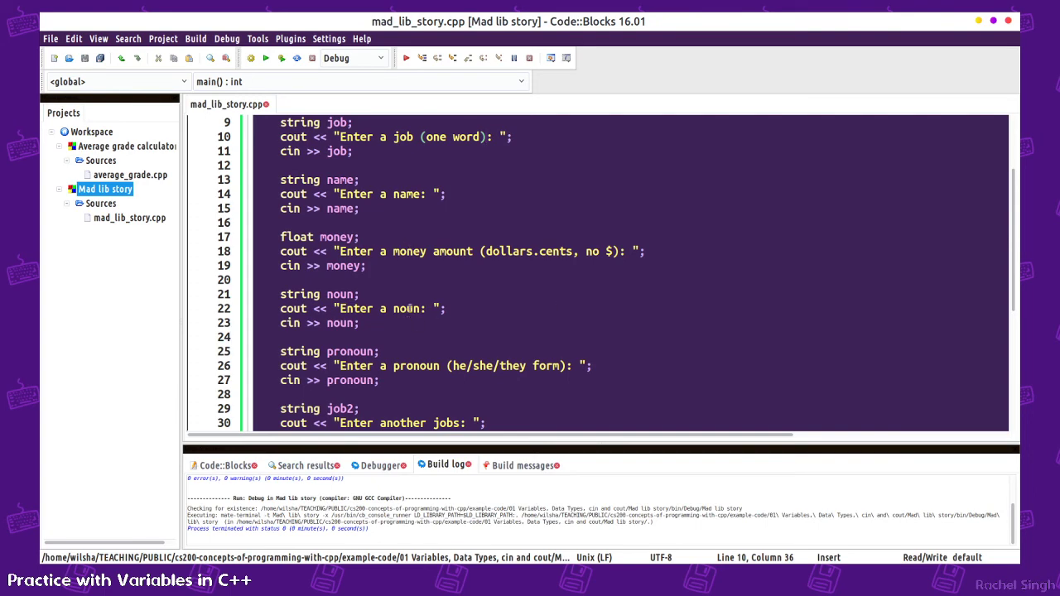
scroll(down, 3)
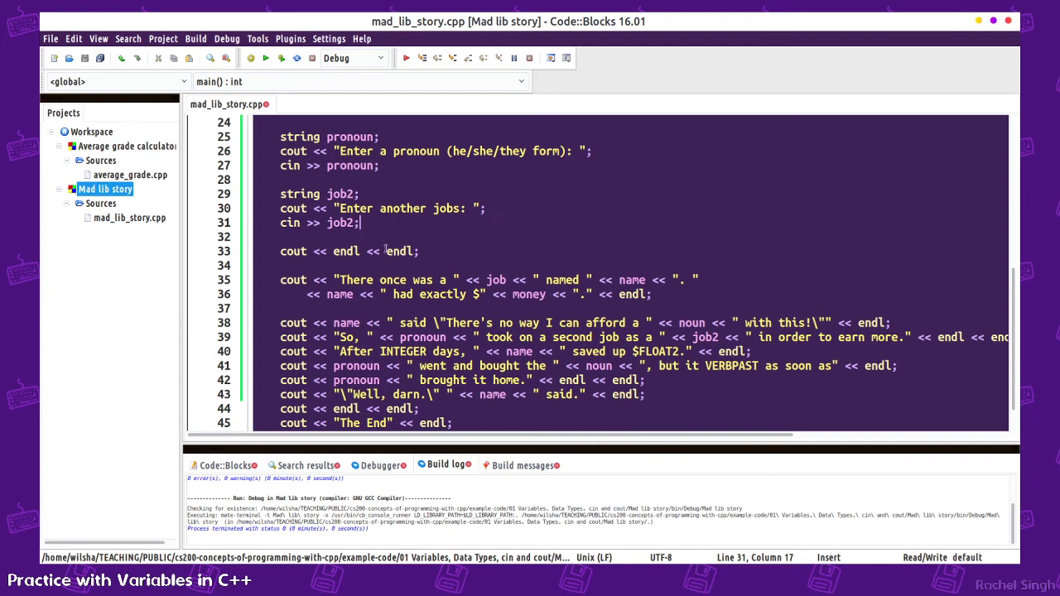
- Declare int days with an "Enter an integer: " prompt and cin >> days
text(in)
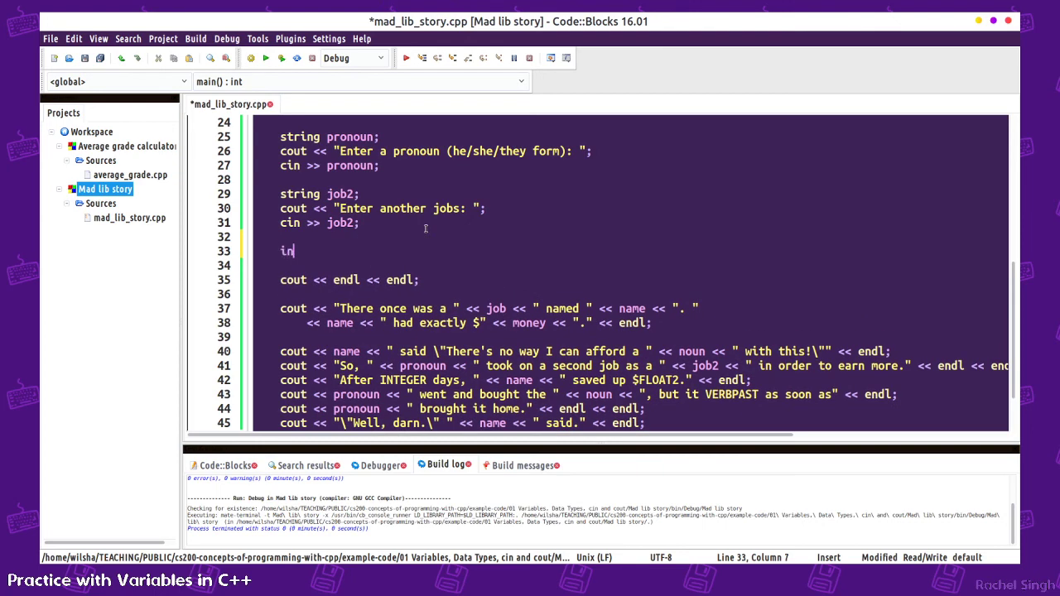
text(t)
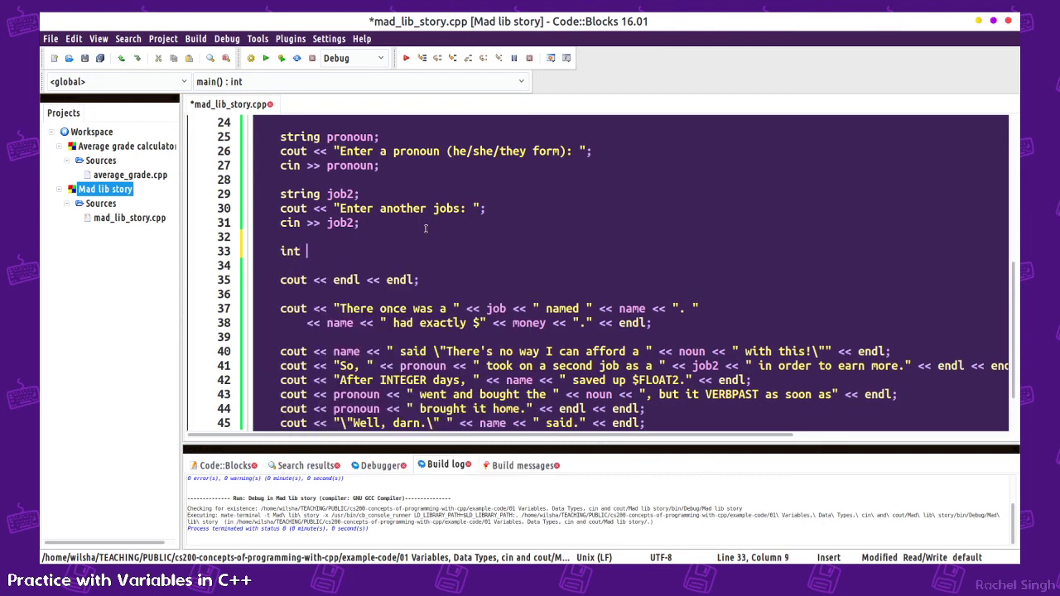
text(days;)
text(cin)
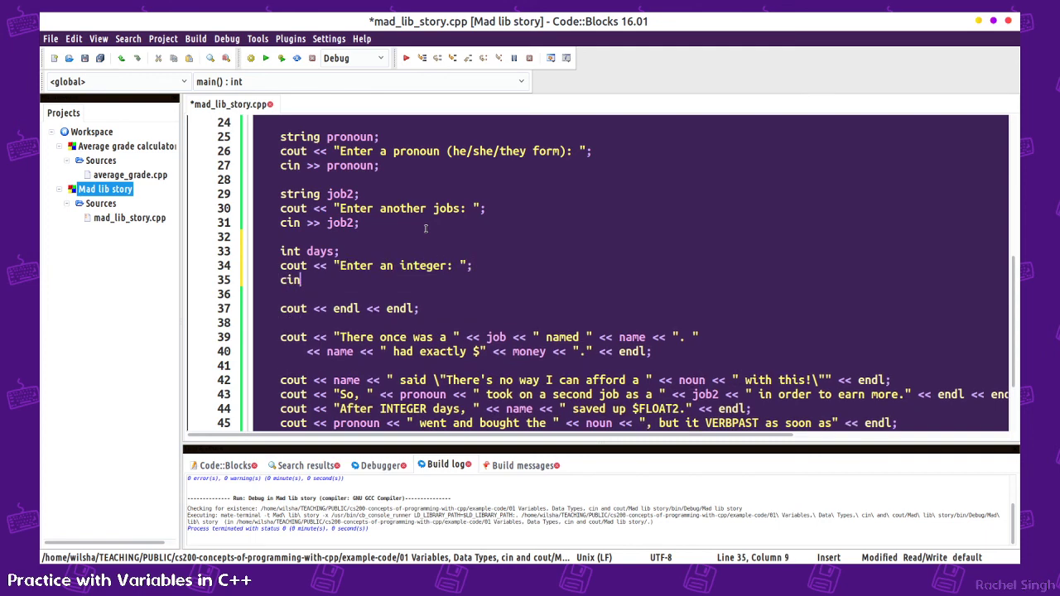
text(>> days;)
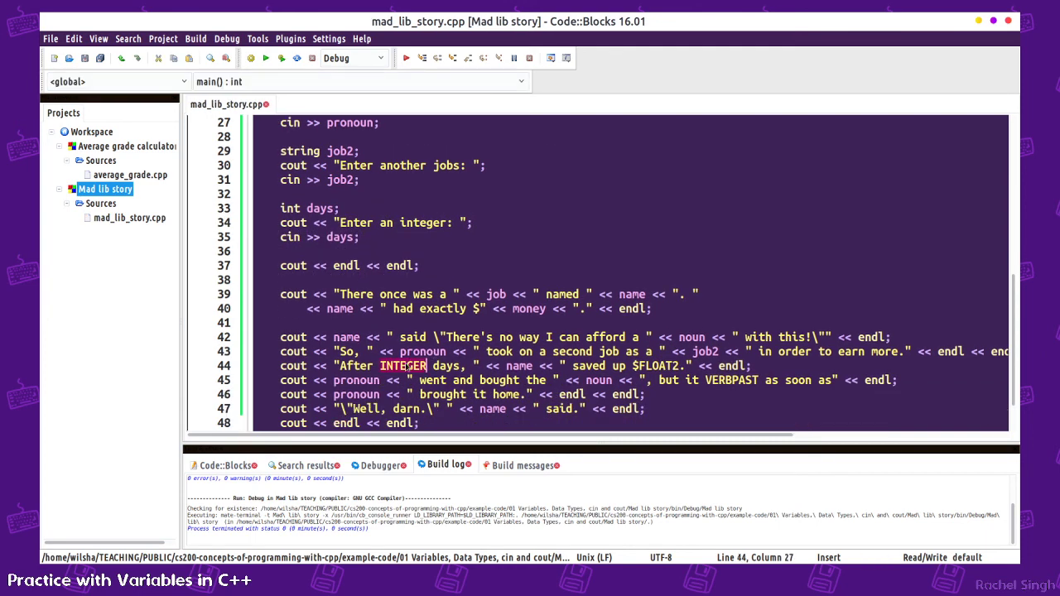
- Print " << days << " in place of INTEGER and begin a float money2 declaration
text(days << ")
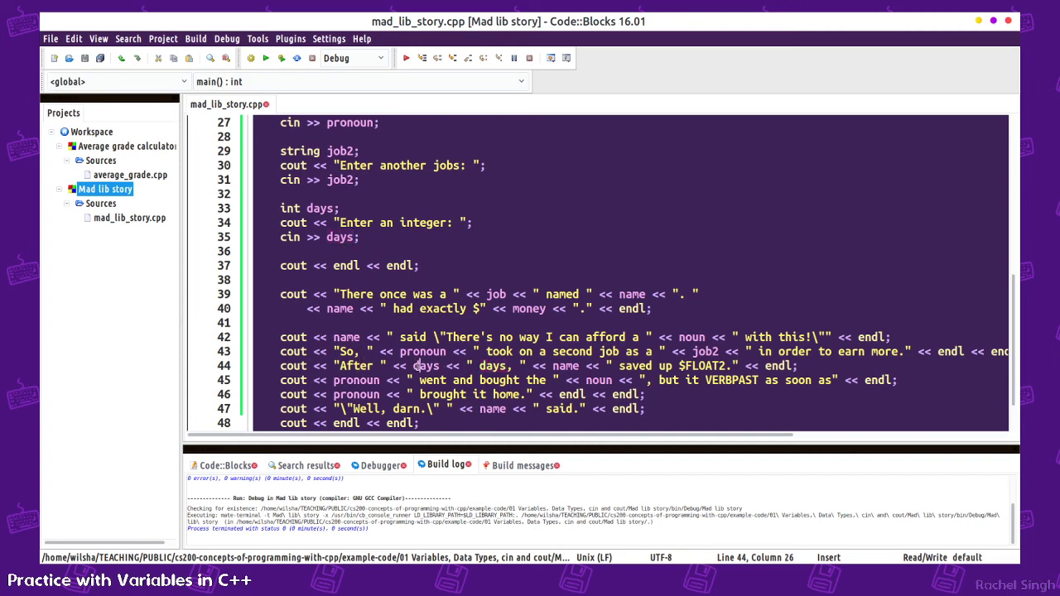
double_click(493, 366)
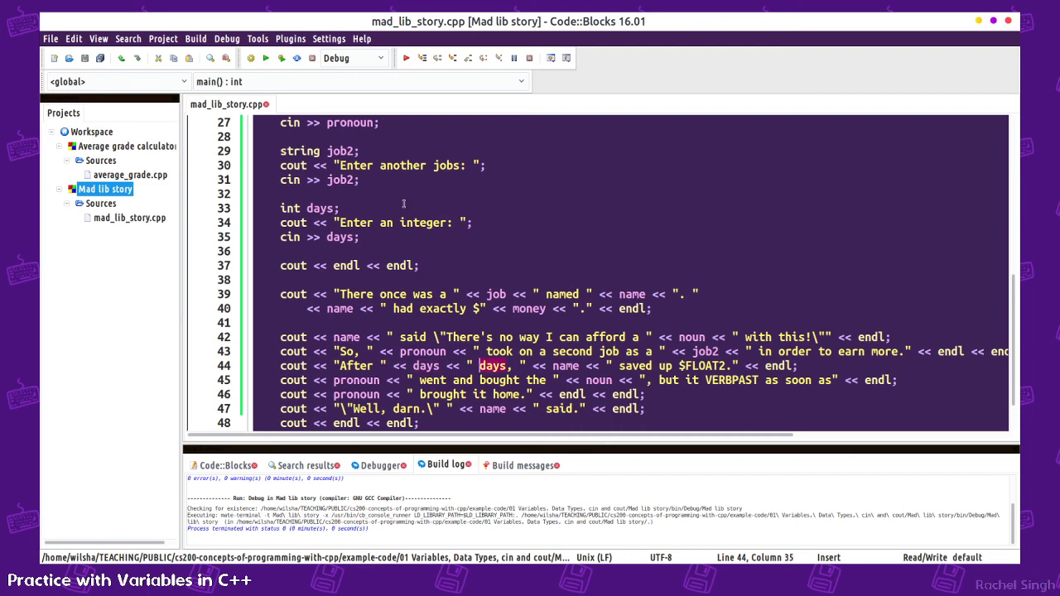
text(float money2;)
text(cout << "En)
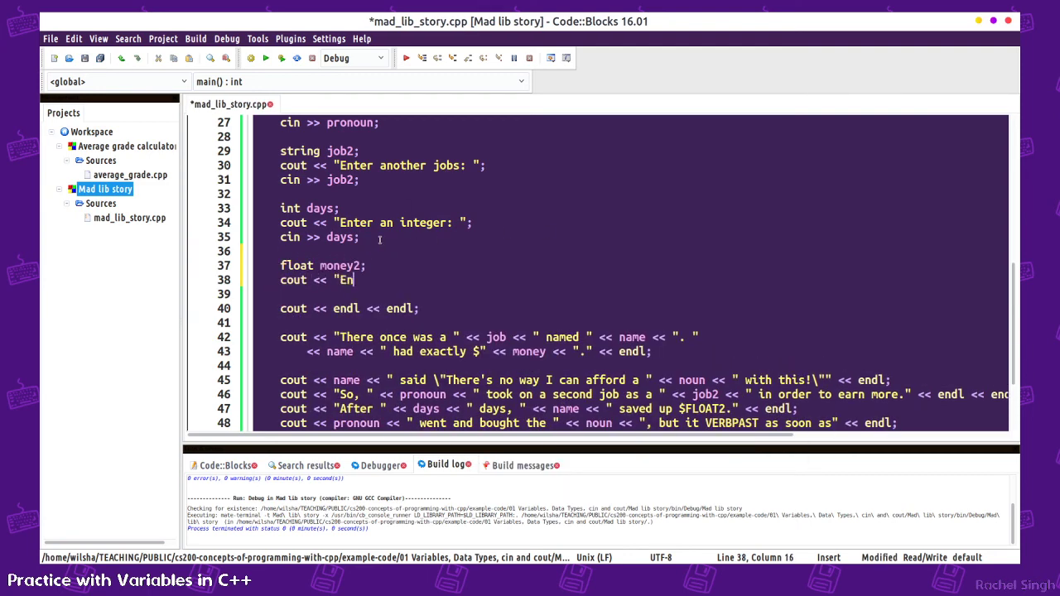
- Read a second money amount into float money2 and print it in place of $FLOAT2
scroll(up, 3)
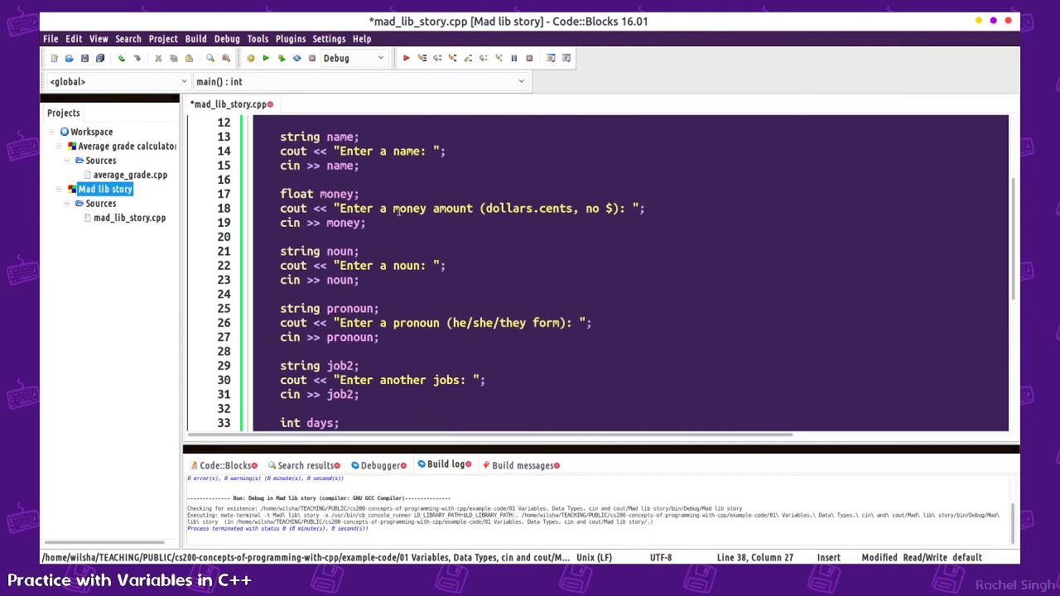
scroll(down, 3)
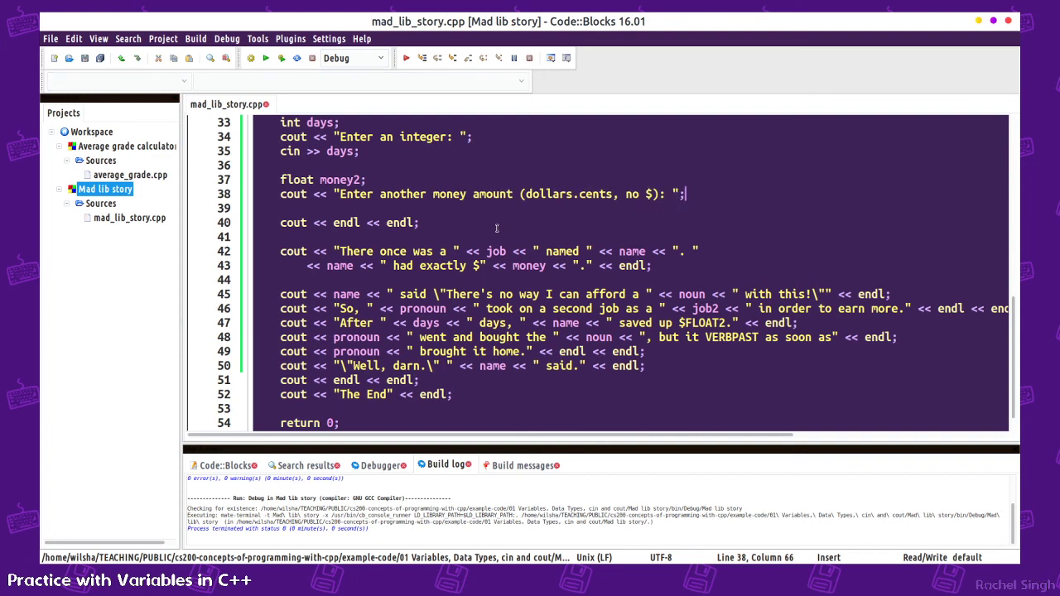
text(cin >> money2;)
click(630, 322)
text(" << money2 << )
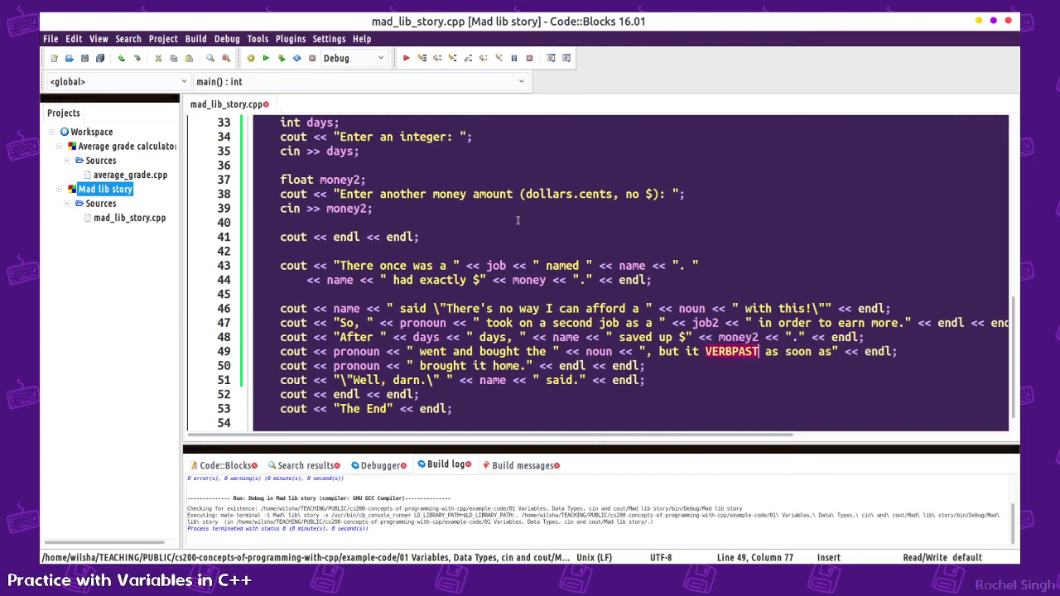
- Declare string verb with the prompt "Enter a verb, past tense (-ed): " and use it for VERBPAST
text(string)
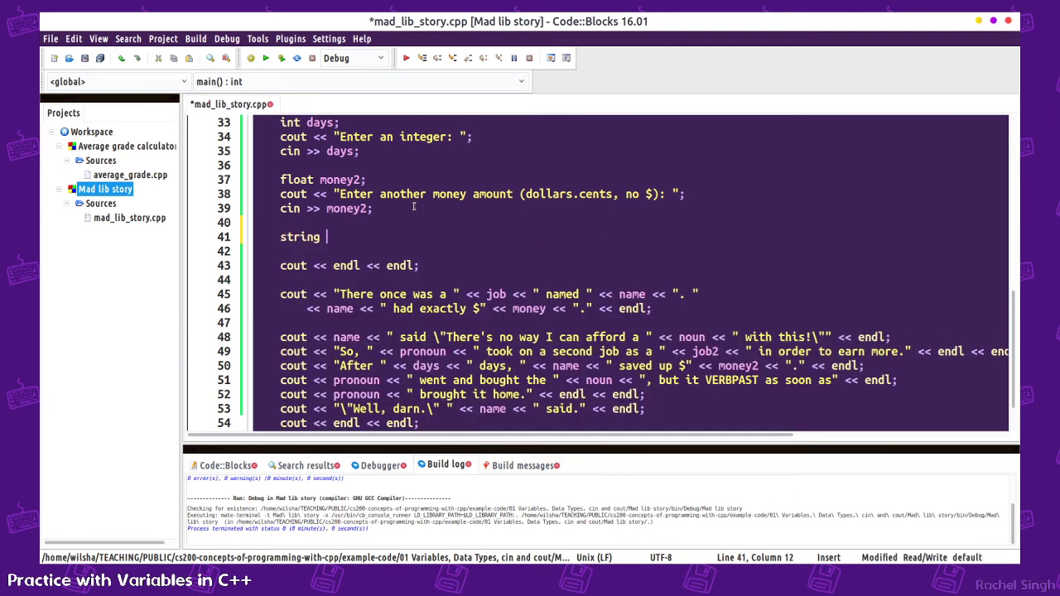
text(verb;)
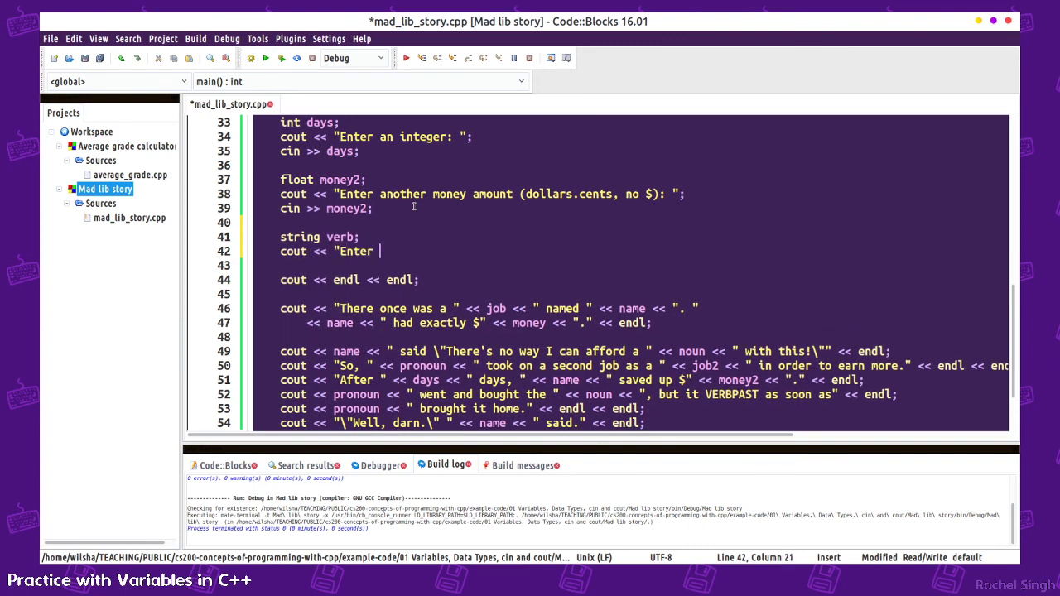
text(a verb,)
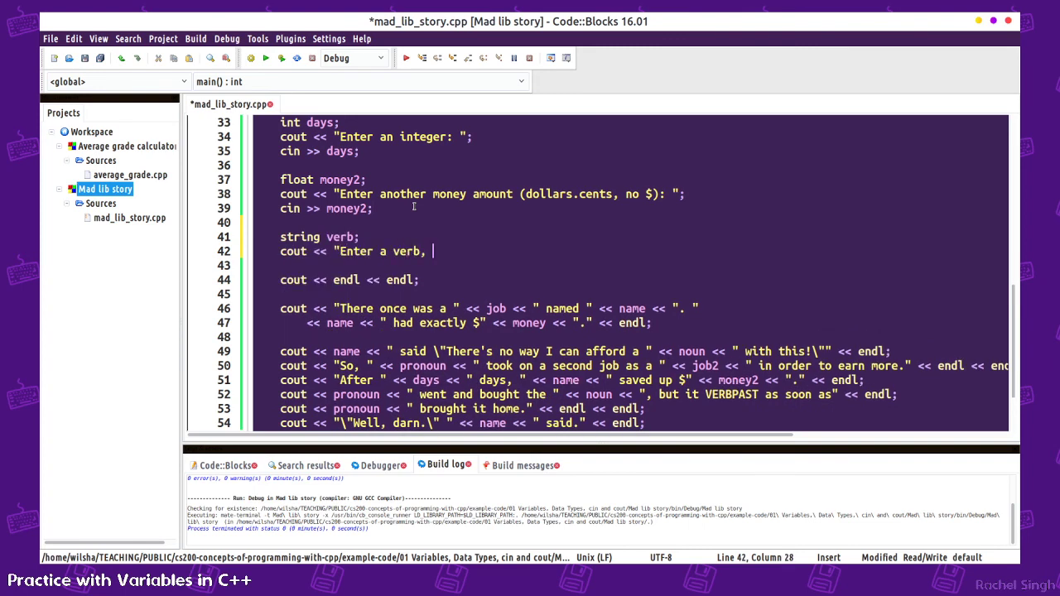
text(past tense ()
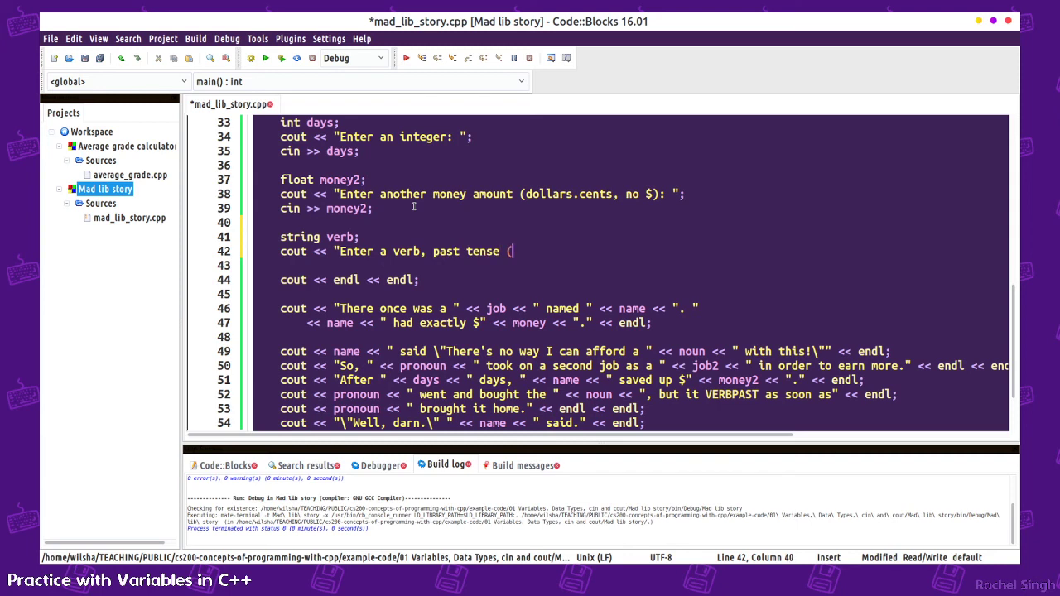
text(-ed): ";)
click(588, 394)
text(" << verb << ")
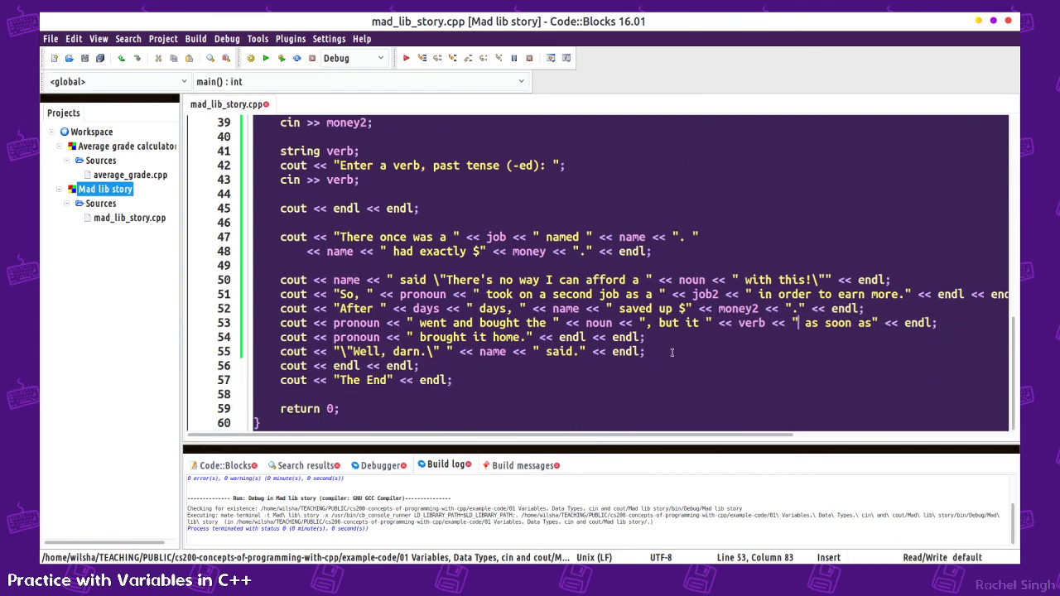
mouse_move(563, 379)
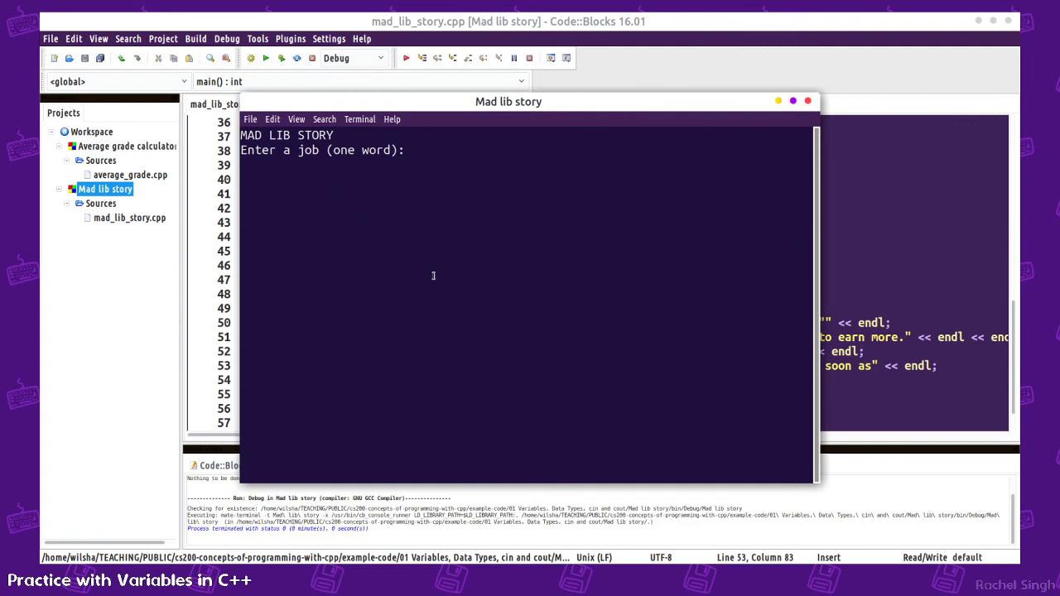
- Run the story and answer plumber, Bobert, plunger and they to the first prompts
text(plu)
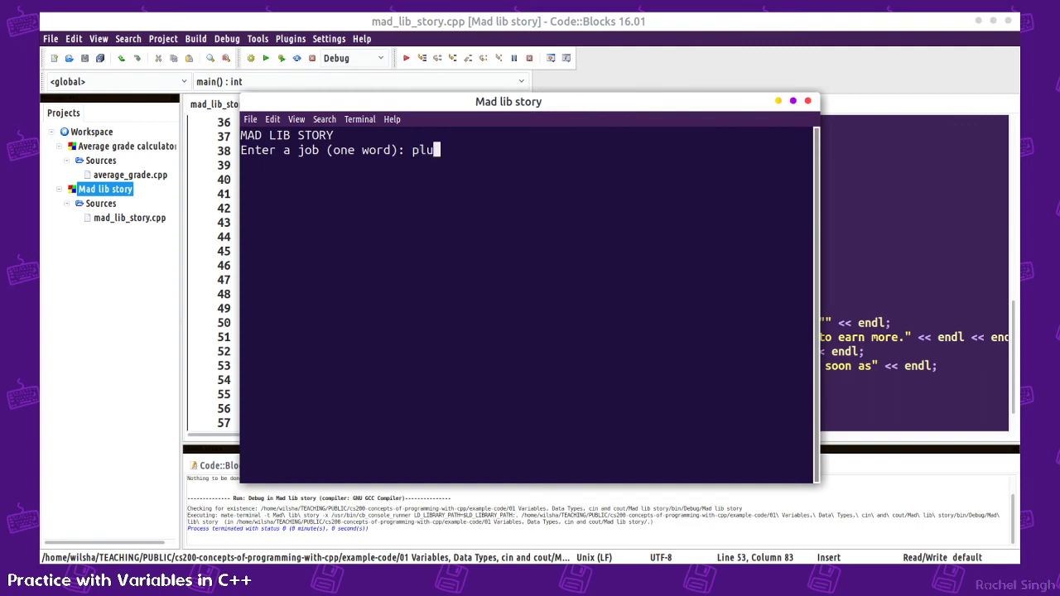
key(Return)
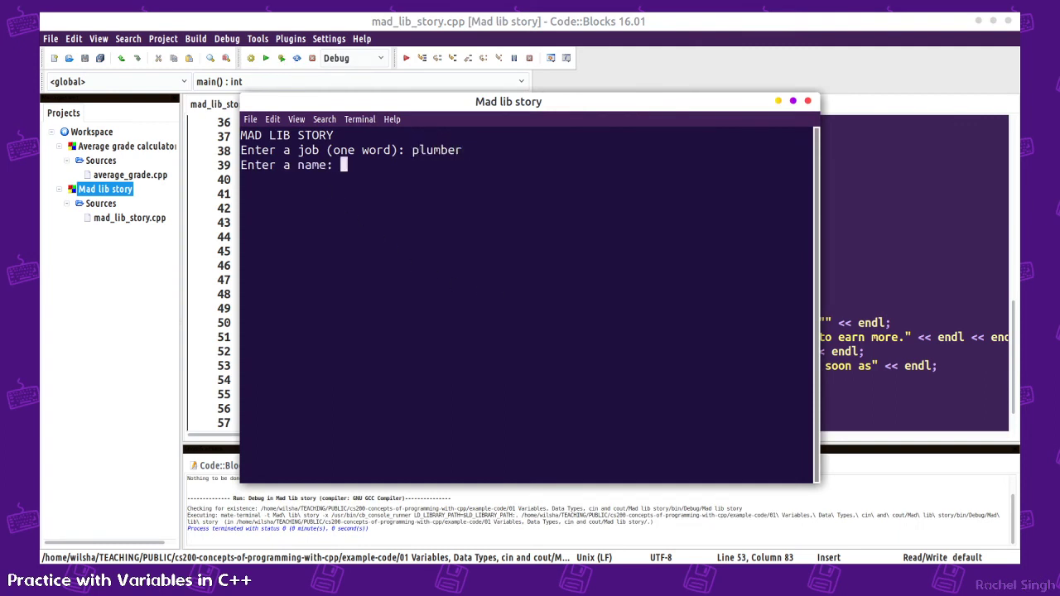
text(Bobert)
text(9.99)
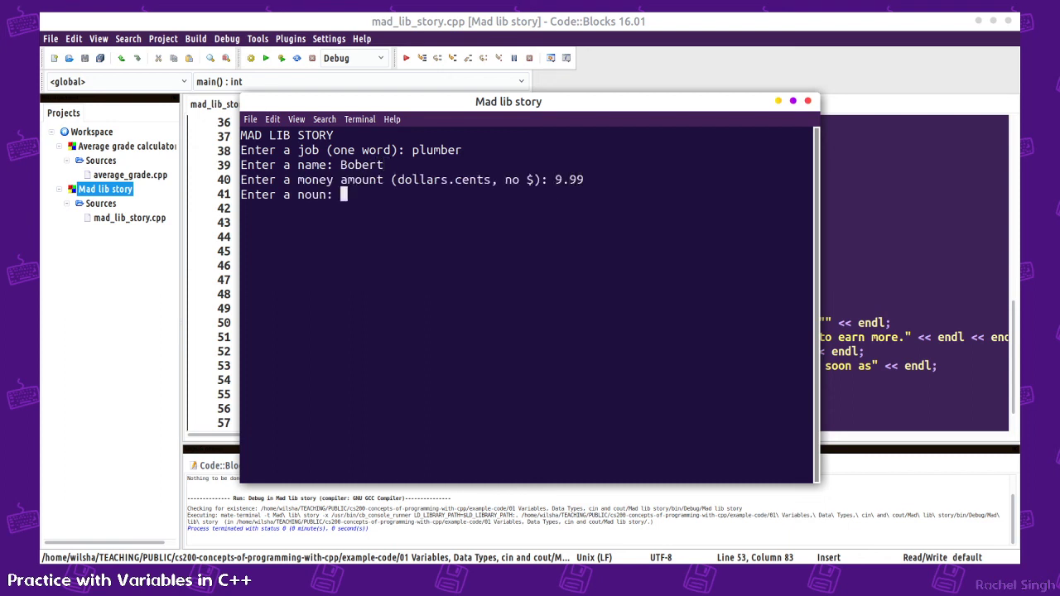
text(plunger)
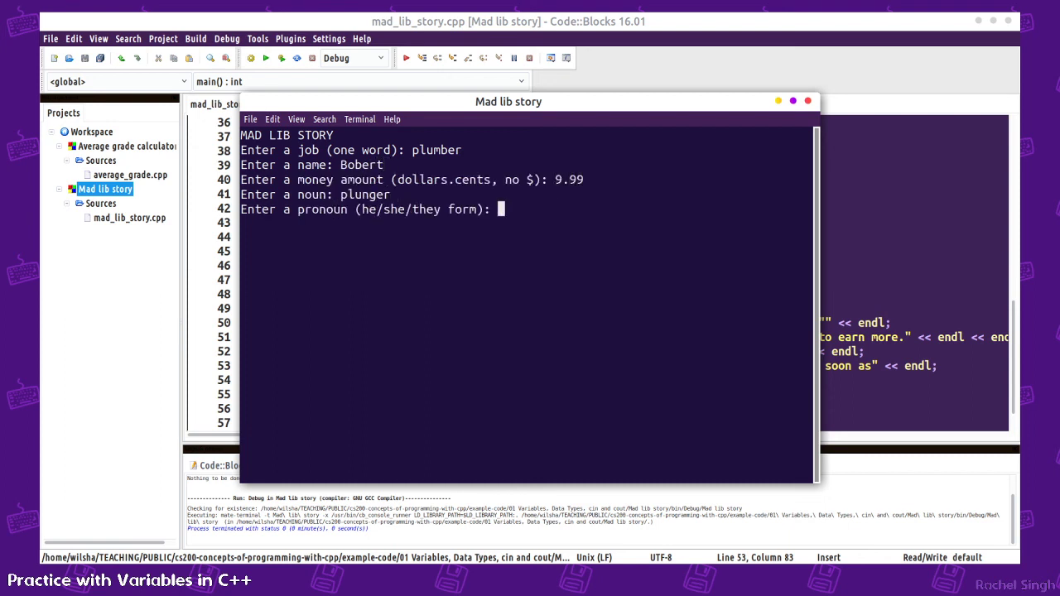
text(they)
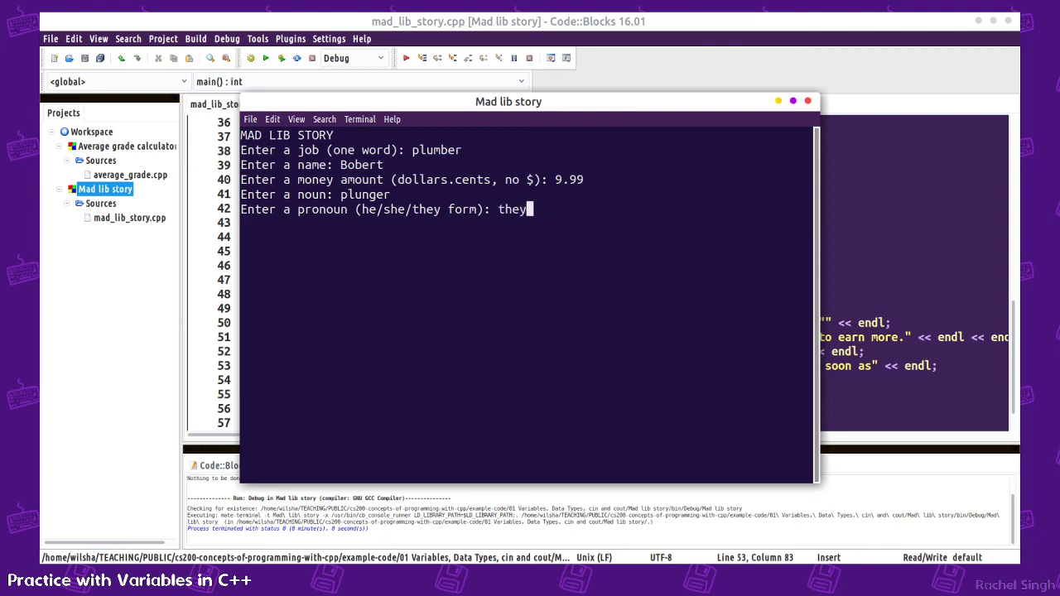
key(Return)
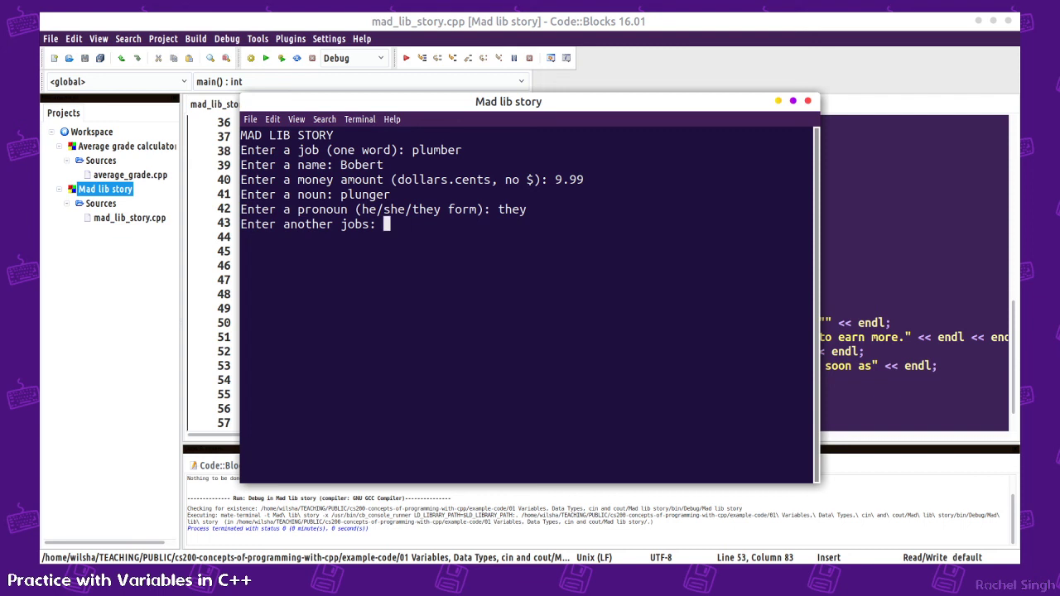
- Answer the remaining prompts with teacher, 100 days and 14.99 dollars
text(teacher)
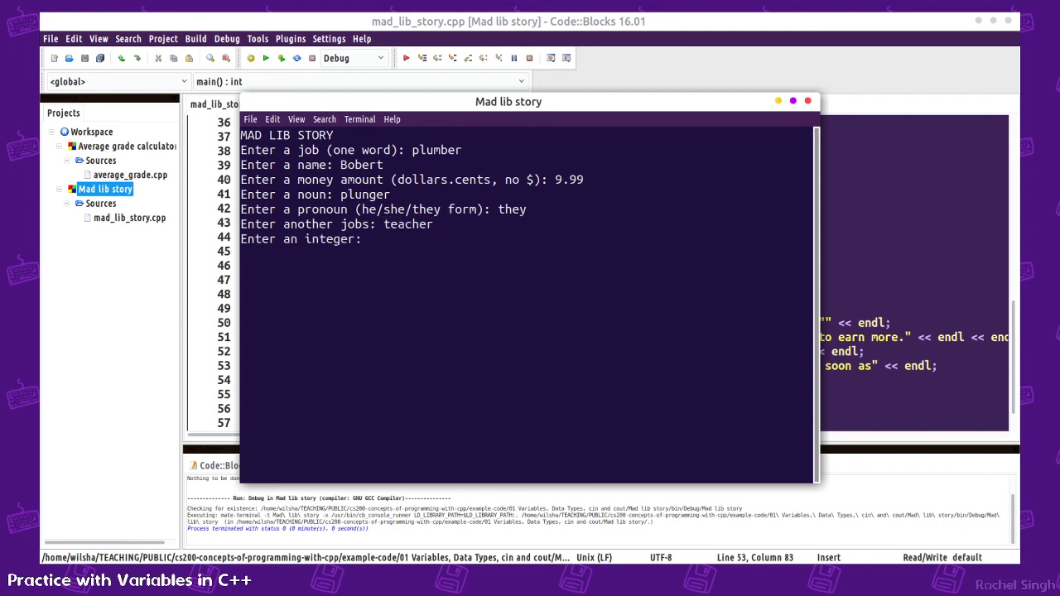
text(100)
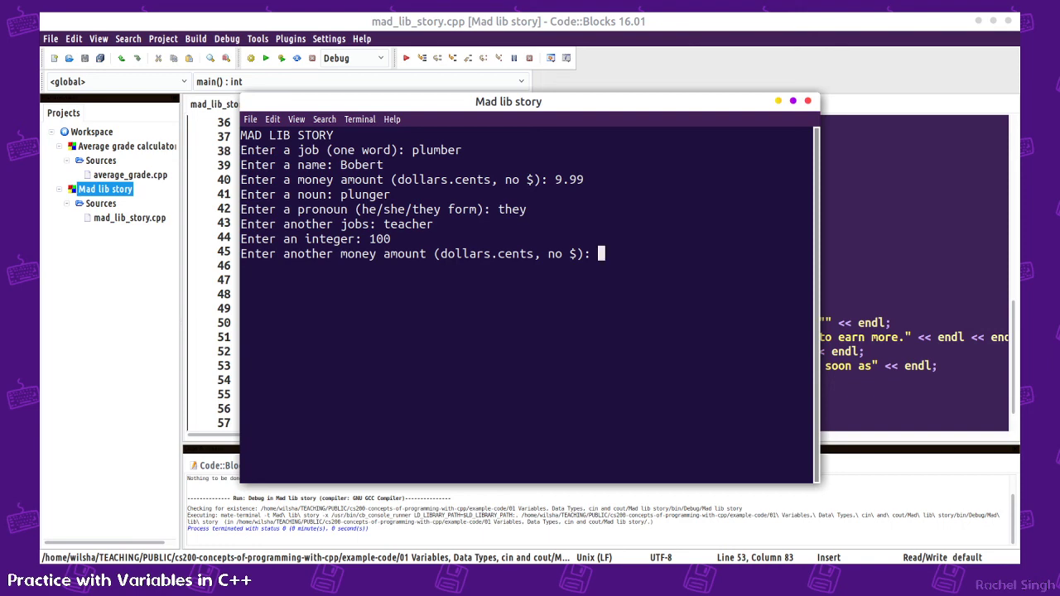
text(14.99)
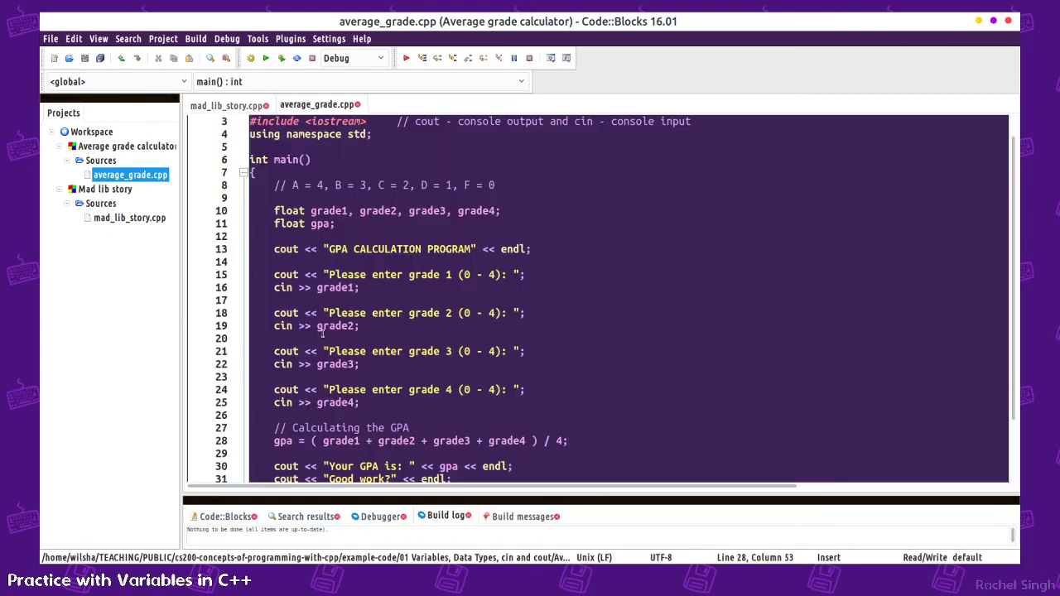
- Return from average_grade.cpp to the mad_lib_story.cpp source
scroll(up, 3)
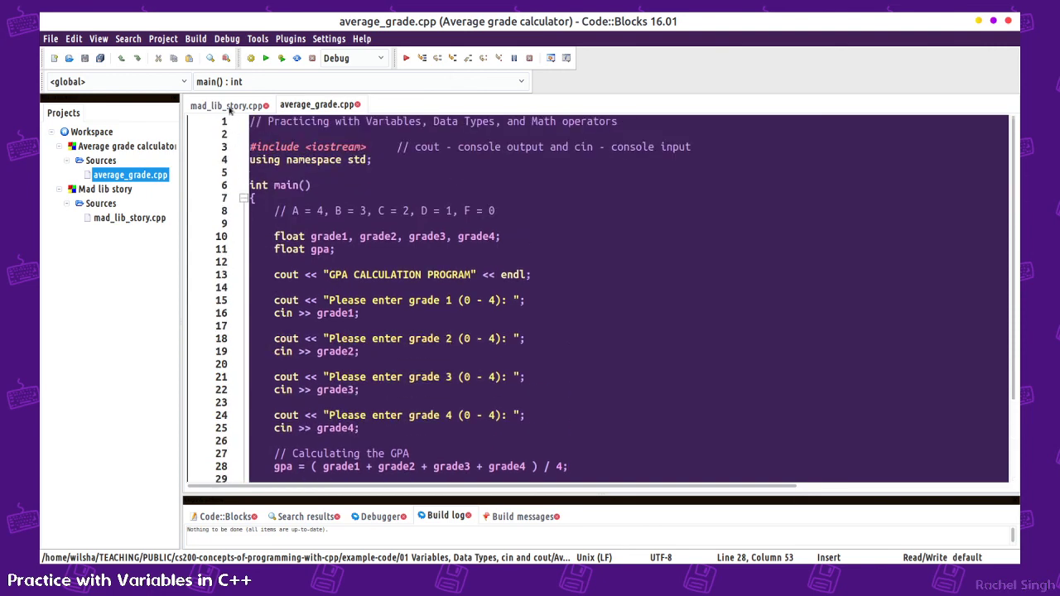
click(225, 105)
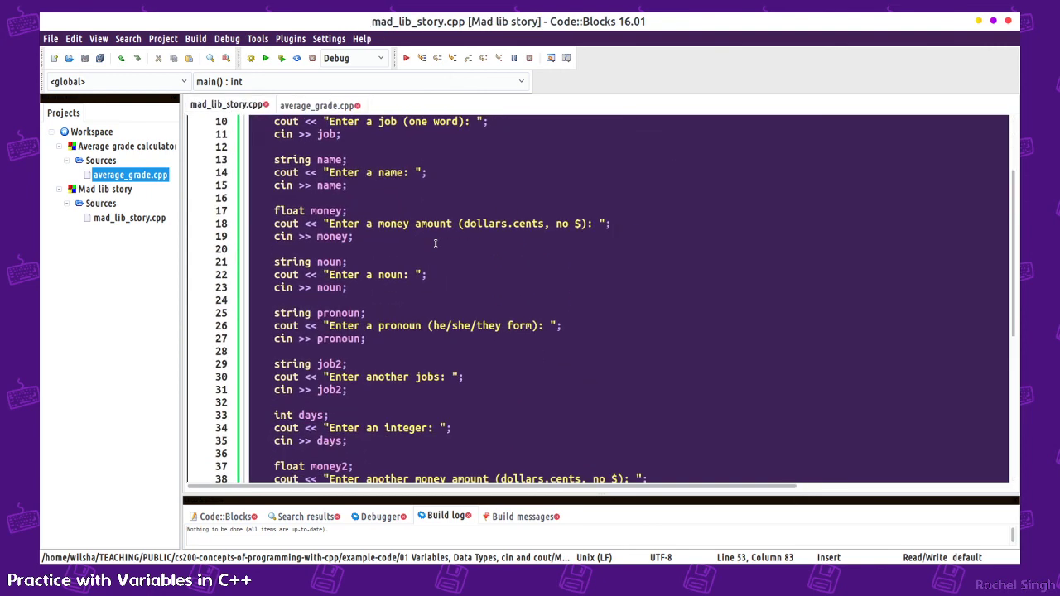